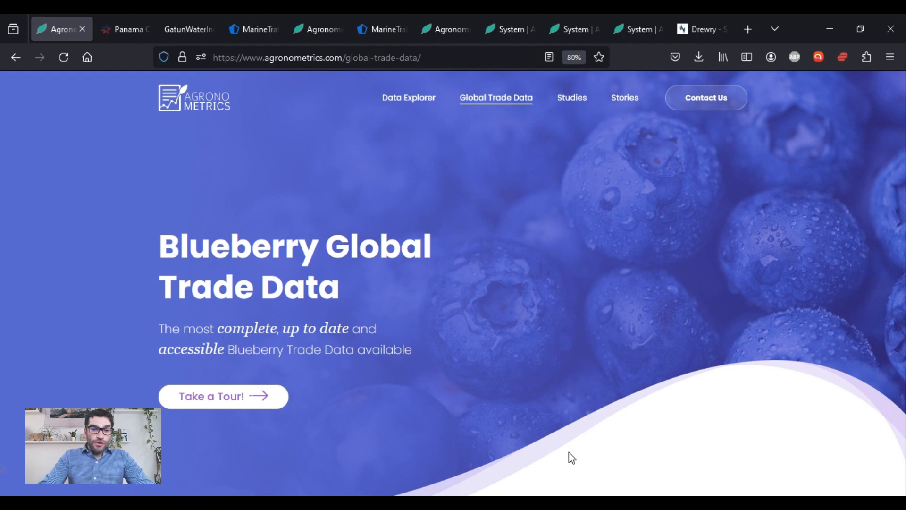
mouse_move(149, 111)
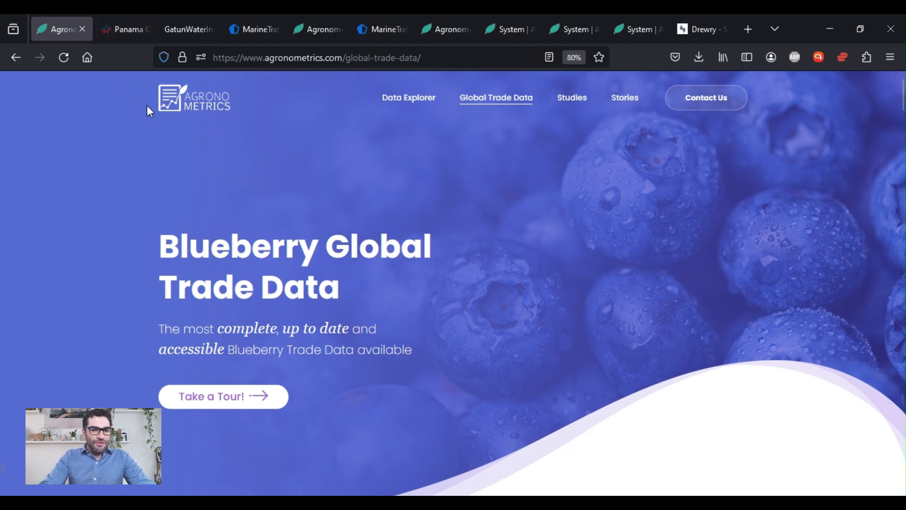
mouse_move(148, 119)
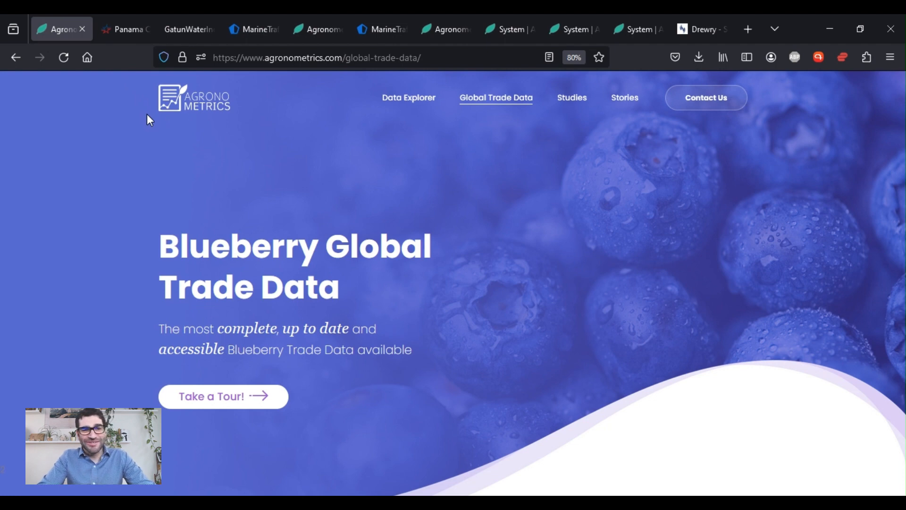
mouse_move(119, 95)
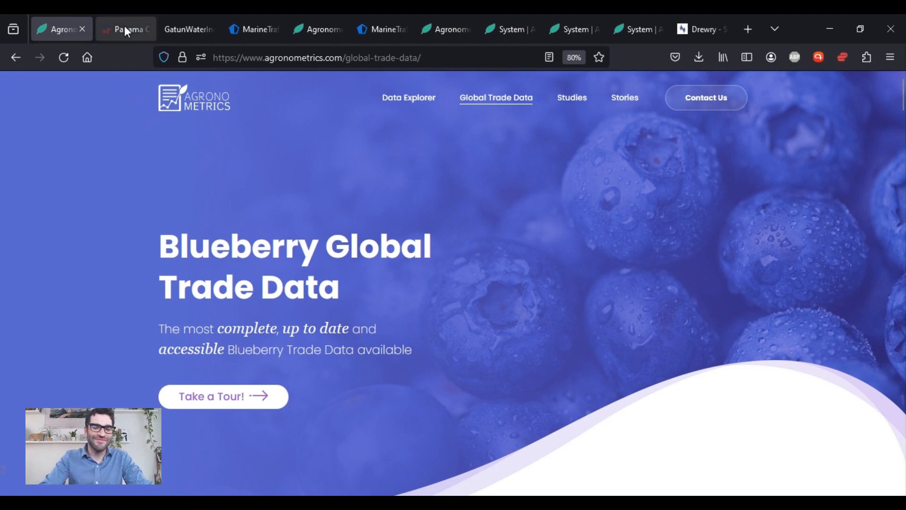
- Show the Panama Canal article's vessel transit table: 22 daily transits, rising to 24 in January 2024
left_click(126, 28)
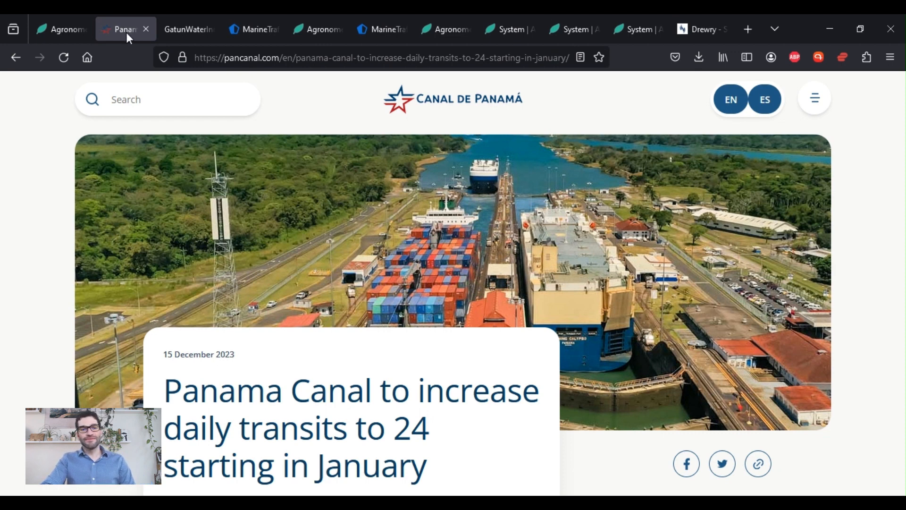
mouse_move(156, 123)
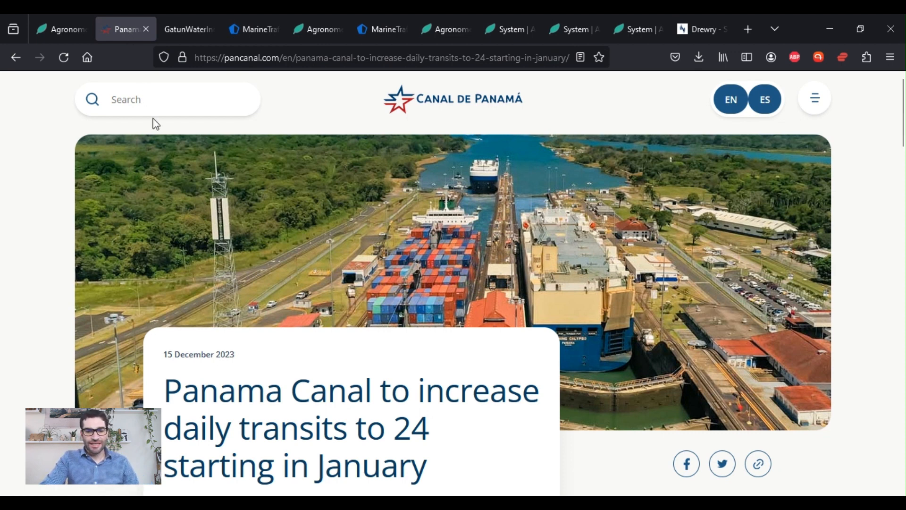
mouse_move(191, 157)
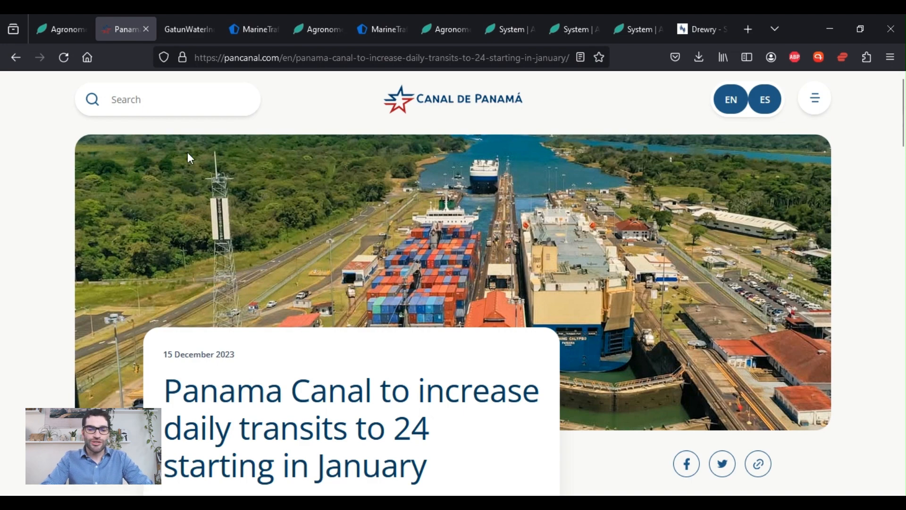
scroll("down", 3)
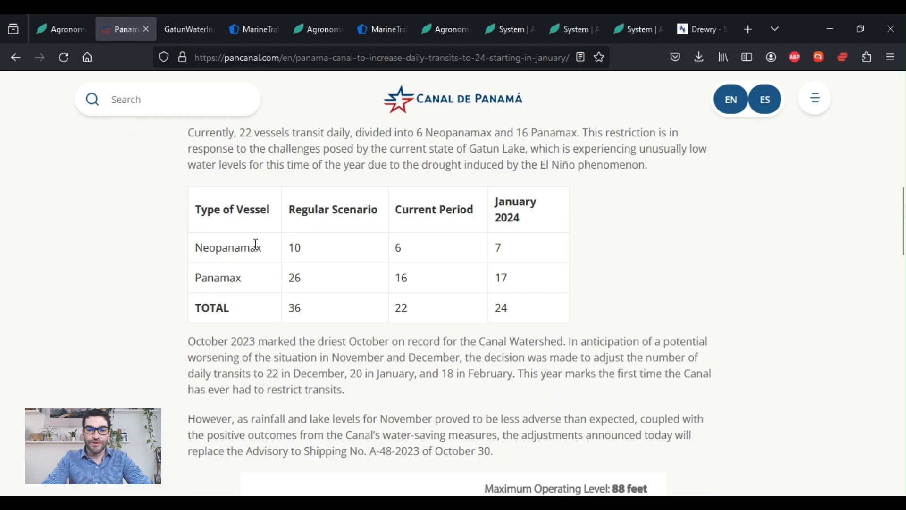
scroll("up", 3)
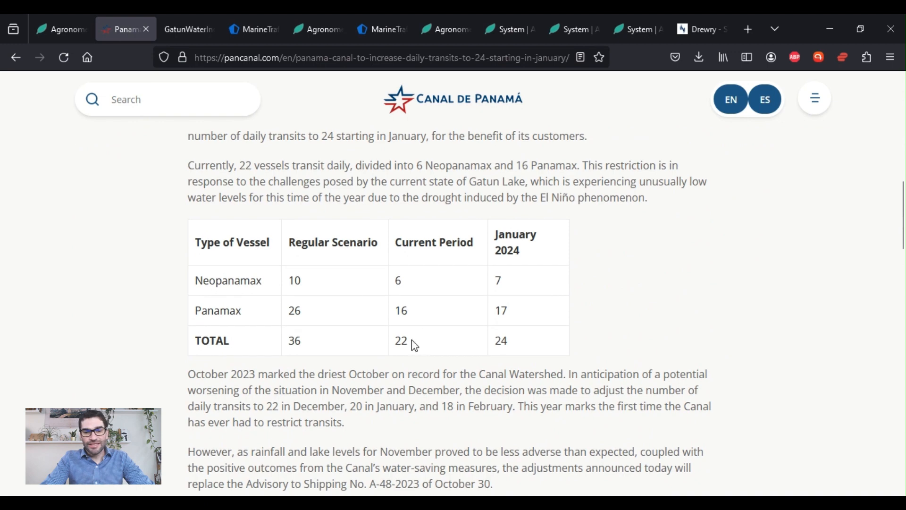
mouse_move(409, 342)
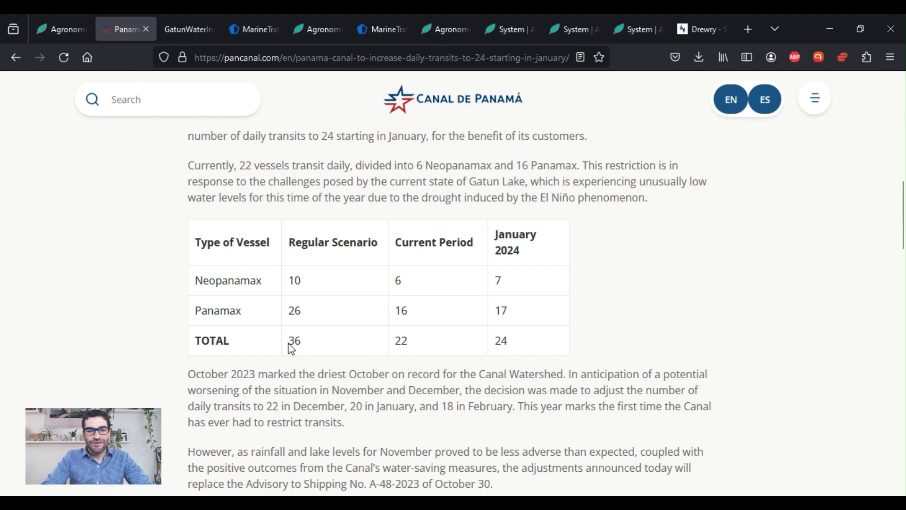
mouse_move(317, 342)
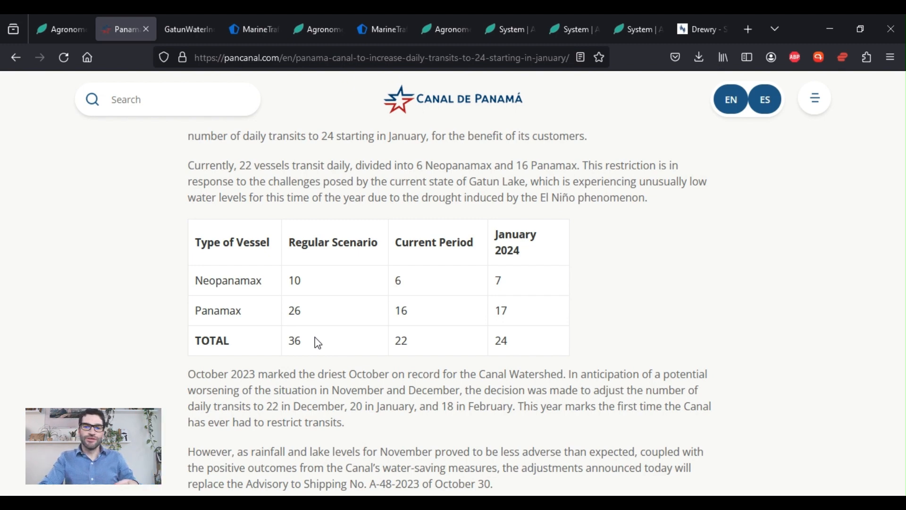
mouse_move(346, 342)
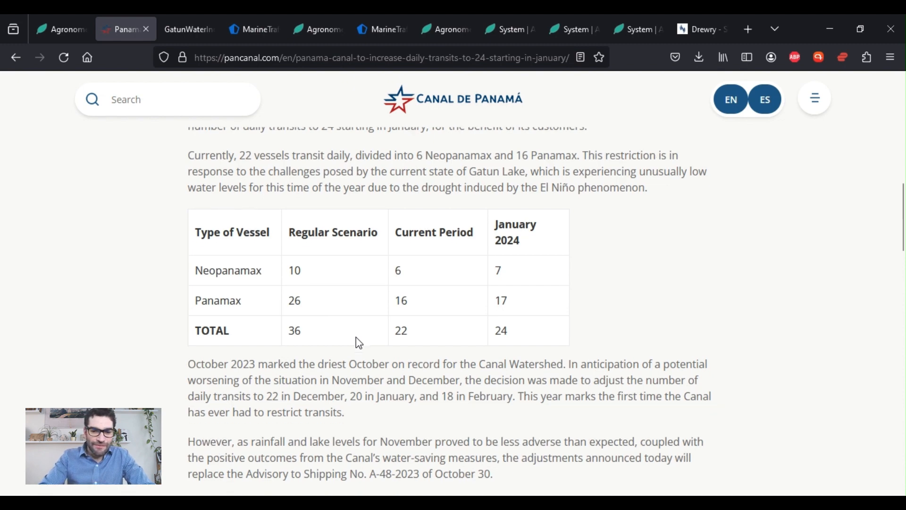
- Scroll to the Gatun Lake Level graphic showing 81 feet against an expected 87
scroll("down", 3)
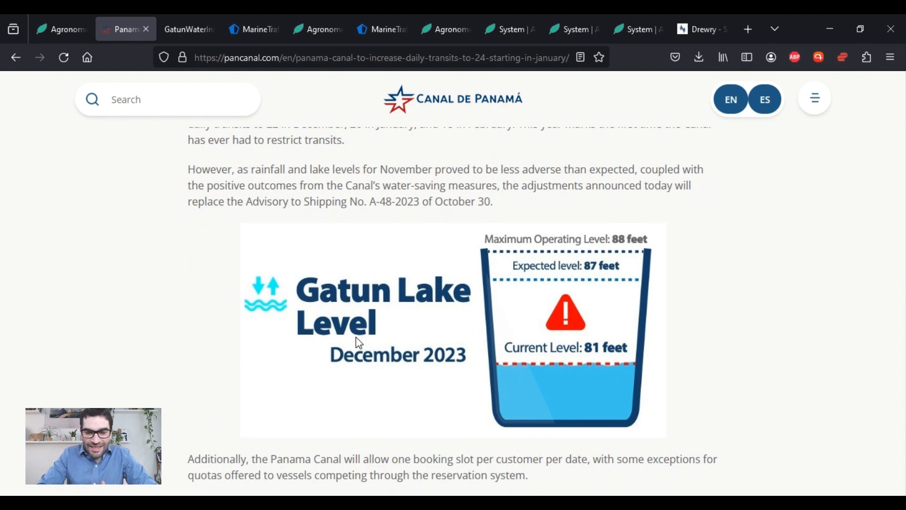
mouse_move(324, 322)
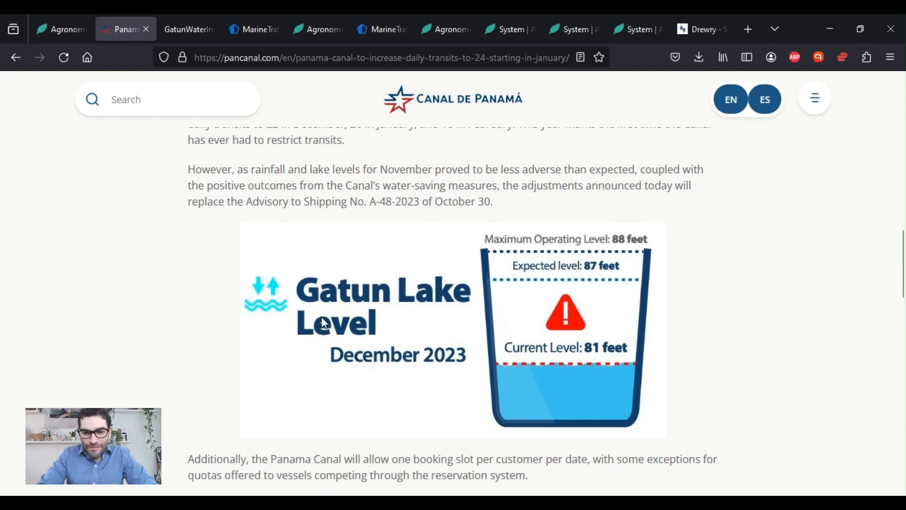
mouse_move(602, 289)
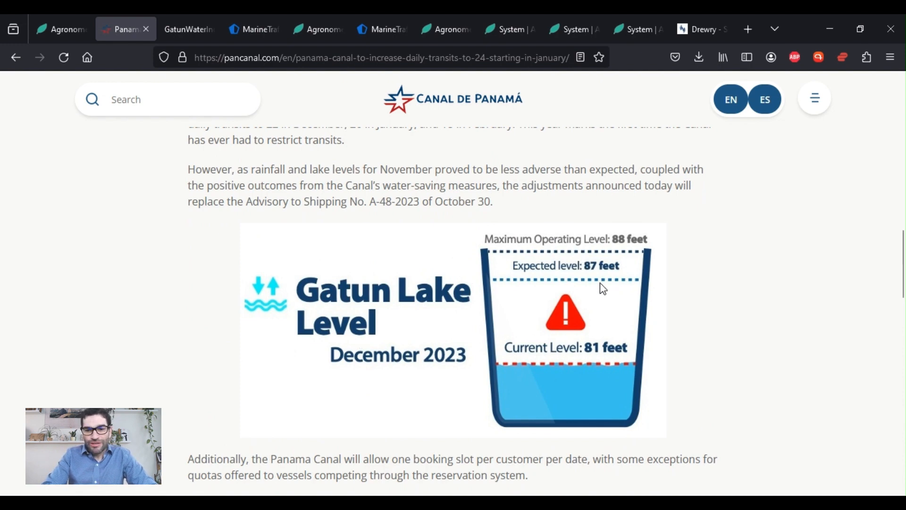
mouse_move(594, 283)
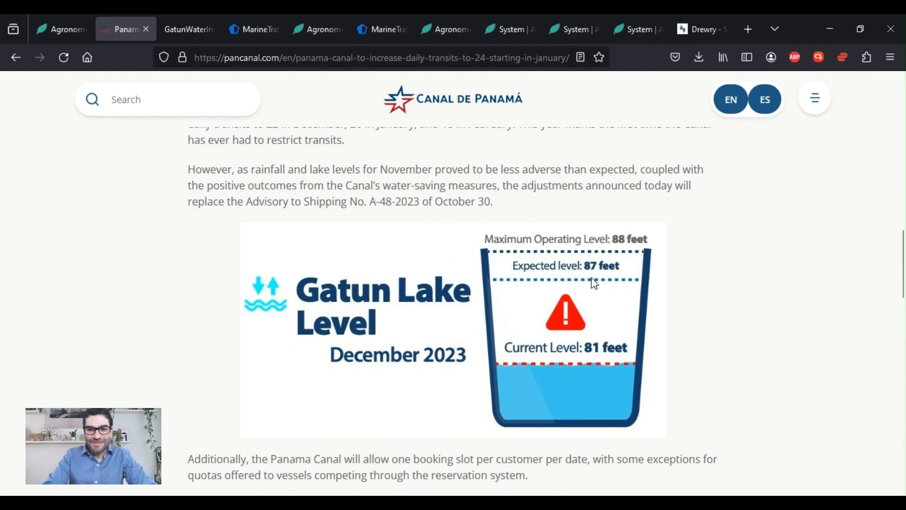
mouse_move(602, 363)
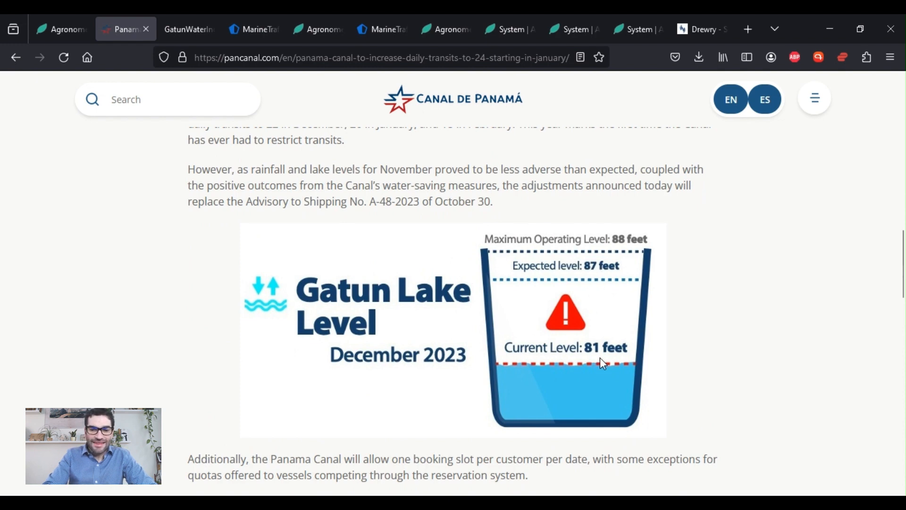
mouse_move(132, 52)
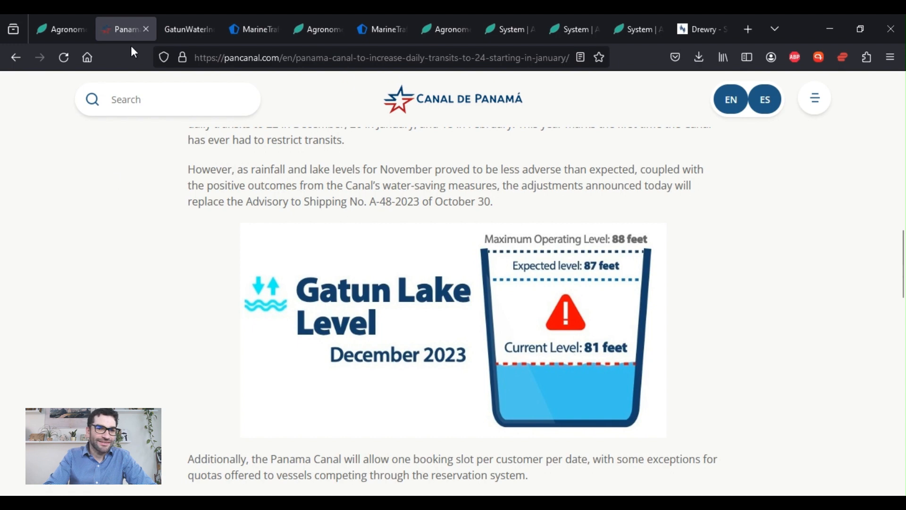
- Show the GatunWaterIndicators.pdf chart of five-year average Gatun Lake water levels
left_click(188, 29)
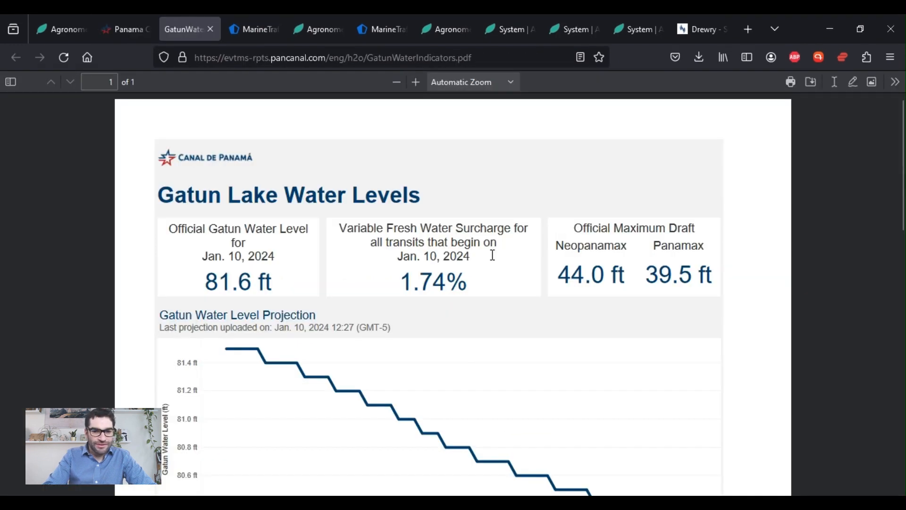
scroll("down", 3)
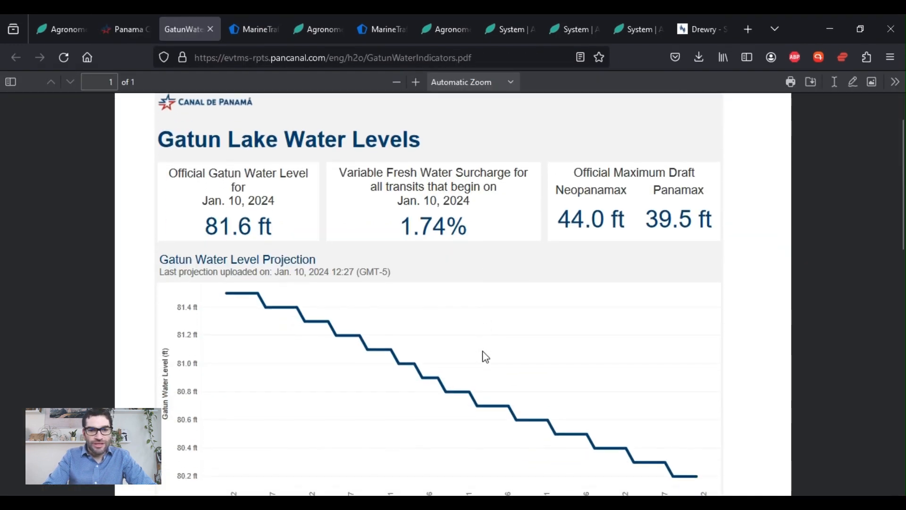
scroll("up", 3)
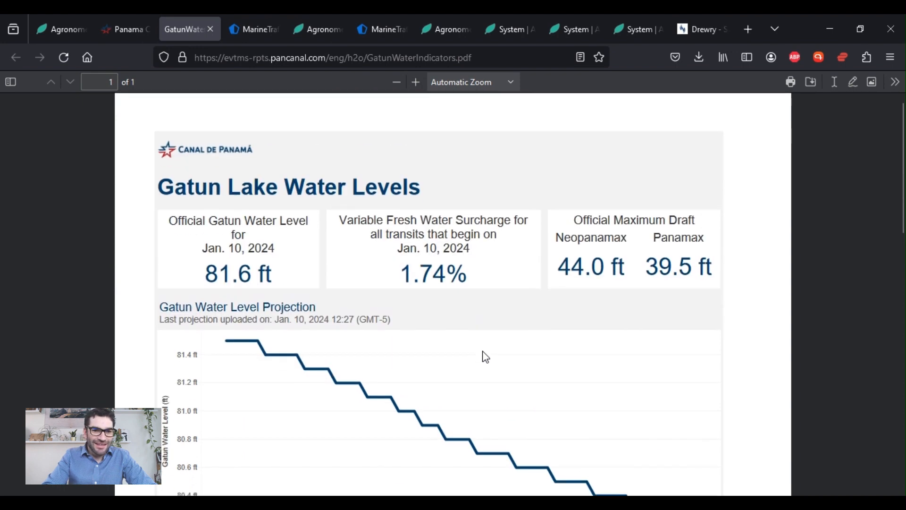
scroll("down", 3)
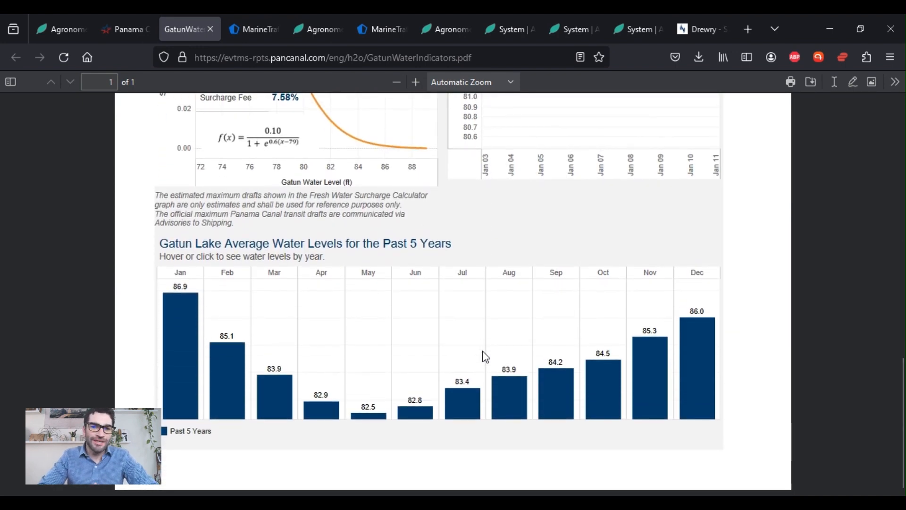
mouse_move(492, 351)
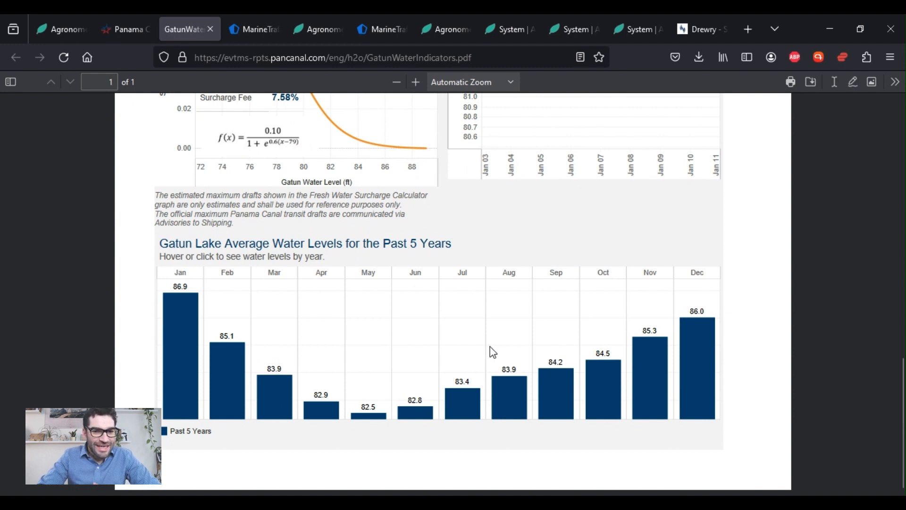
mouse_move(338, 350)
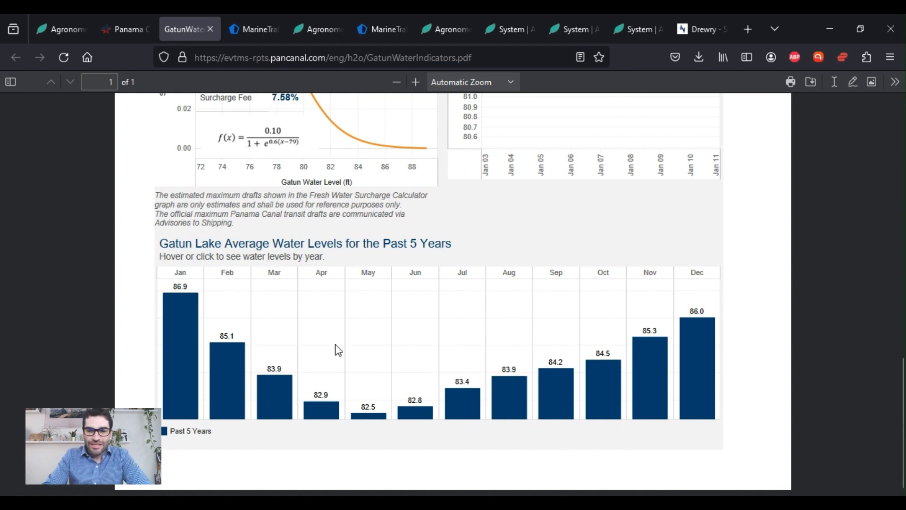
mouse_move(184, 301)
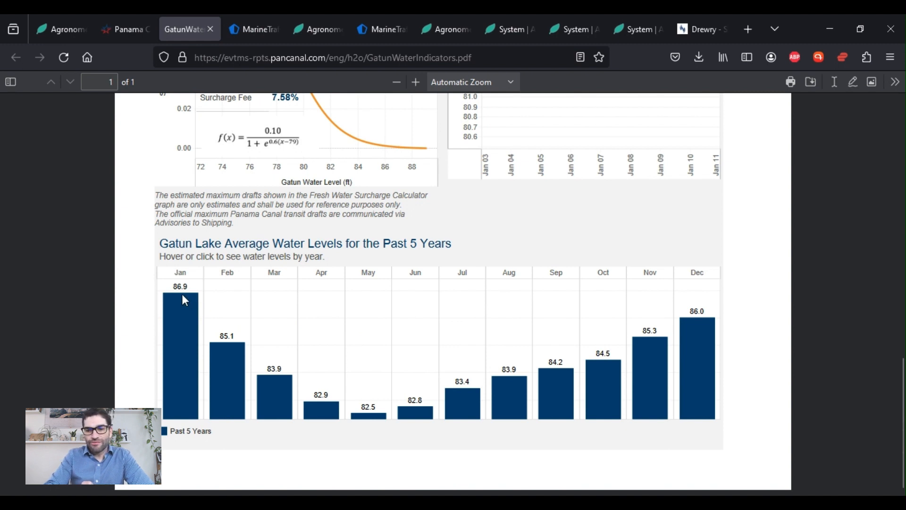
mouse_move(193, 298)
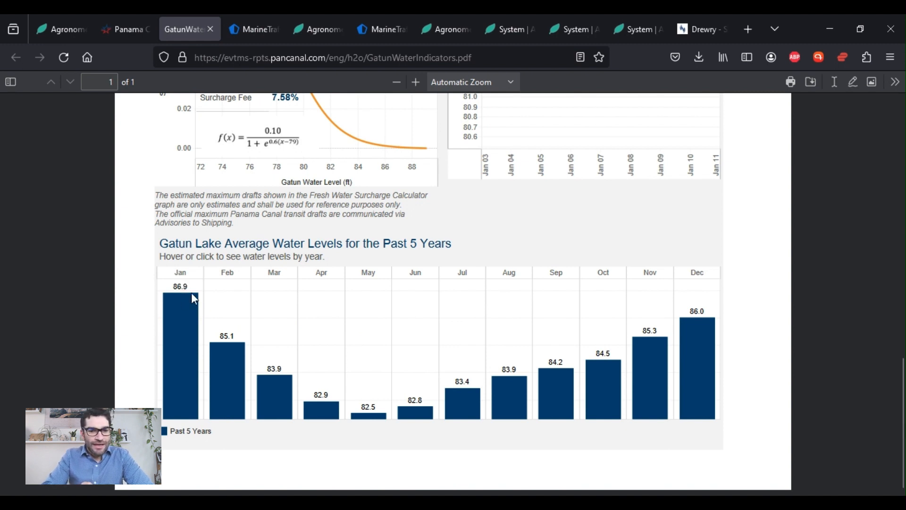
mouse_move(193, 295)
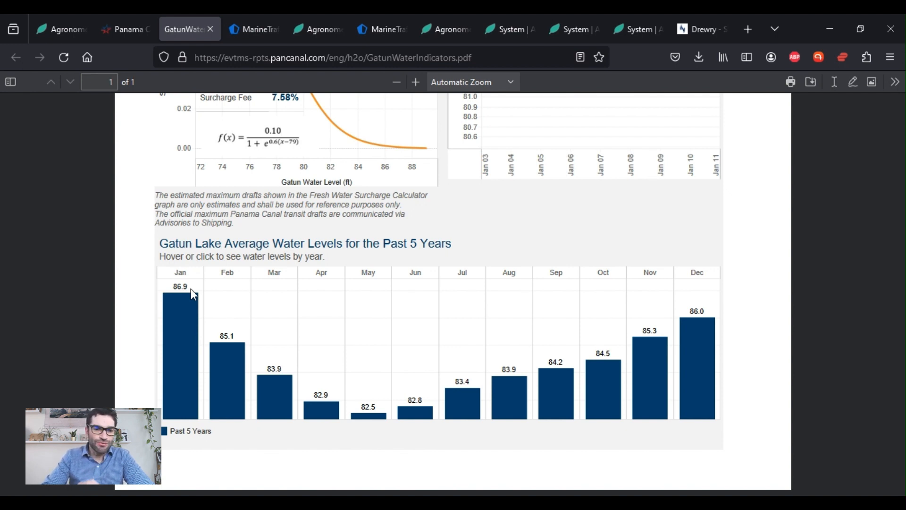
mouse_move(199, 296)
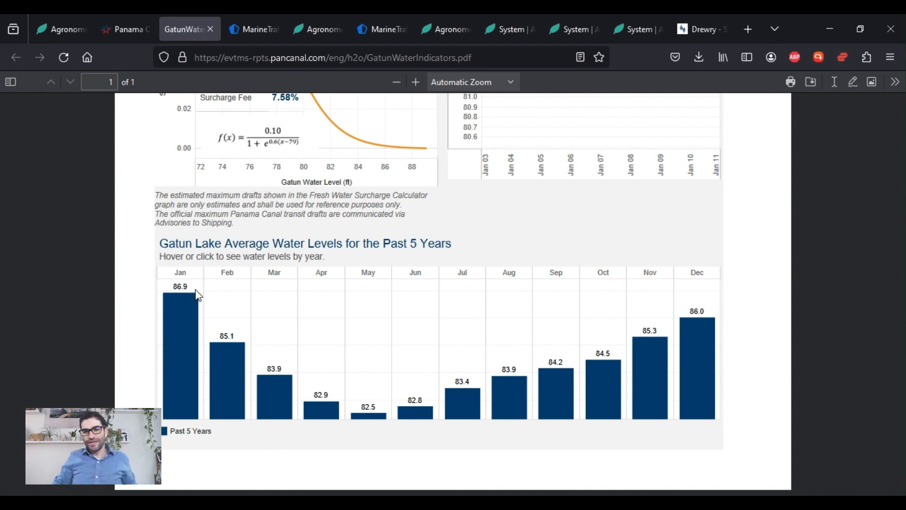
mouse_move(423, 412)
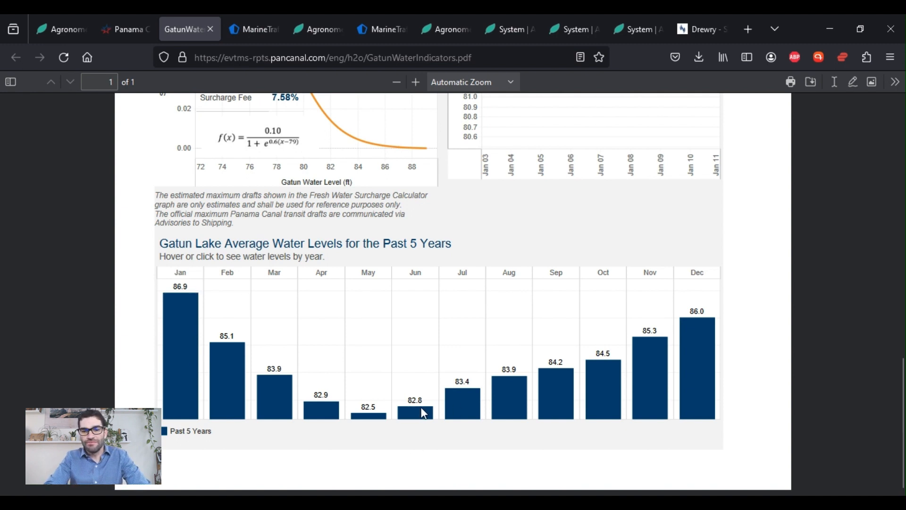
mouse_move(697, 329)
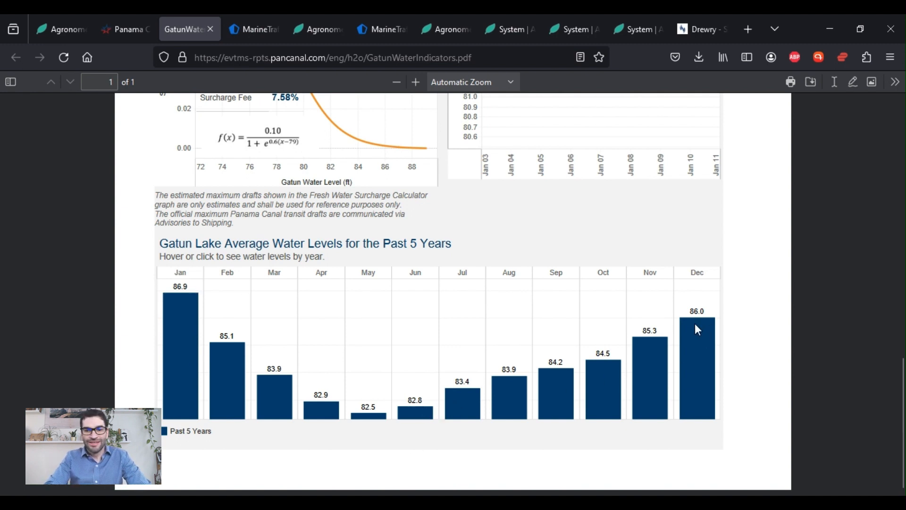
mouse_move(705, 311)
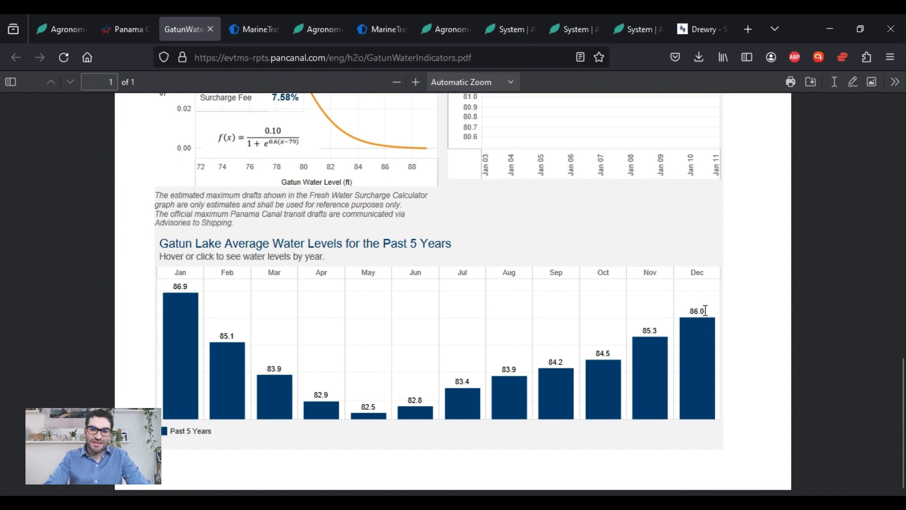
mouse_move(190, 299)
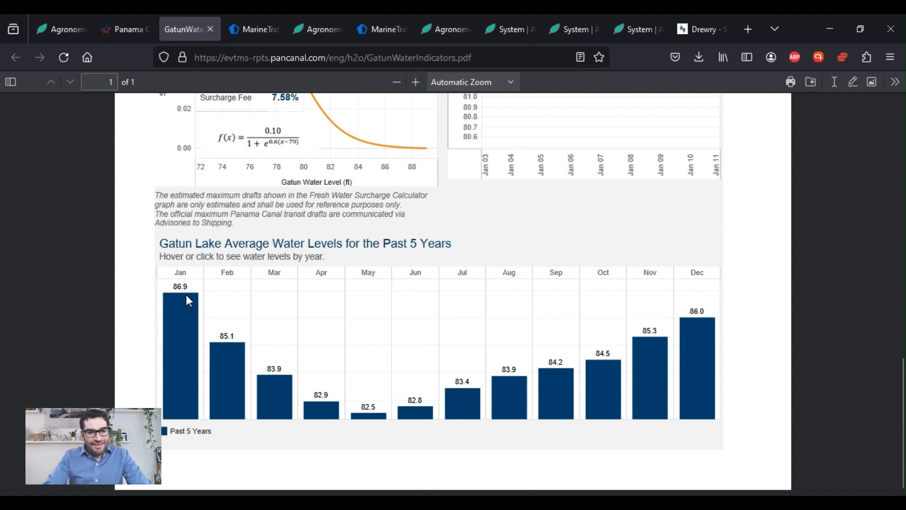
mouse_move(192, 303)
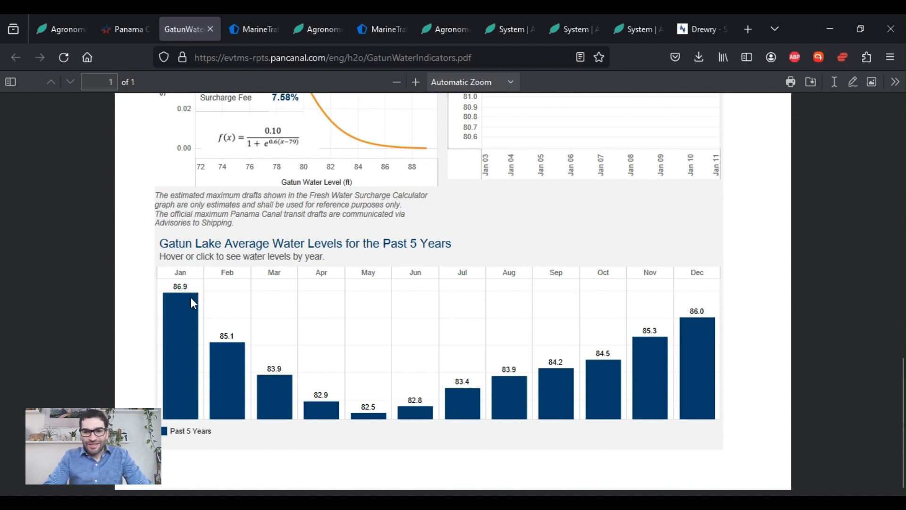
mouse_move(263, 363)
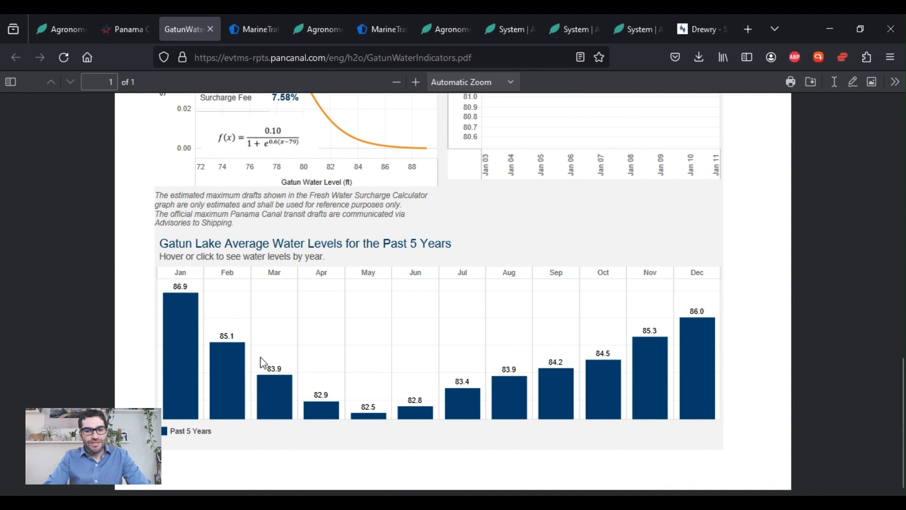
mouse_move(392, 420)
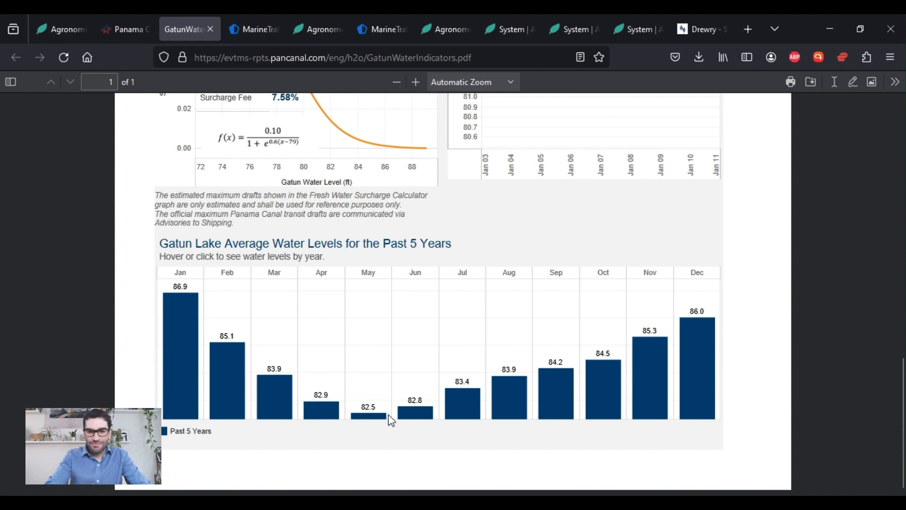
mouse_move(388, 421)
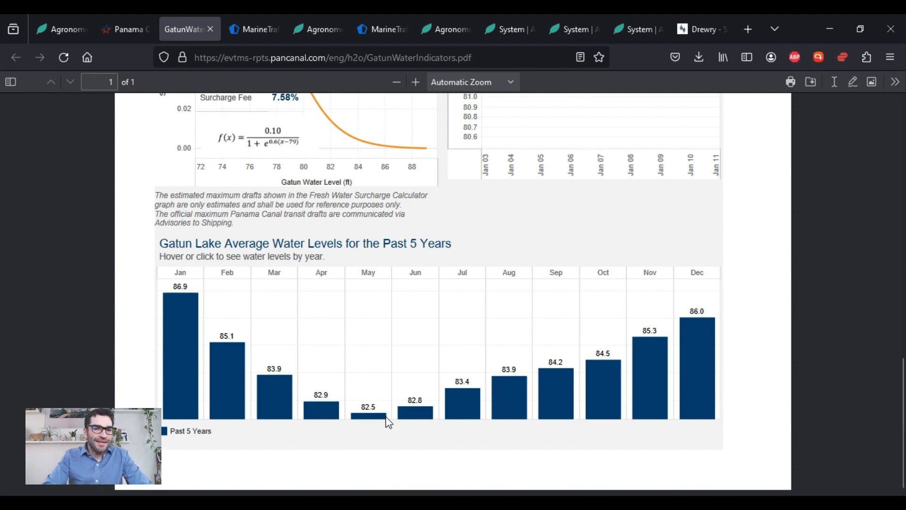
mouse_move(374, 420)
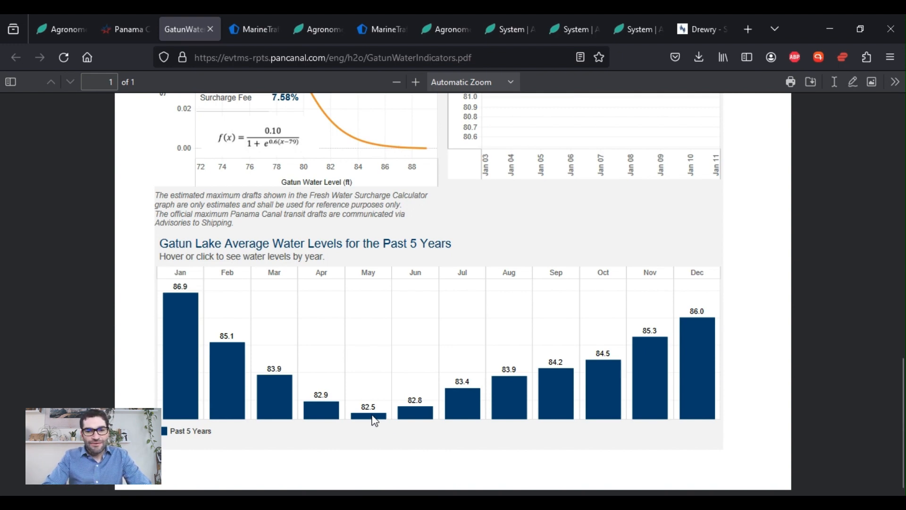
scroll("up", 3)
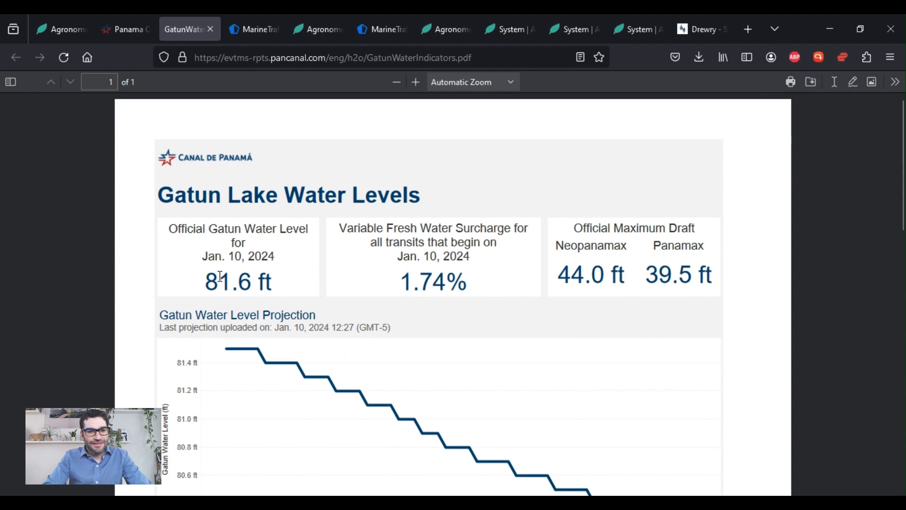
scroll("down", 3)
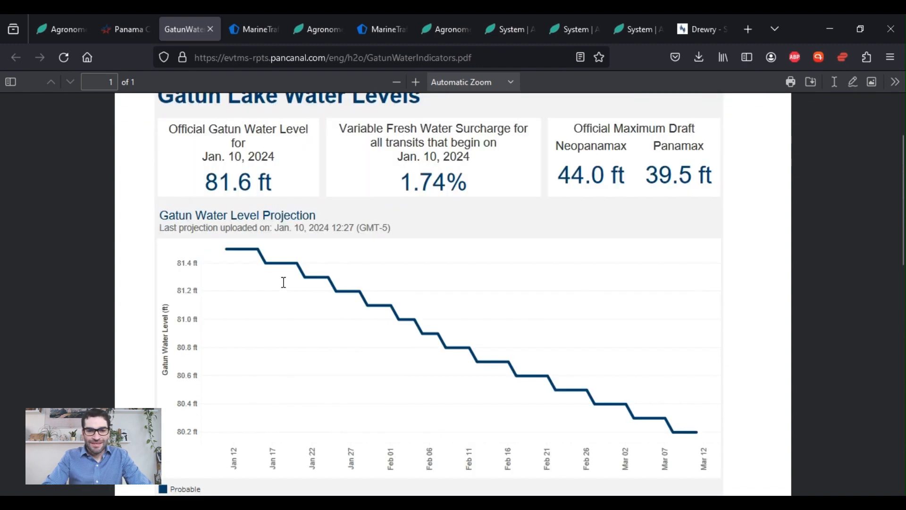
scroll("down", 3)
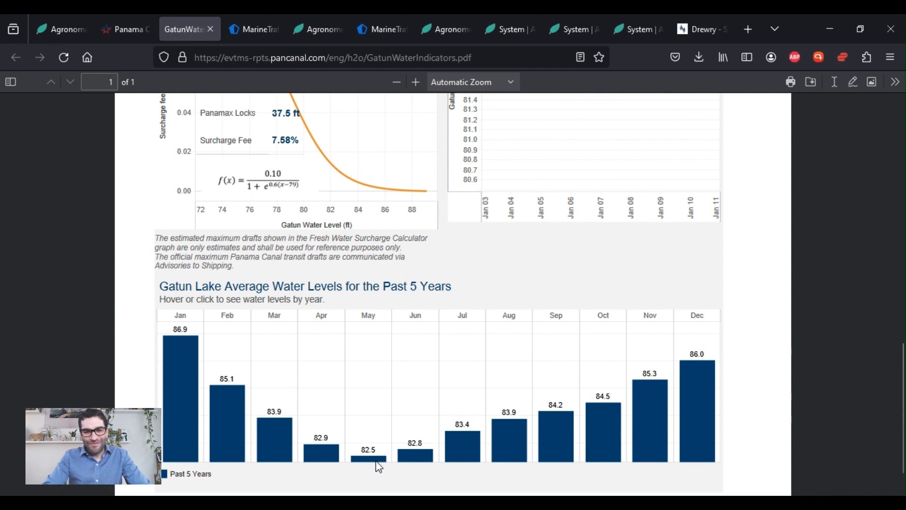
mouse_move(377, 464)
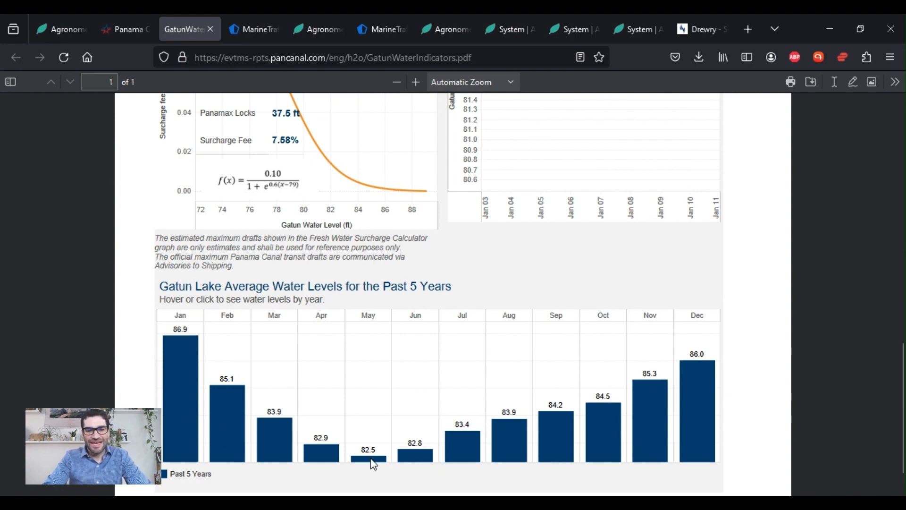
mouse_move(380, 463)
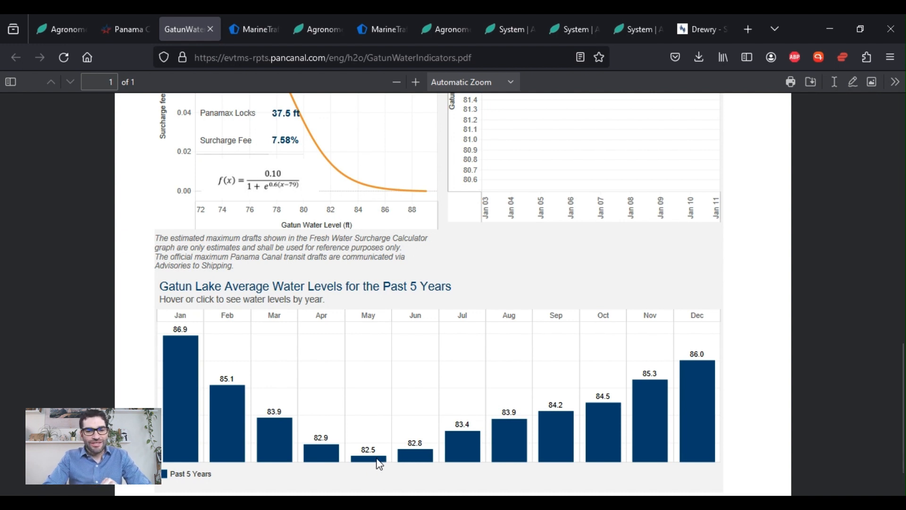
mouse_move(196, 428)
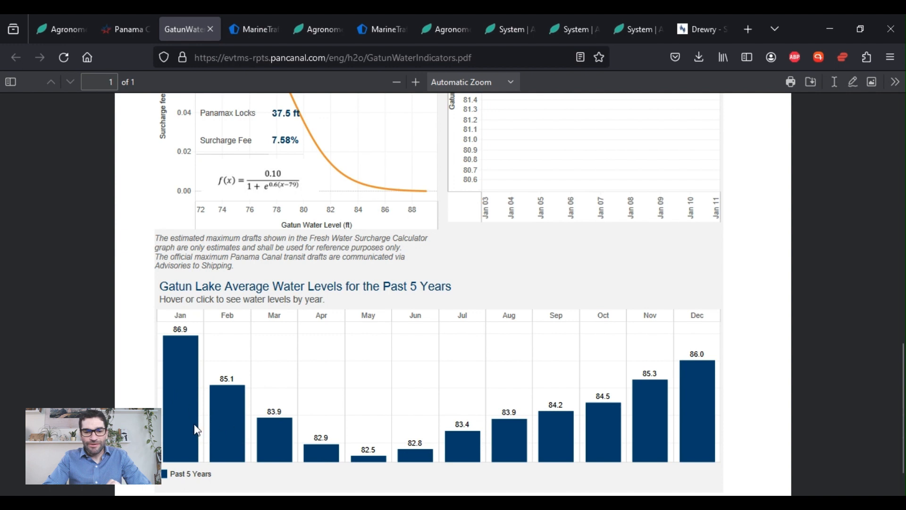
mouse_move(310, 451)
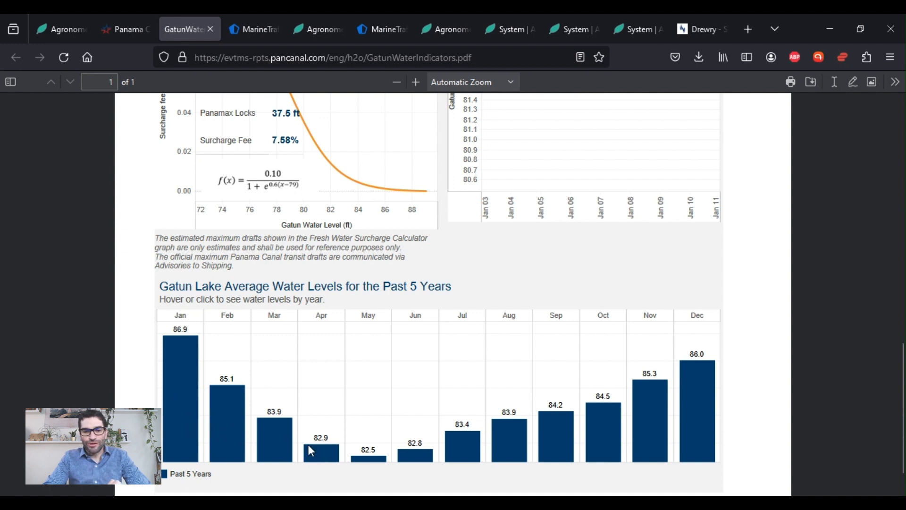
mouse_move(379, 462)
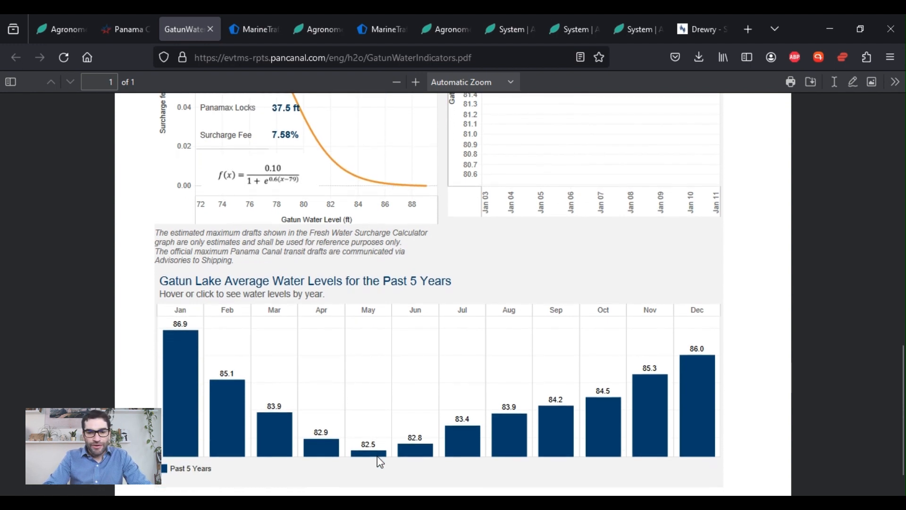
scroll("down", 3)
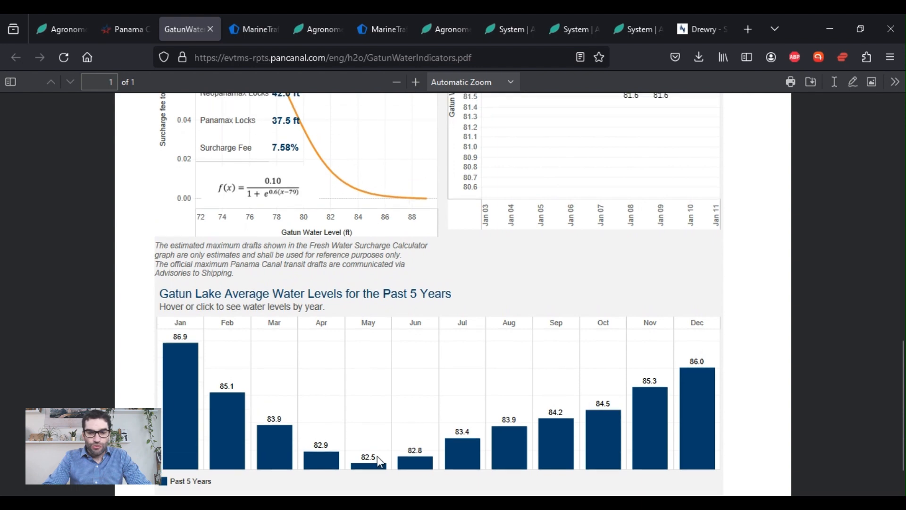
scroll("up", 3)
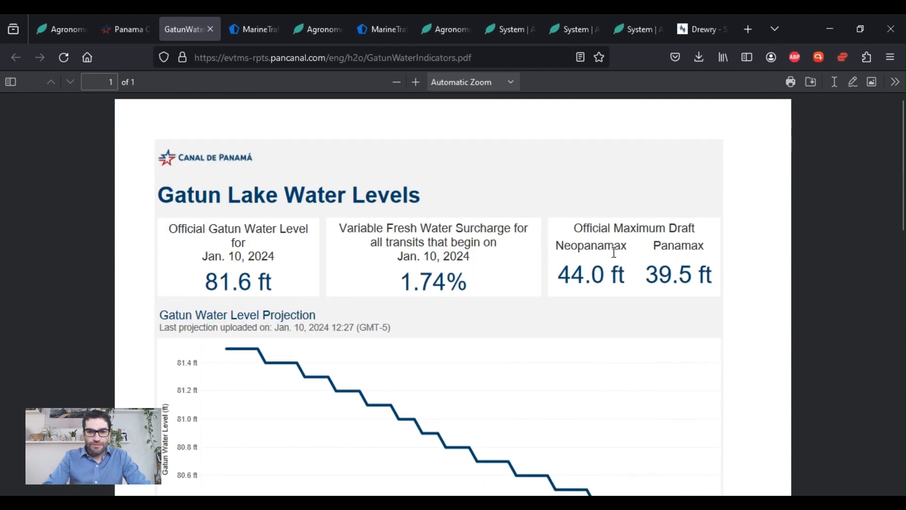
mouse_move(639, 297)
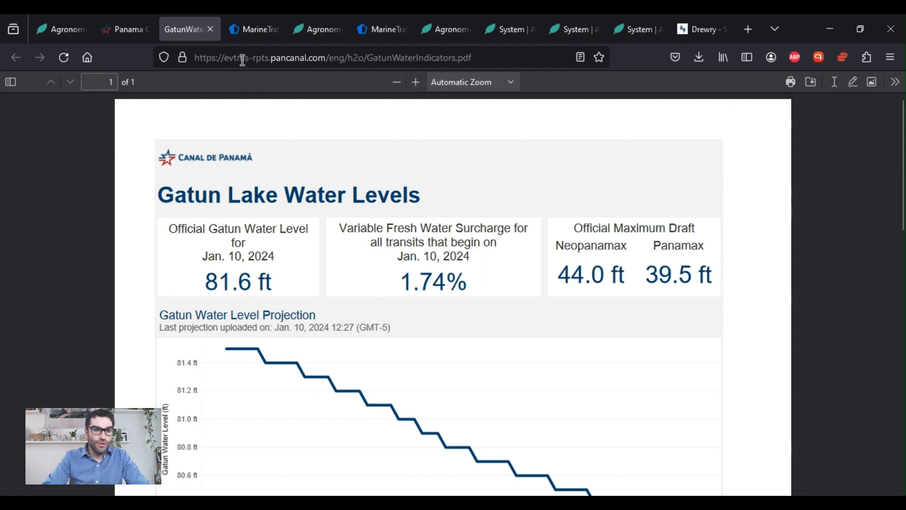
left_click(253, 29)
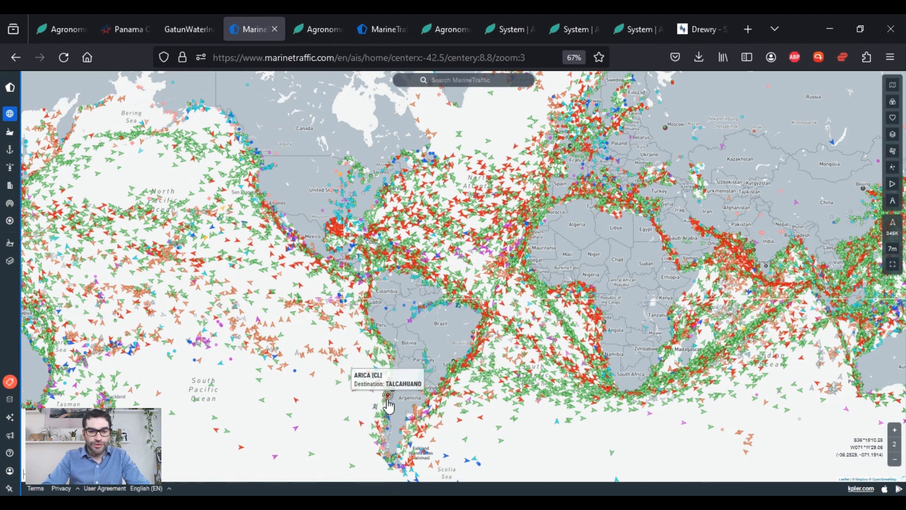
mouse_move(391, 383)
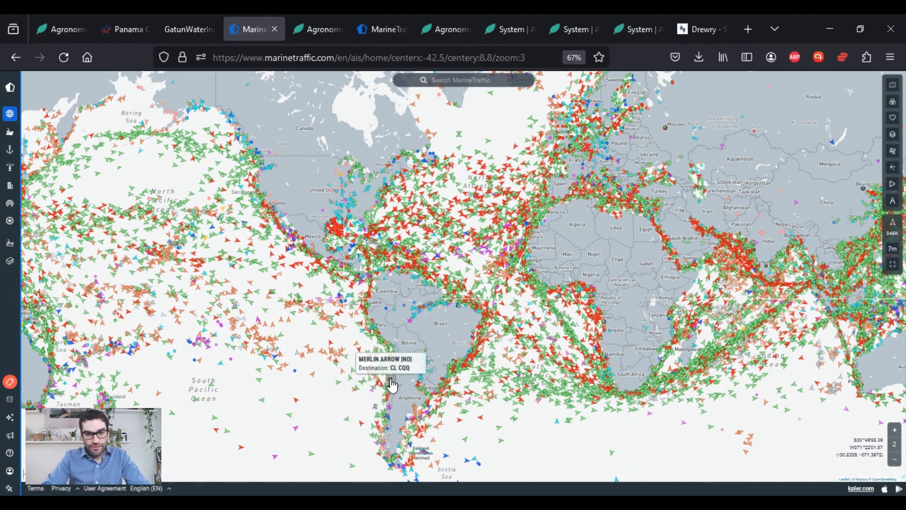
mouse_move(370, 324)
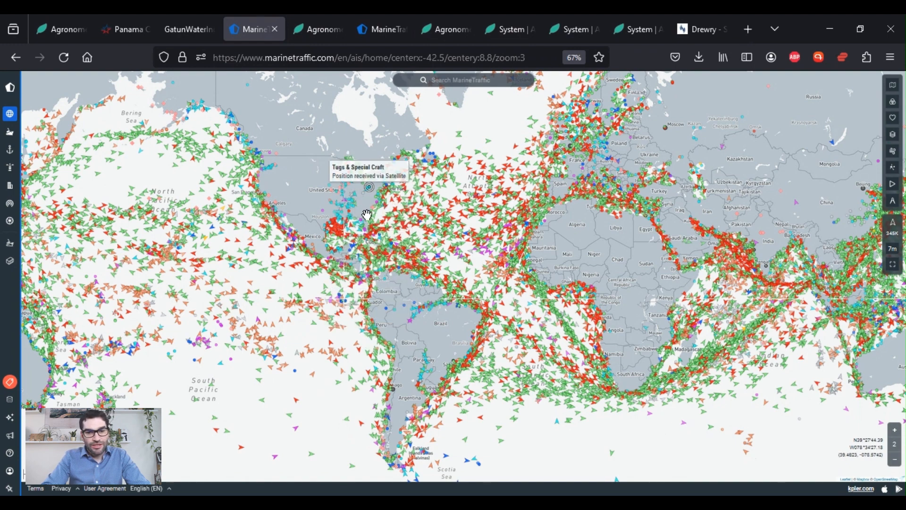
mouse_move(381, 382)
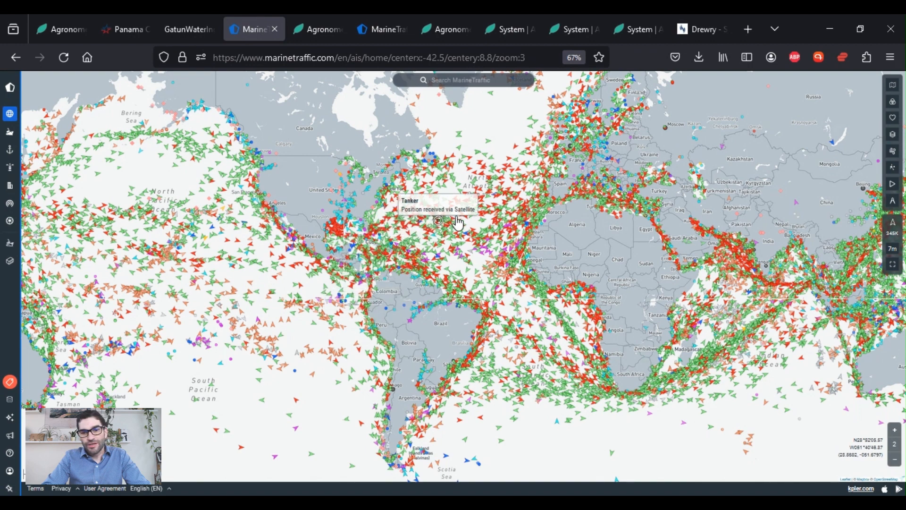
mouse_move(578, 145)
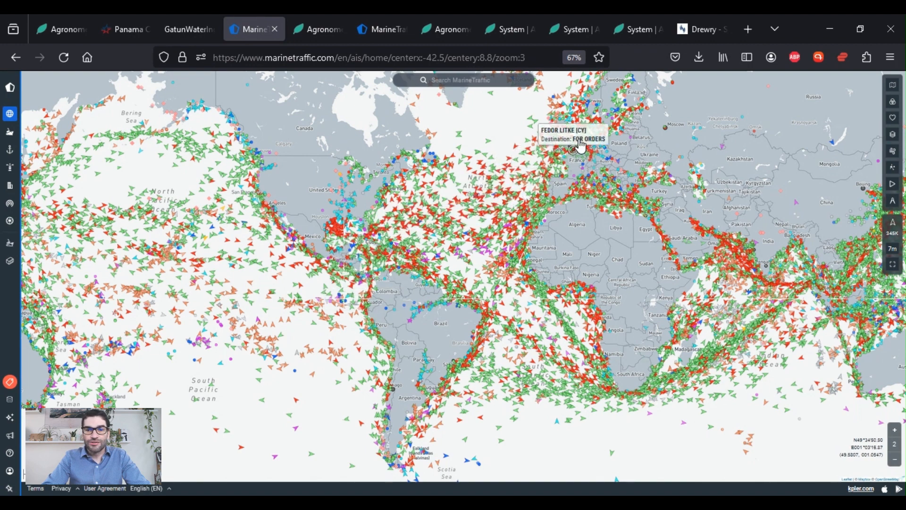
mouse_move(532, 173)
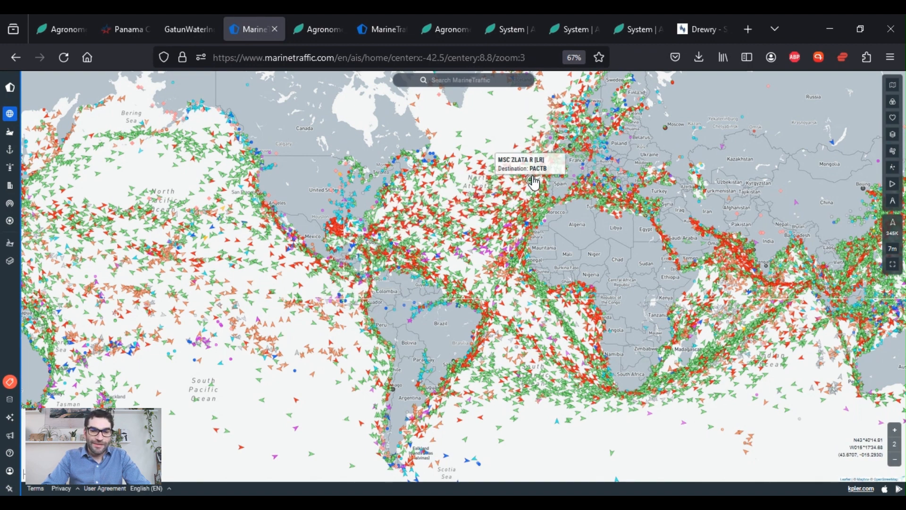
mouse_move(505, 185)
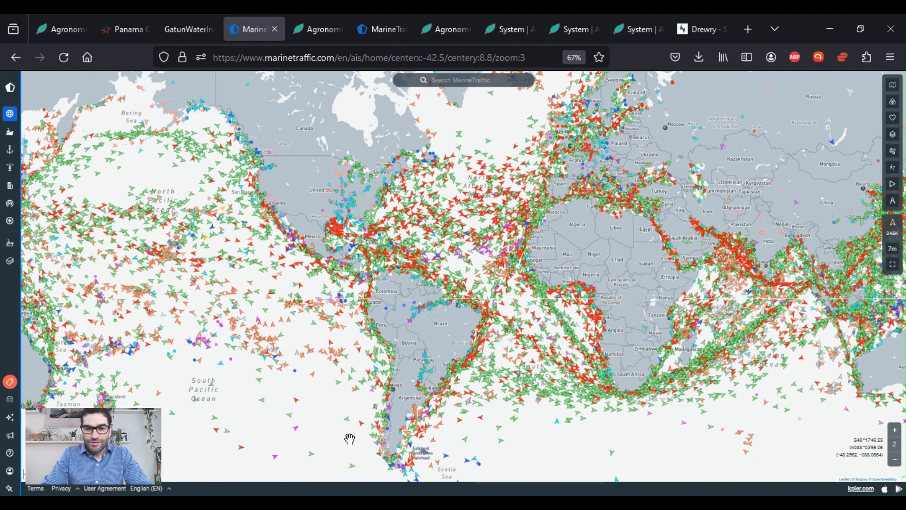
mouse_move(336, 416)
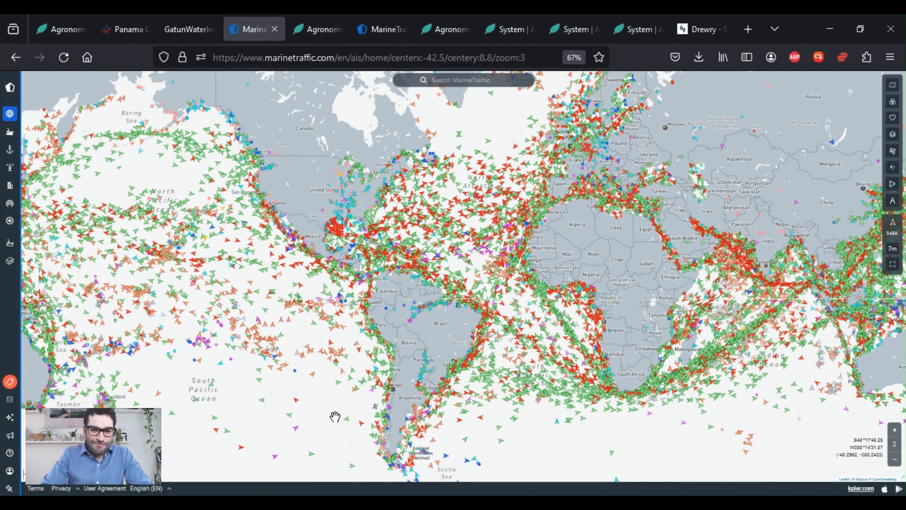
mouse_move(387, 363)
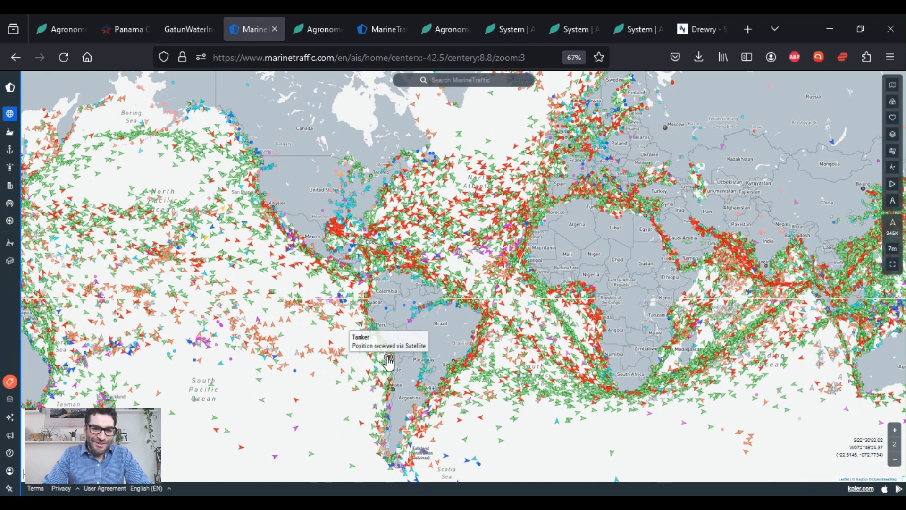
mouse_move(330, 380)
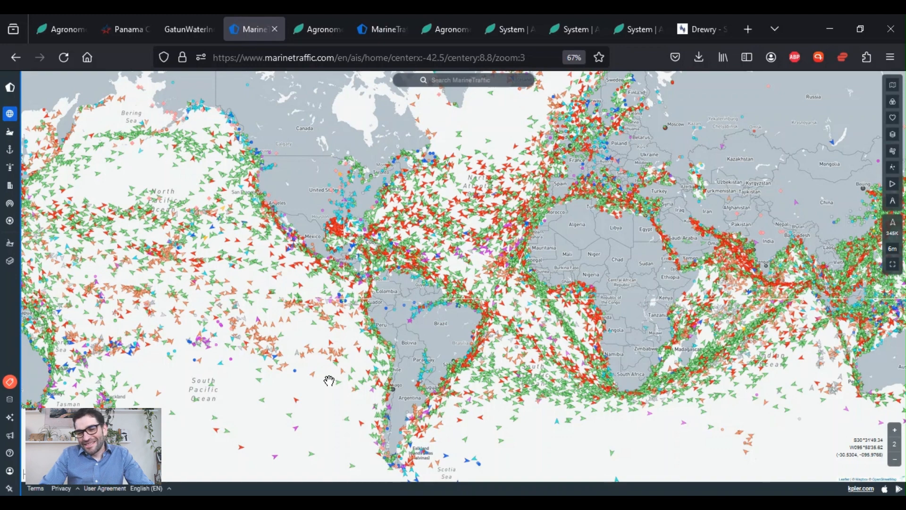
mouse_move(325, 371)
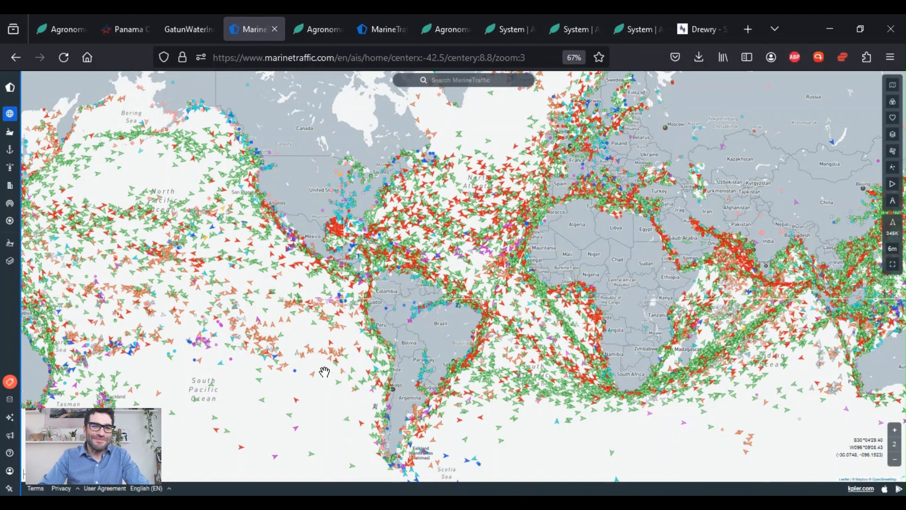
mouse_move(316, 353)
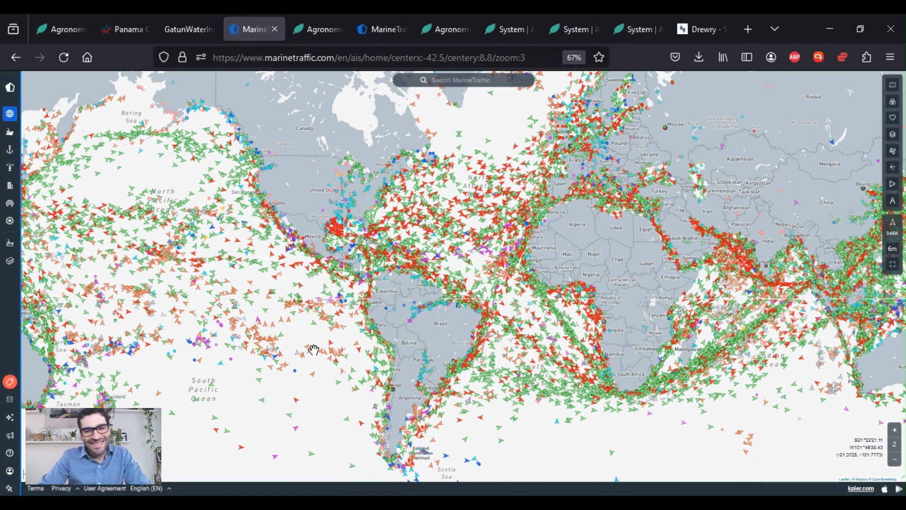
mouse_move(247, 143)
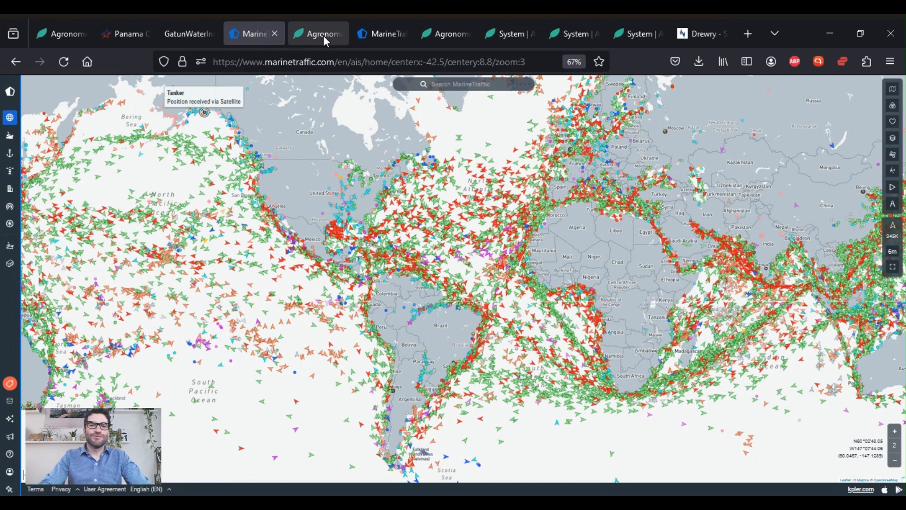
- Show South America's fresh blueberry export volumes by partner, February 2023 totaling 34,302 tonnes
left_click(318, 33)
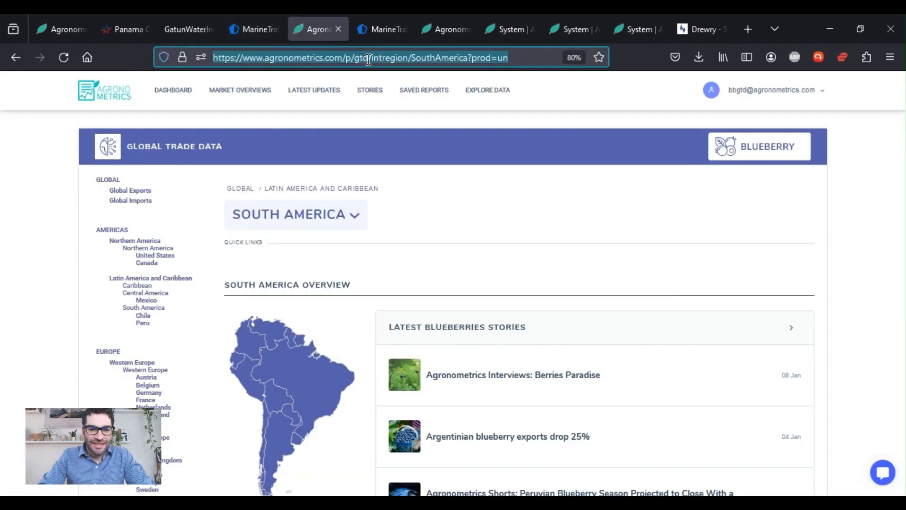
scroll("down", 3)
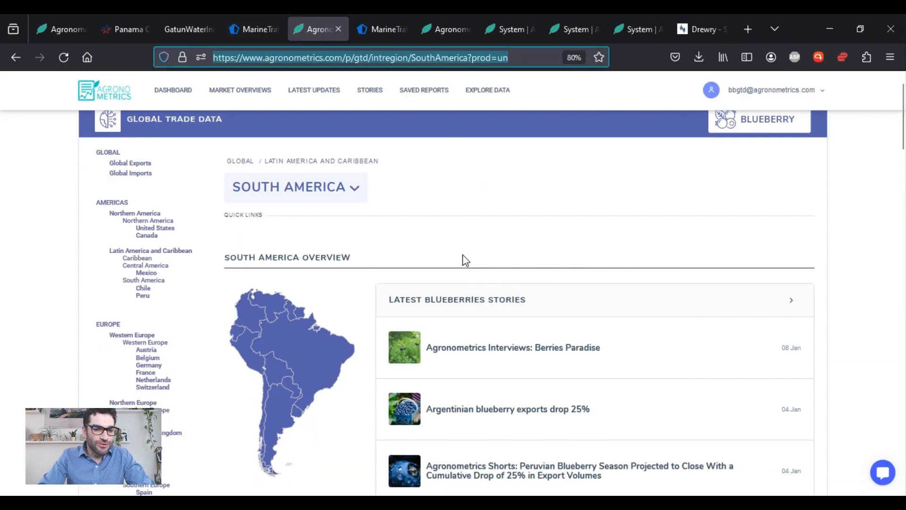
scroll("down", 3)
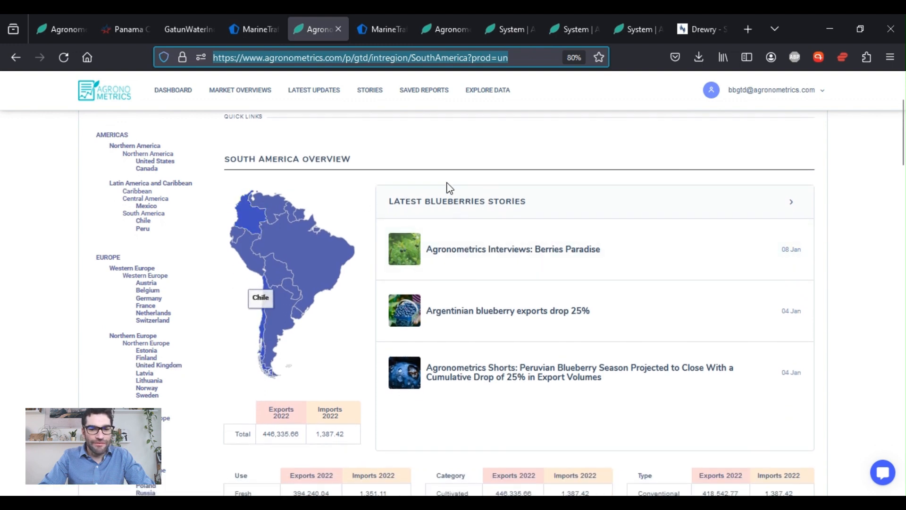
scroll("down", 3)
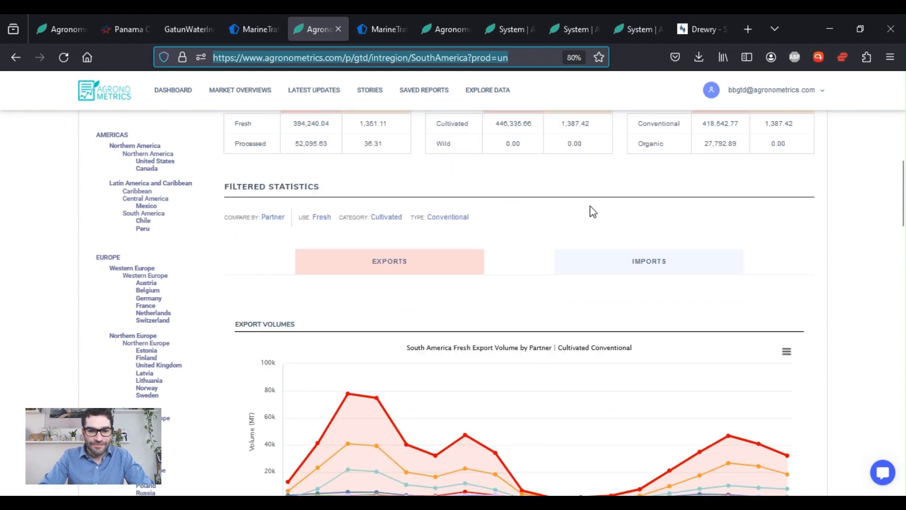
scroll("down", 3)
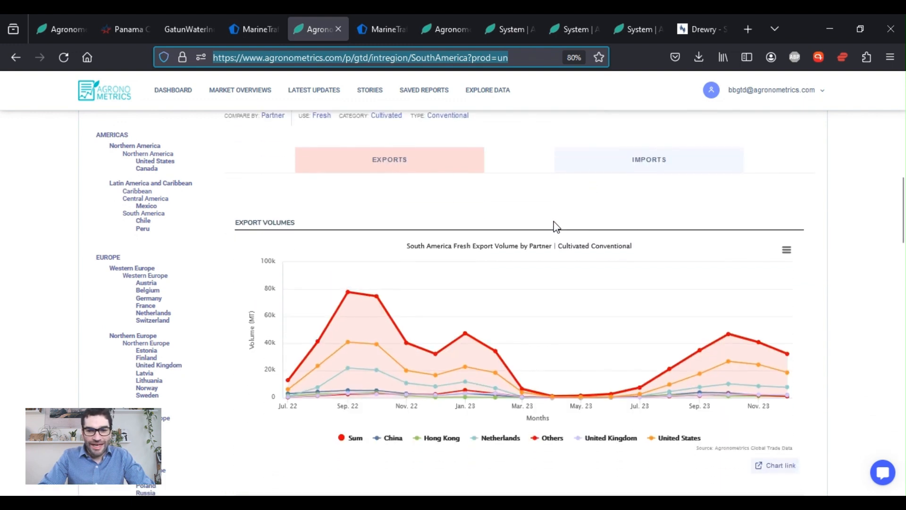
scroll("down", 3)
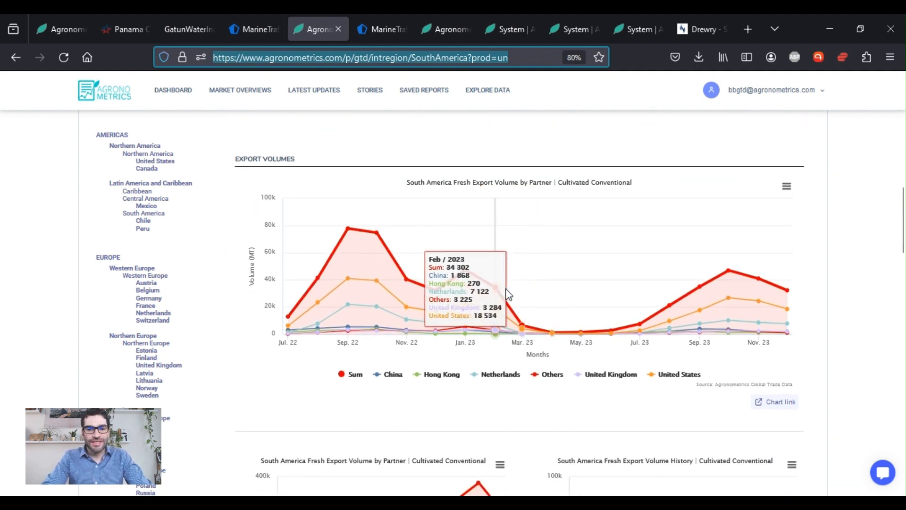
mouse_move(508, 214)
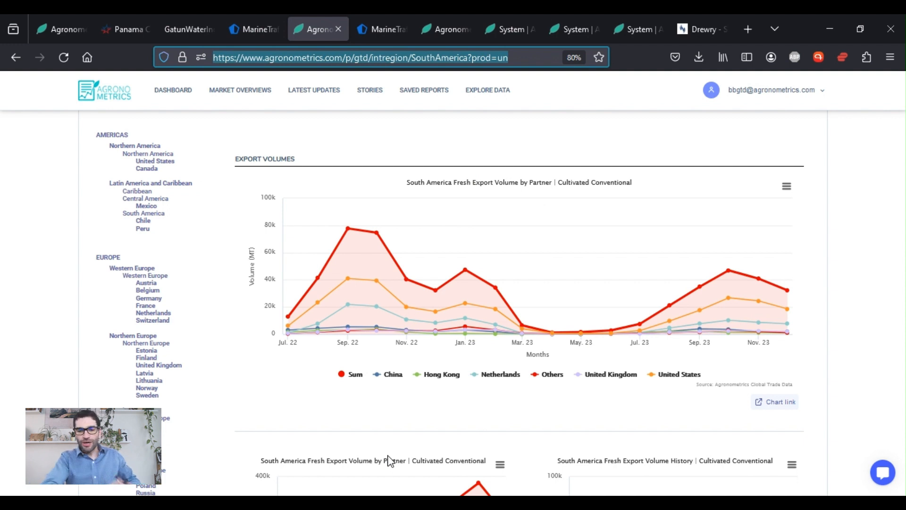
mouse_move(376, 469)
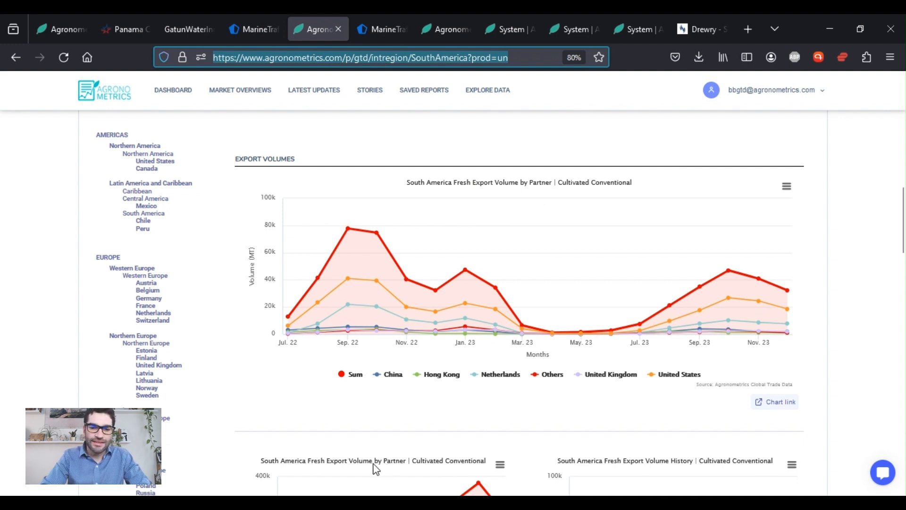
mouse_move(396, 421)
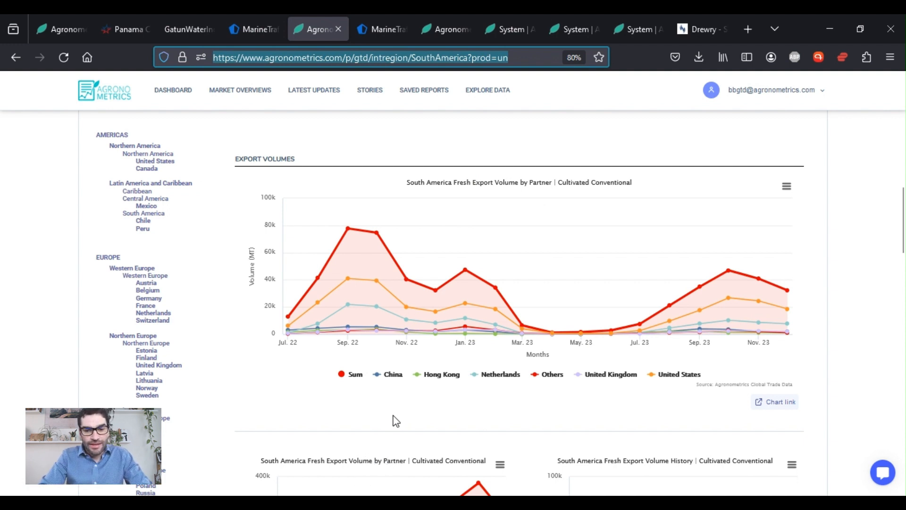
mouse_move(355, 389)
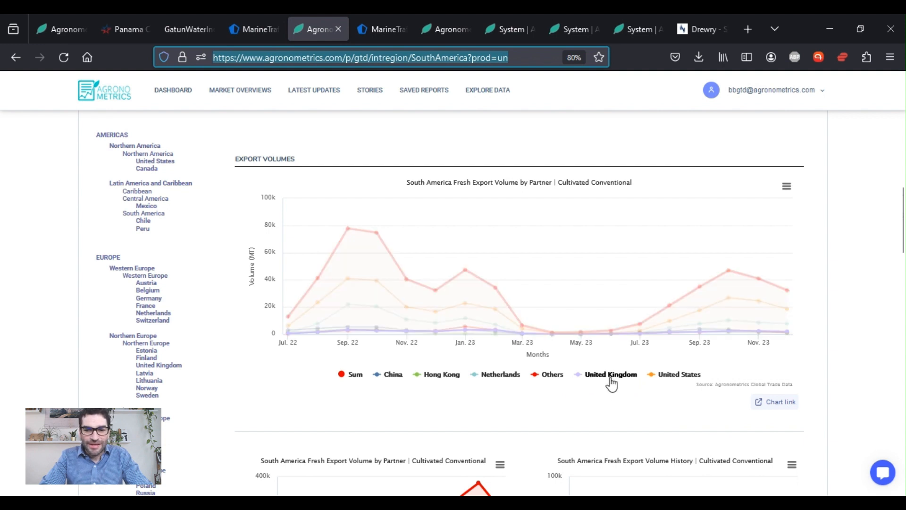
mouse_move(598, 384)
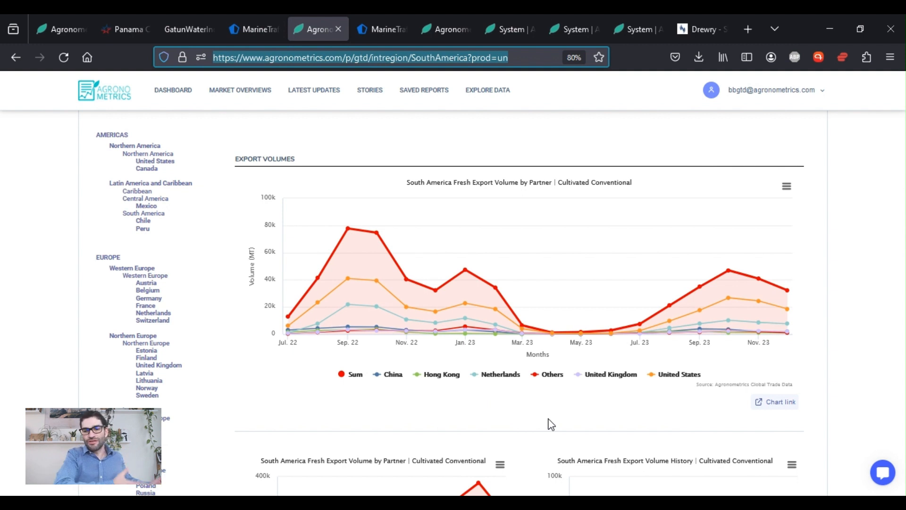
mouse_move(548, 421)
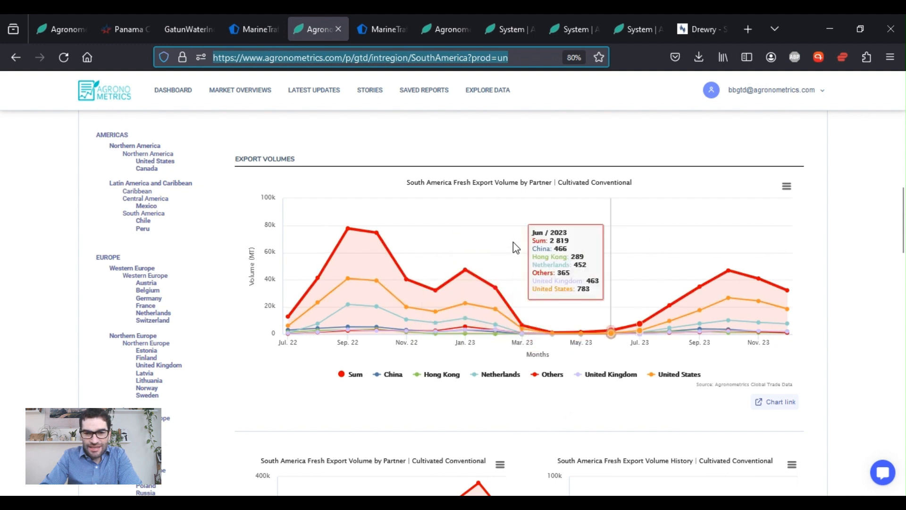
mouse_move(571, 401)
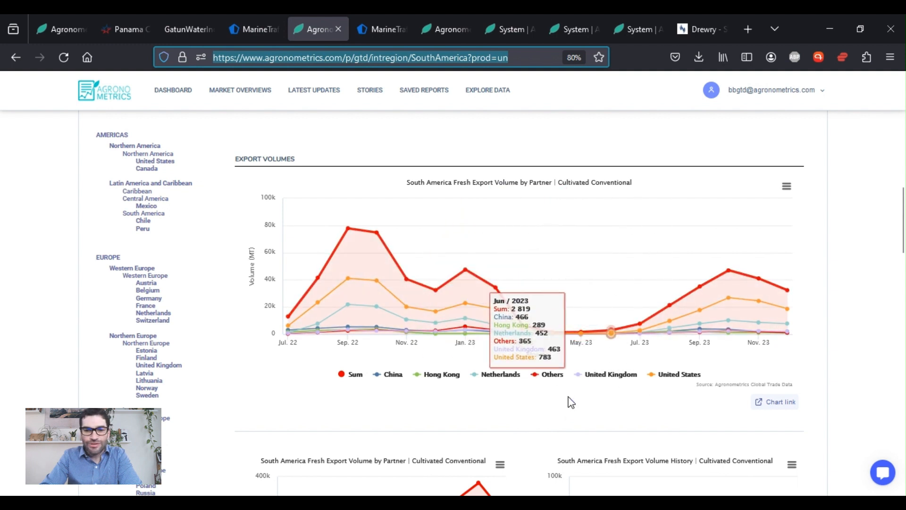
mouse_move(344, 225)
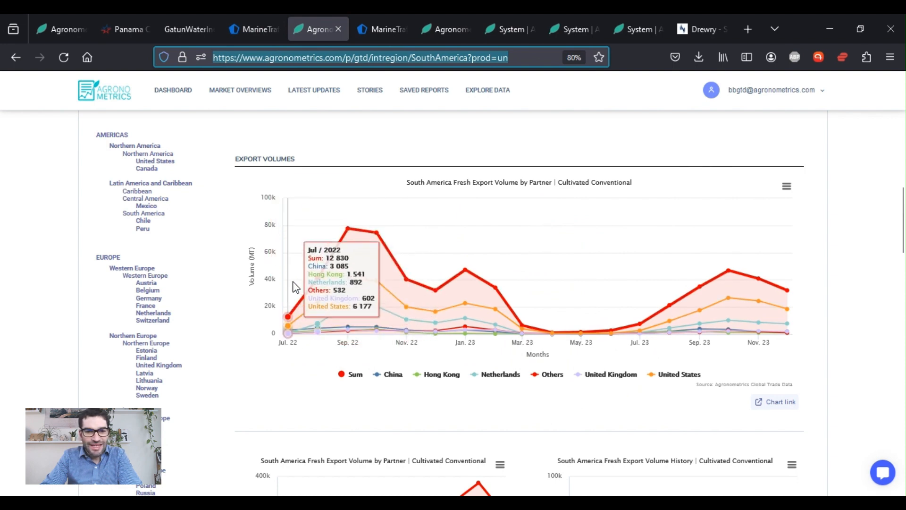
mouse_move(435, 291)
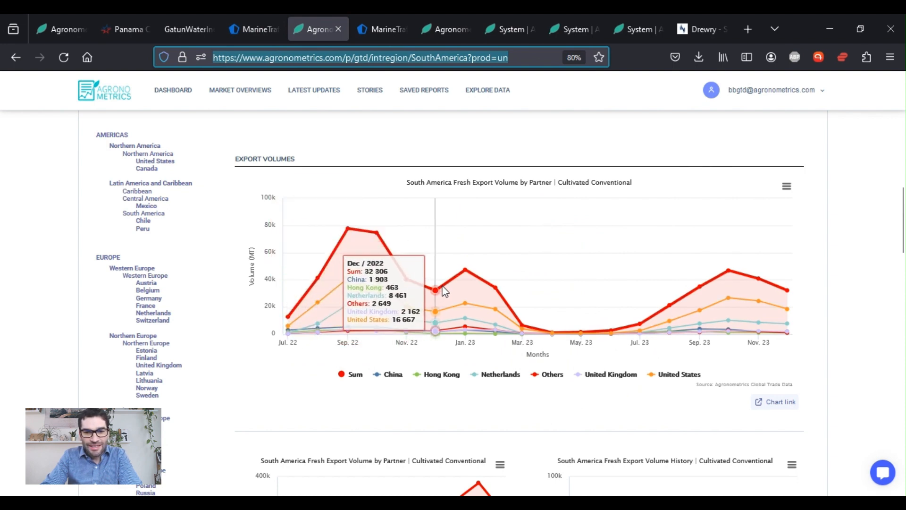
mouse_move(494, 321)
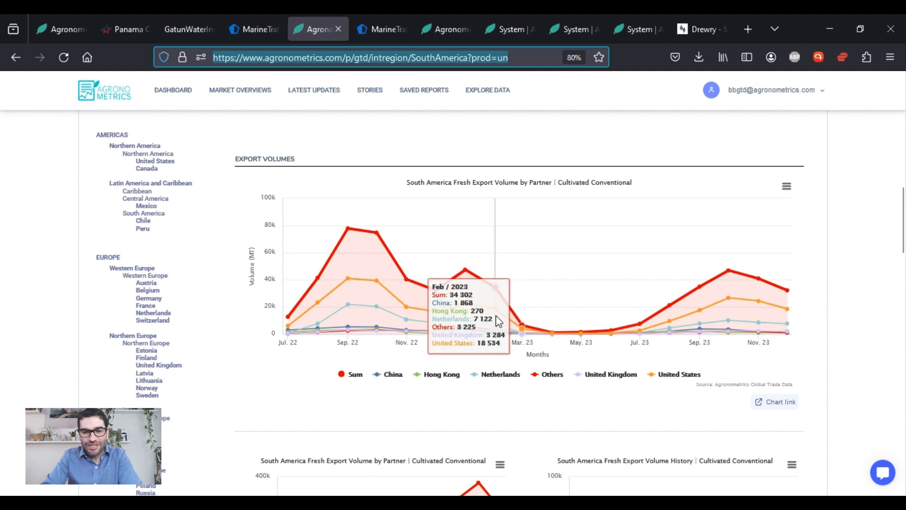
mouse_move(495, 287)
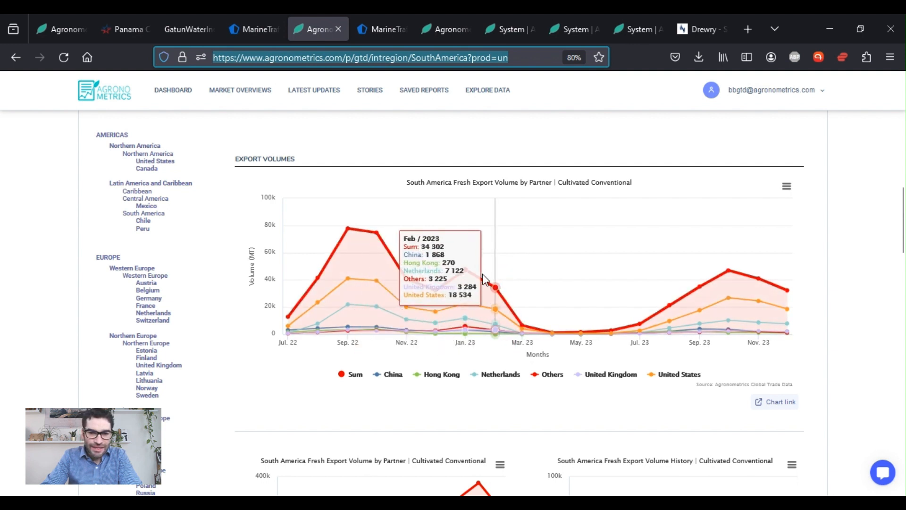
mouse_move(495, 289)
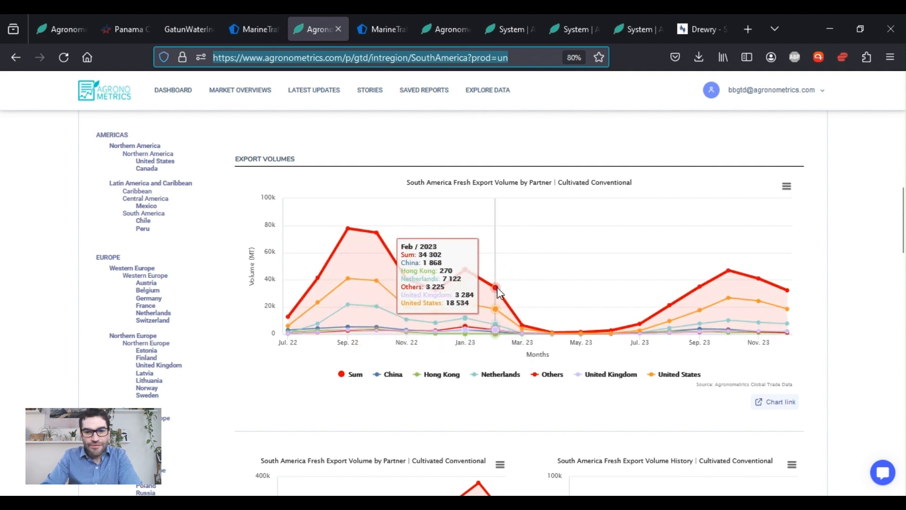
mouse_move(494, 294)
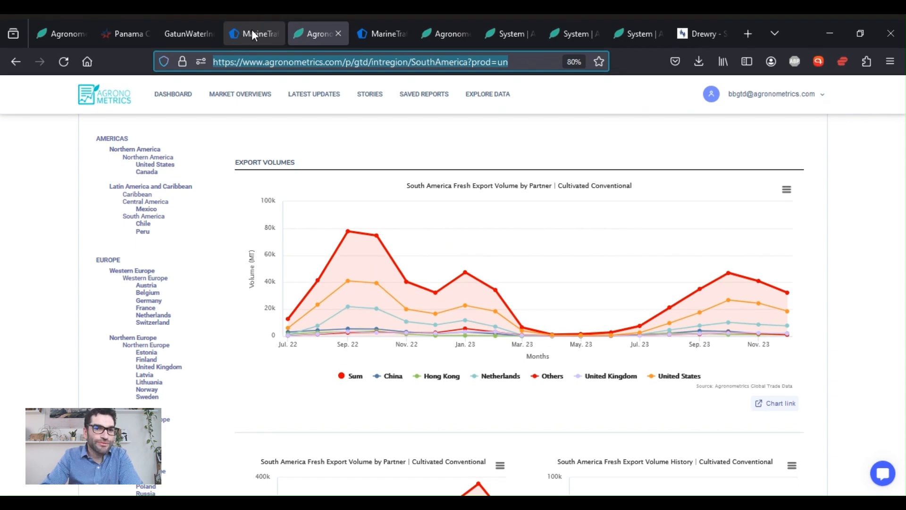
- Show the Gatun report's five-year average lake levels chart, with January peaking at 86.9 ft
left_click(185, 30)
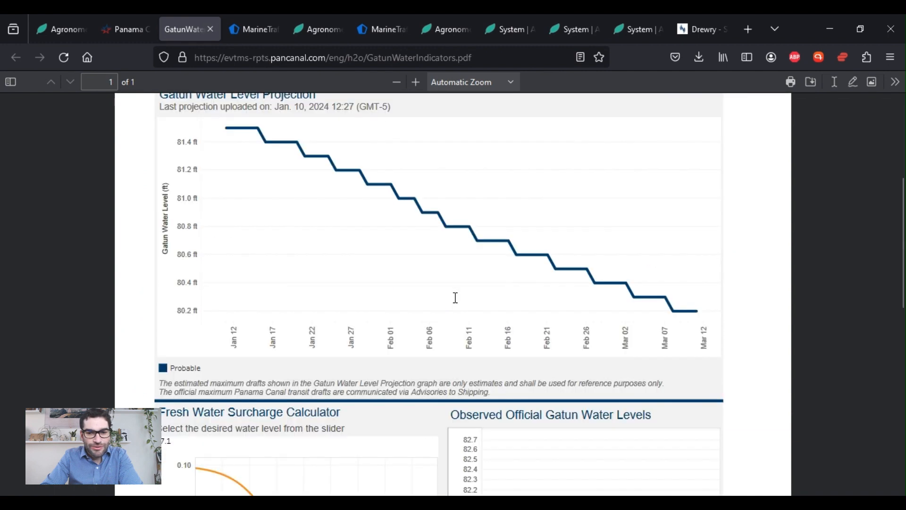
scroll("down", 3)
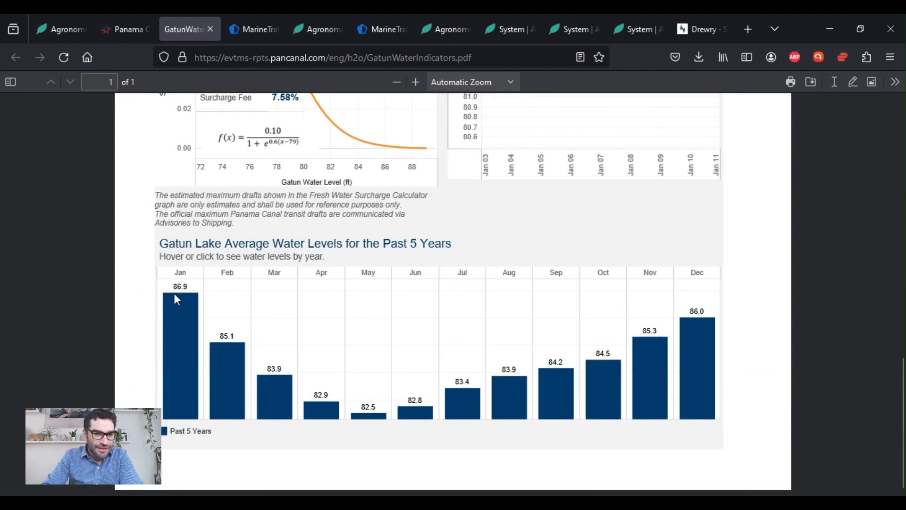
mouse_move(180, 287)
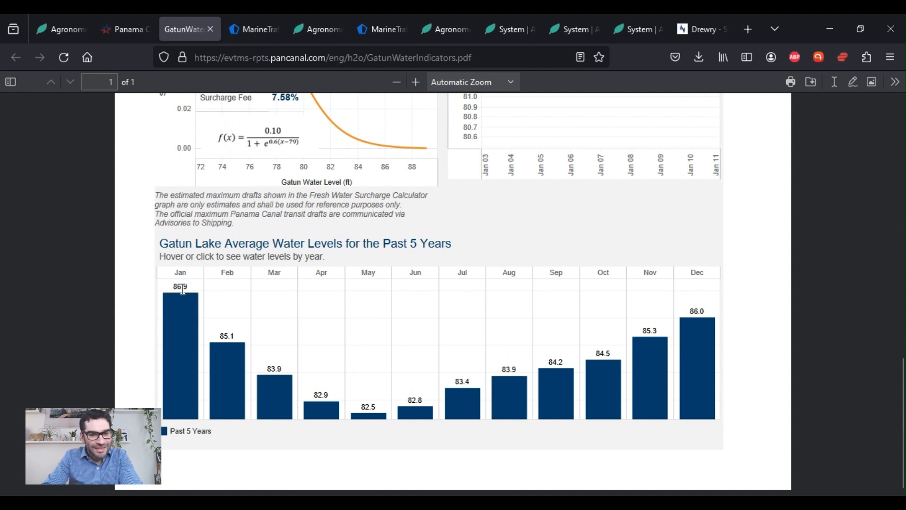
mouse_move(215, 340)
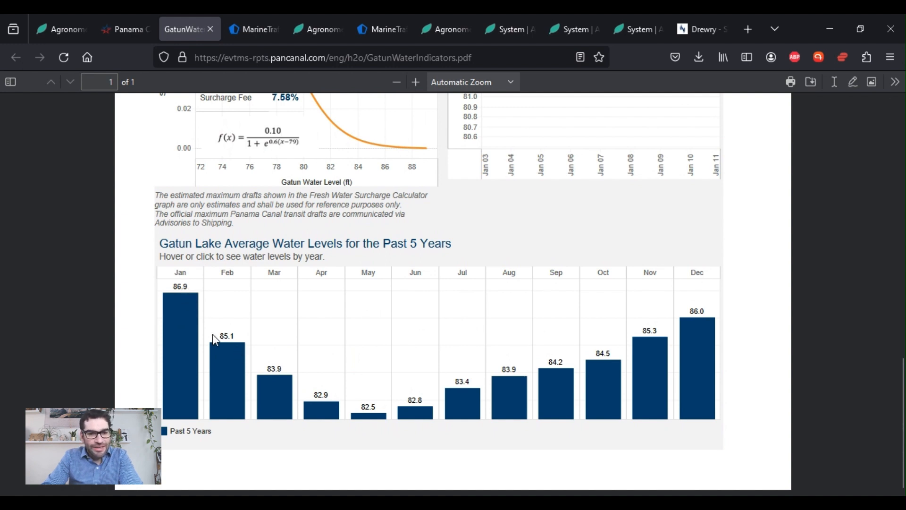
mouse_move(240, 372)
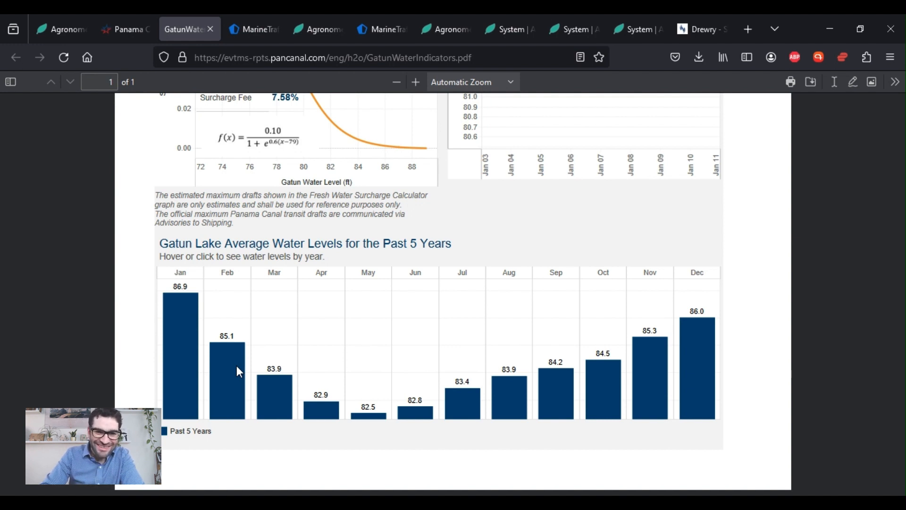
mouse_move(249, 374)
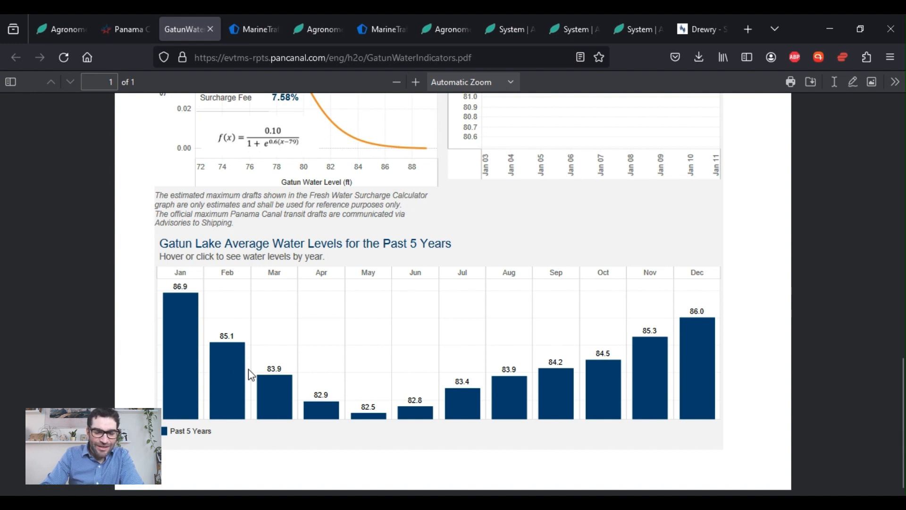
mouse_move(374, 409)
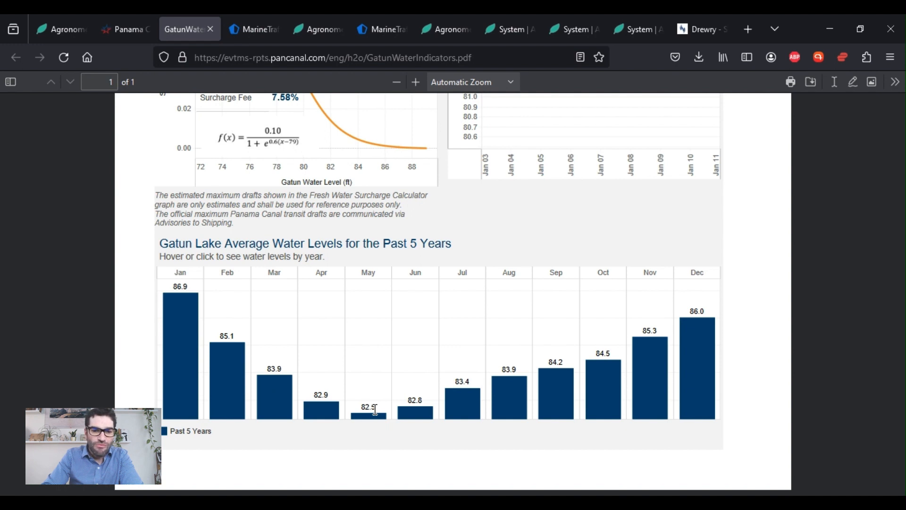
mouse_move(340, 386)
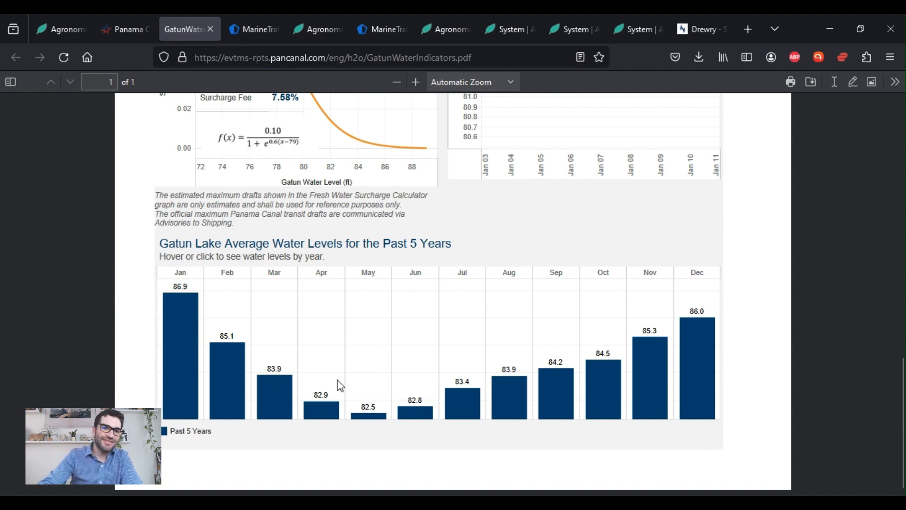
mouse_move(381, 416)
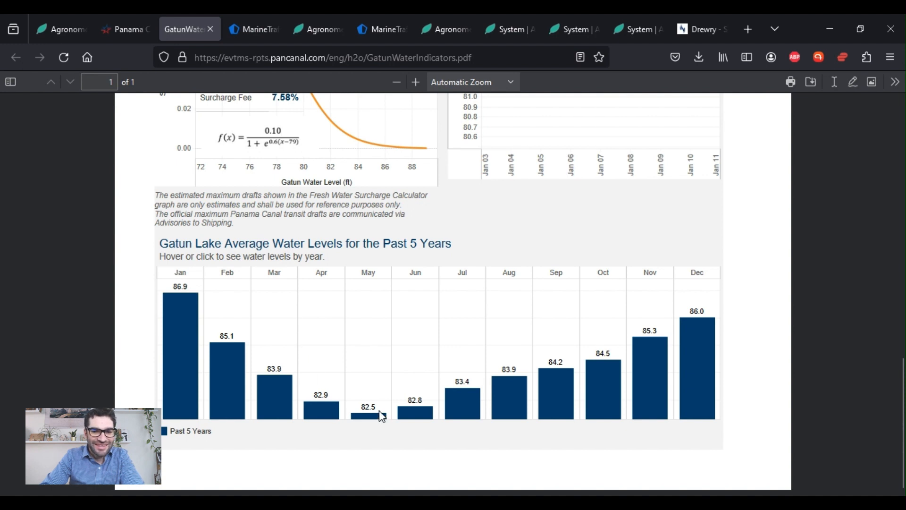
mouse_move(376, 409)
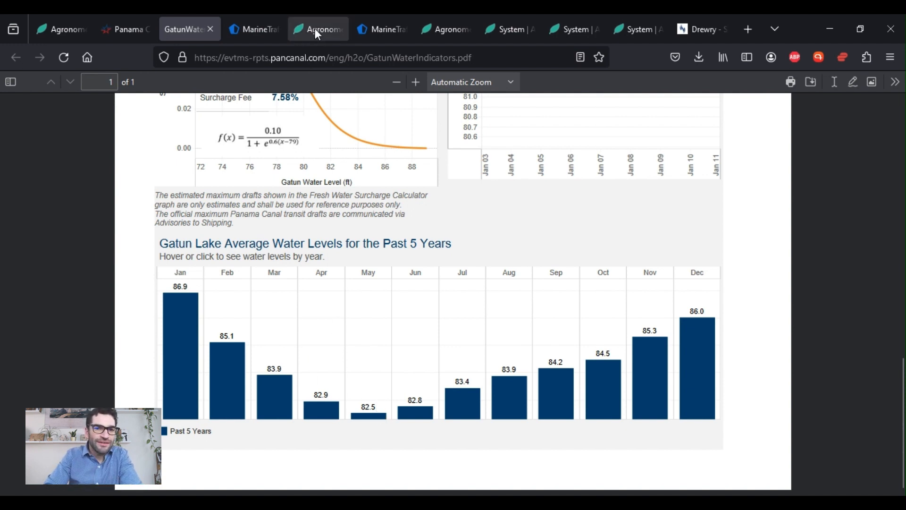
left_click(317, 28)
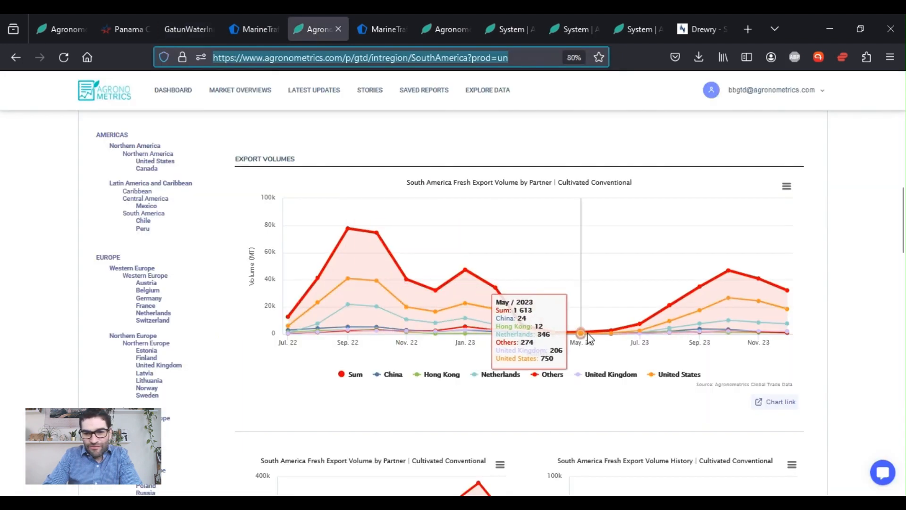
mouse_move(581, 335)
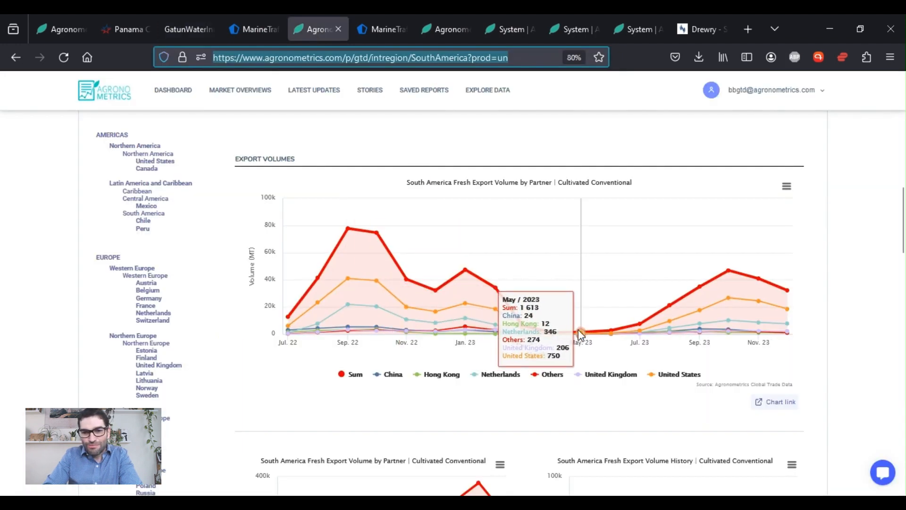
mouse_move(627, 329)
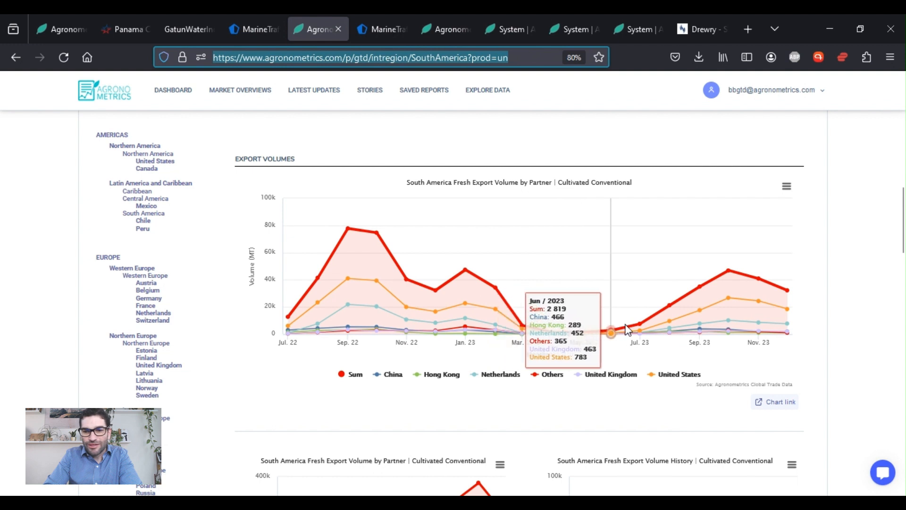
mouse_move(613, 330)
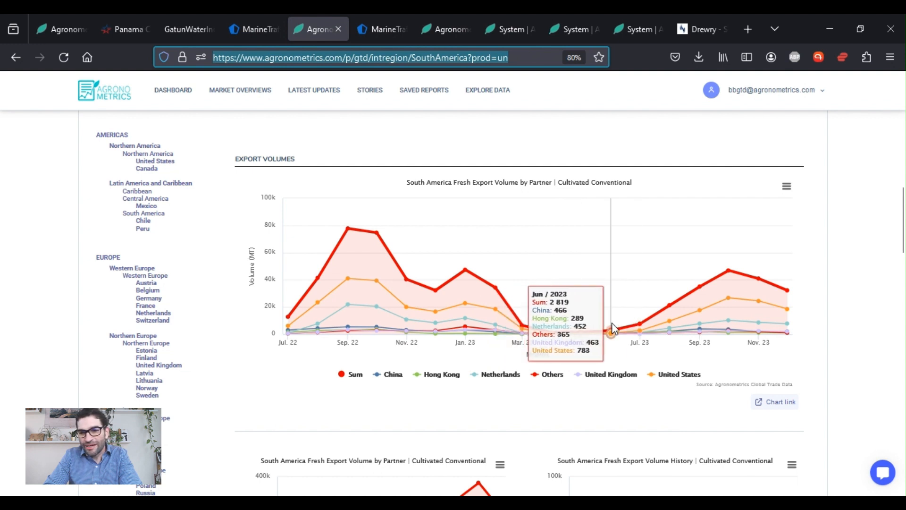
mouse_move(638, 328)
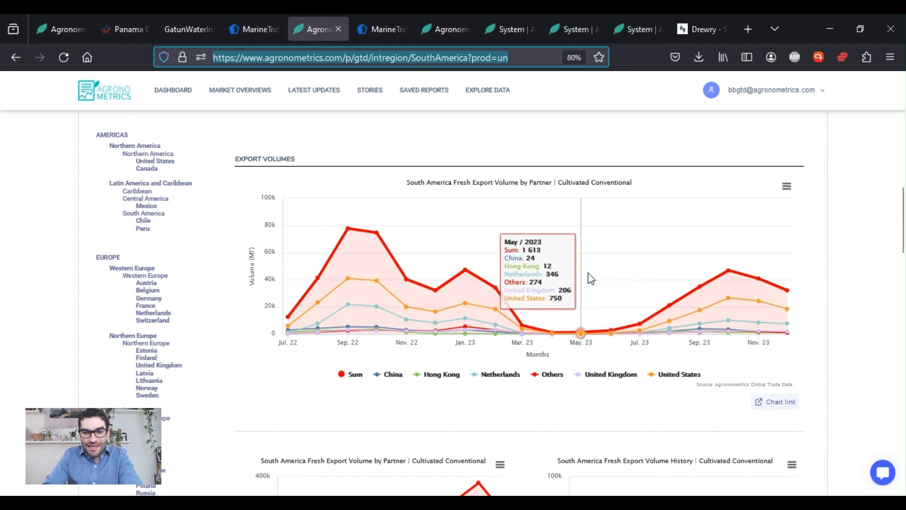
scroll("down", 3)
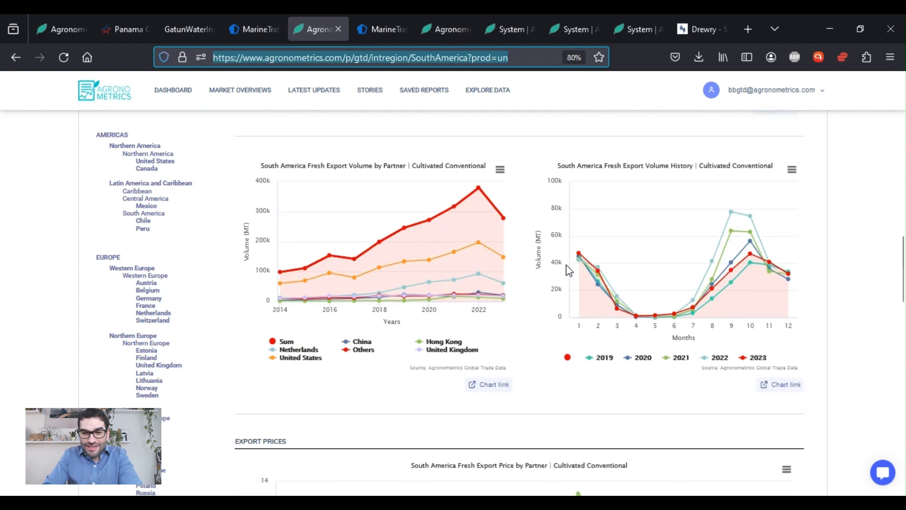
scroll("up", 3)
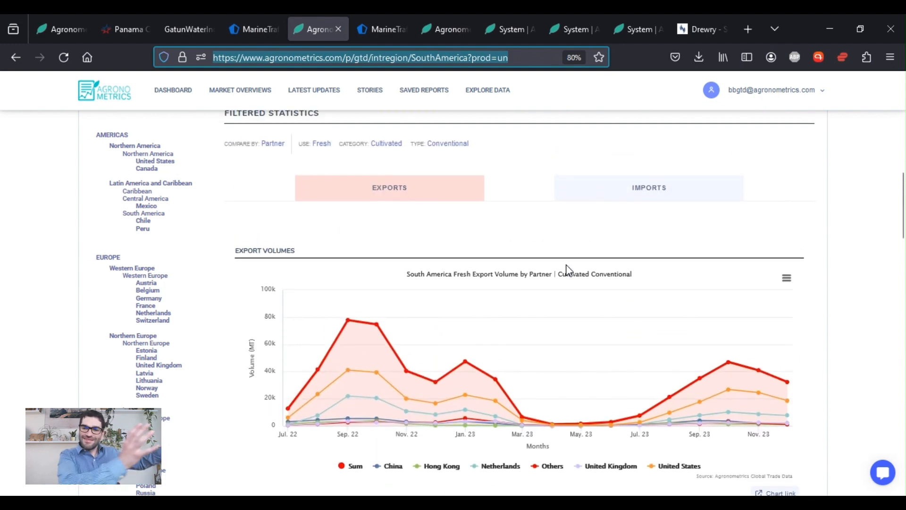
mouse_move(350, 20)
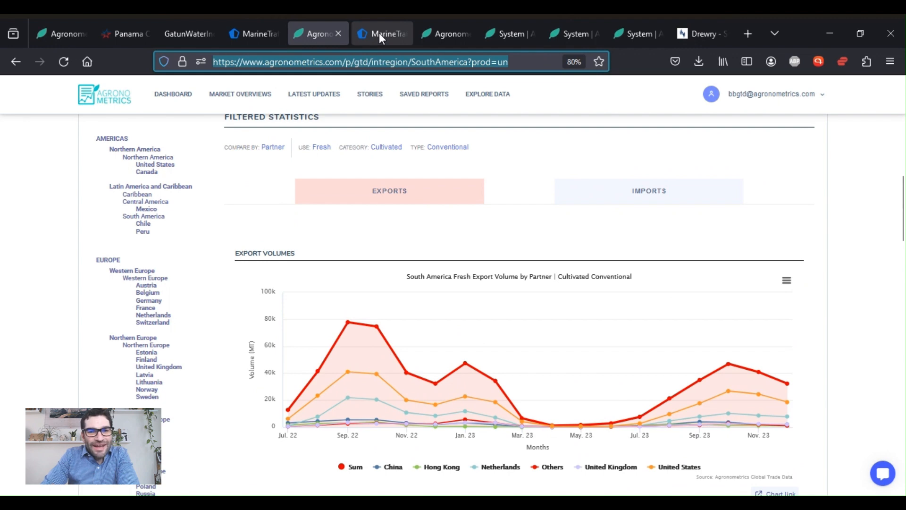
- Switch to the MarineTraffic live vessel map centered on Europe, the Middle East and Asia
left_click(378, 29)
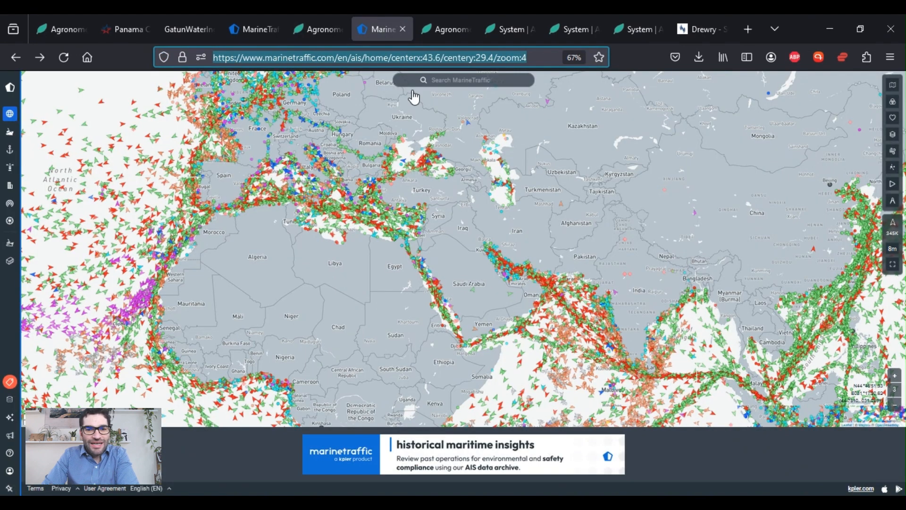
mouse_move(480, 311)
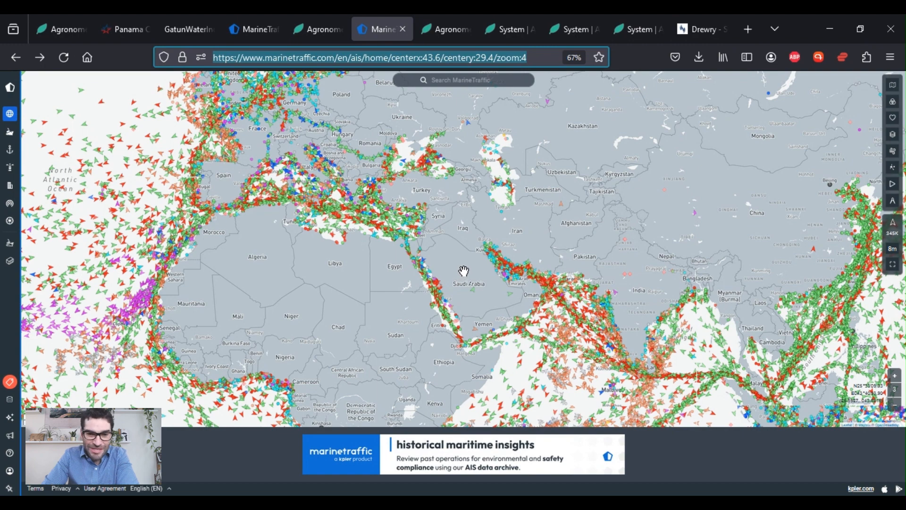
mouse_move(381, 249)
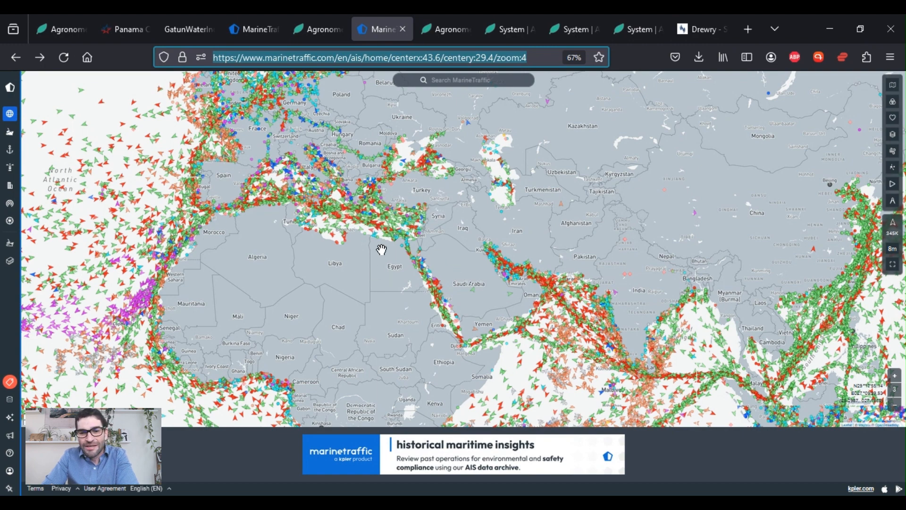
mouse_move(410, 251)
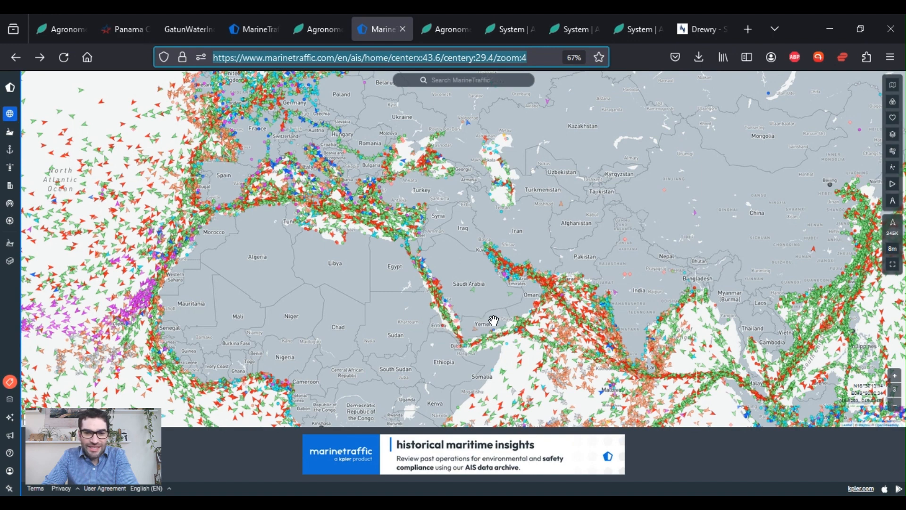
mouse_move(463, 342)
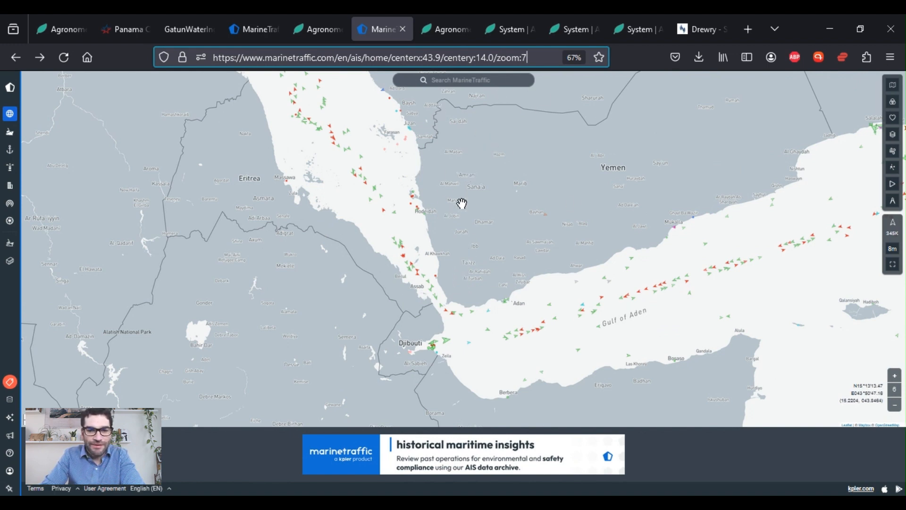
mouse_move(410, 256)
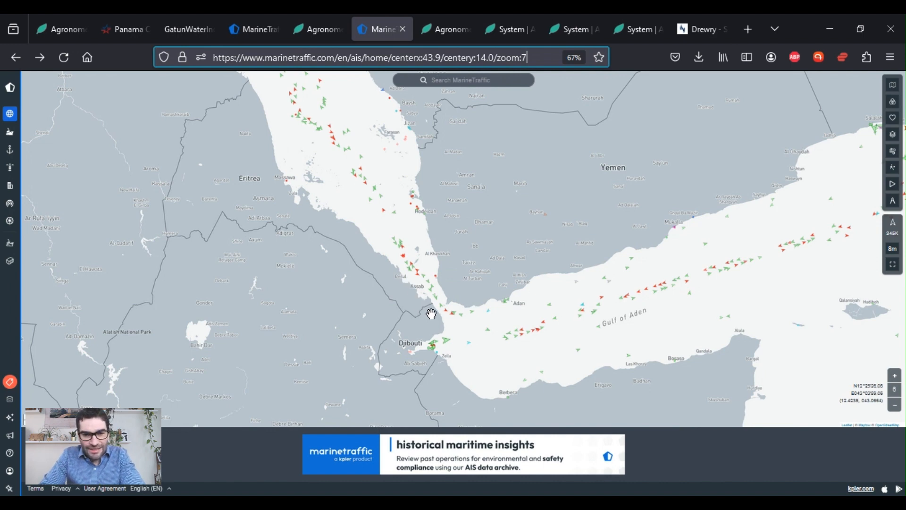
mouse_move(416, 305)
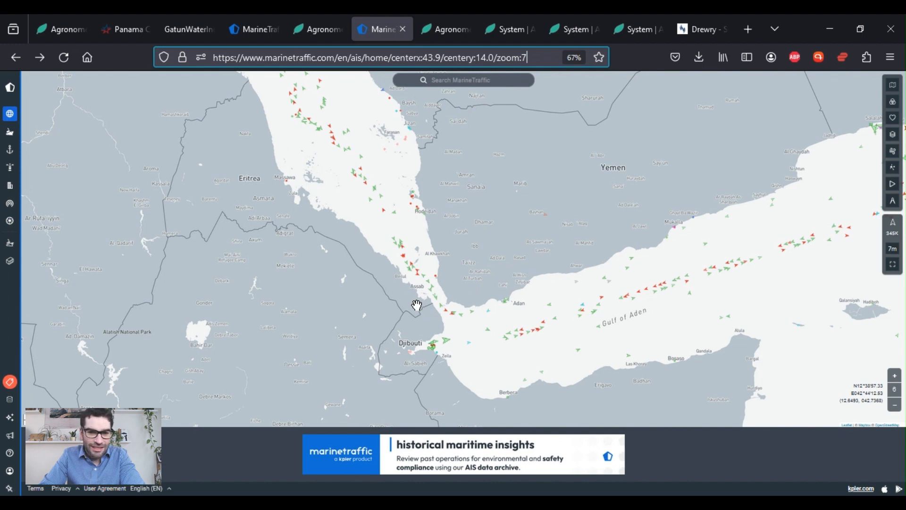
mouse_move(657, 241)
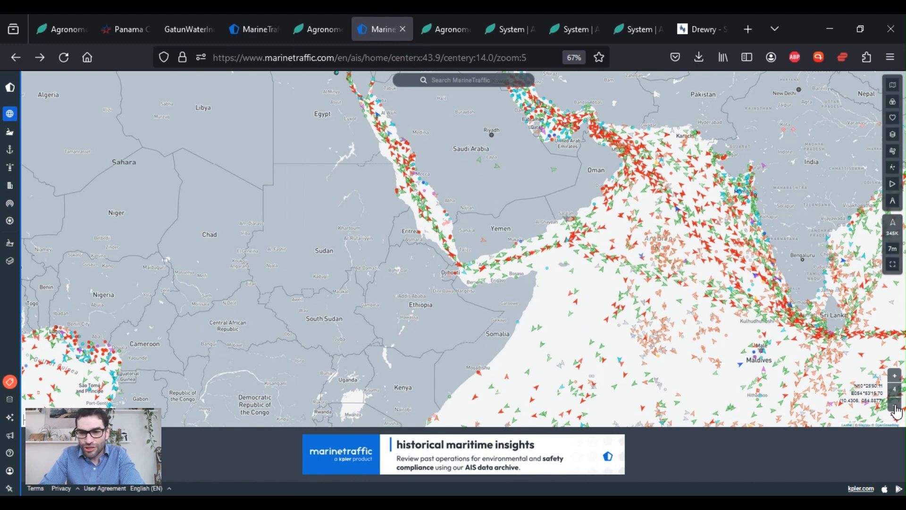
mouse_move(745, 344)
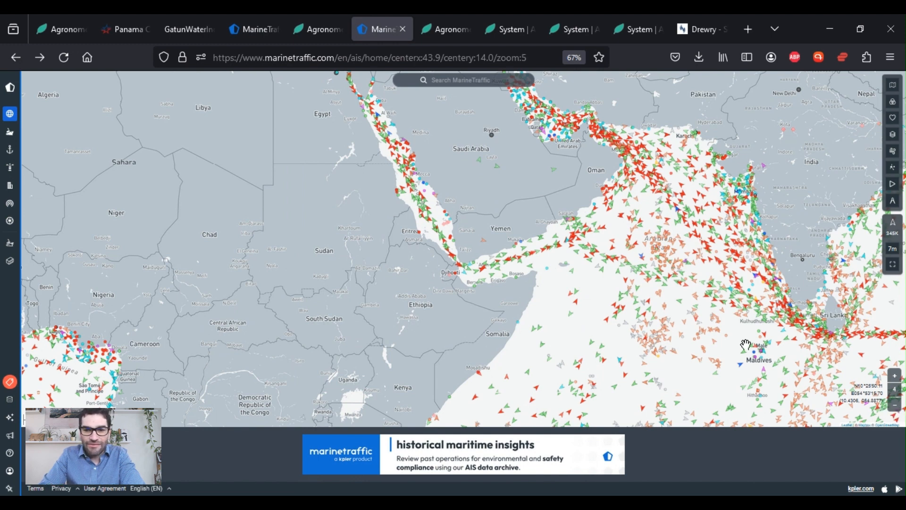
mouse_move(851, 322)
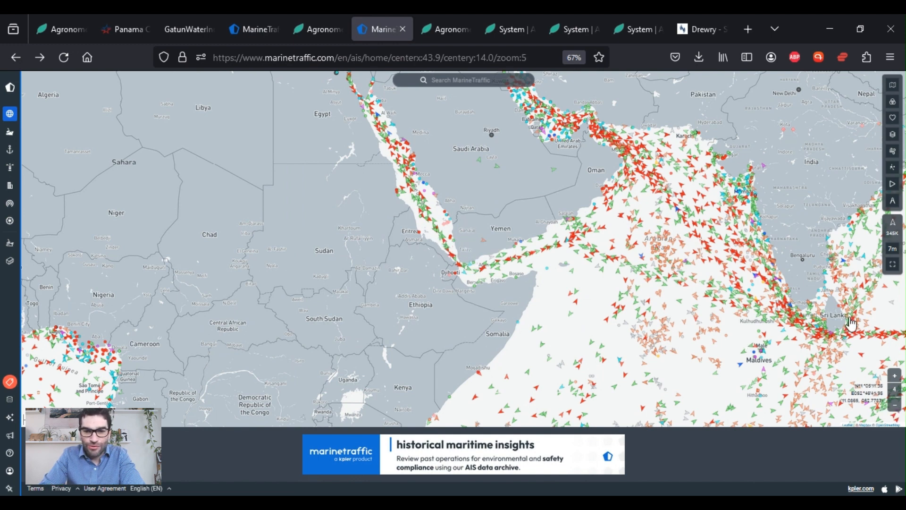
- Zoom the MarineTraffic map out two levels to show worldwide vessel traffic
left_click(895, 406)
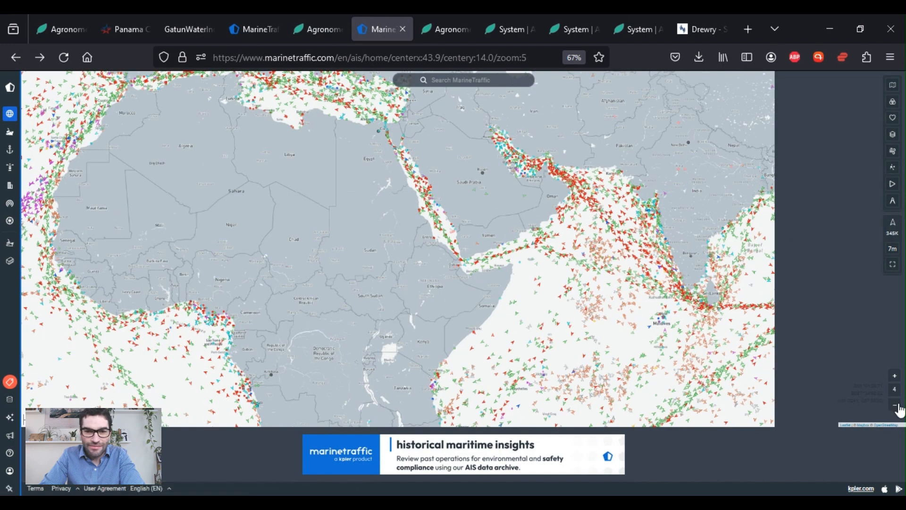
left_click(894, 405)
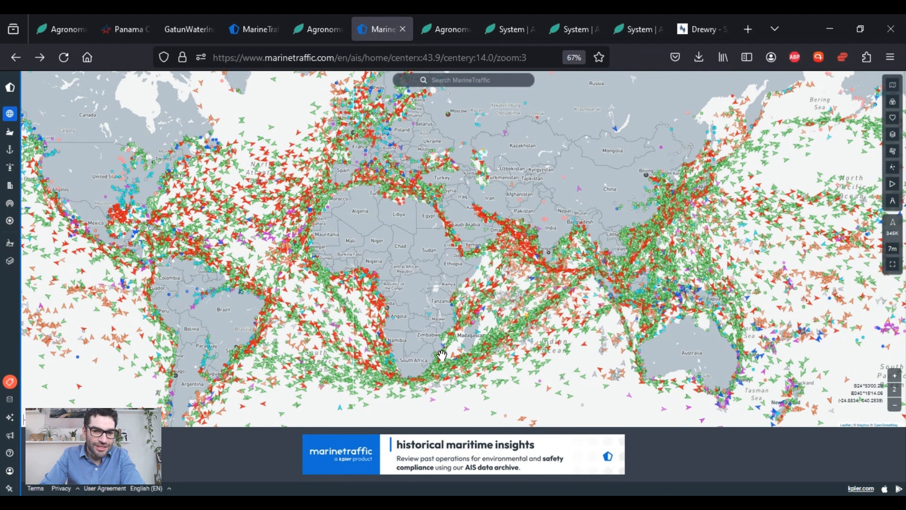
mouse_move(326, 289)
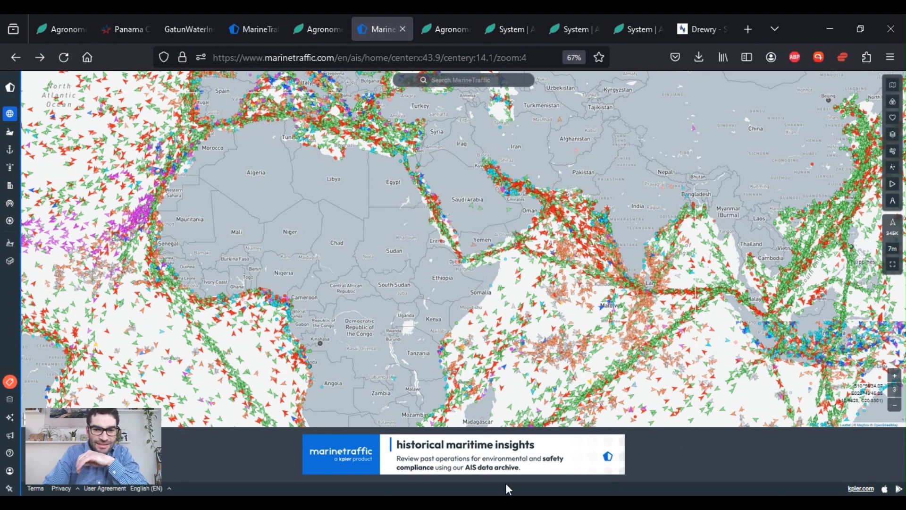
mouse_move(428, 417)
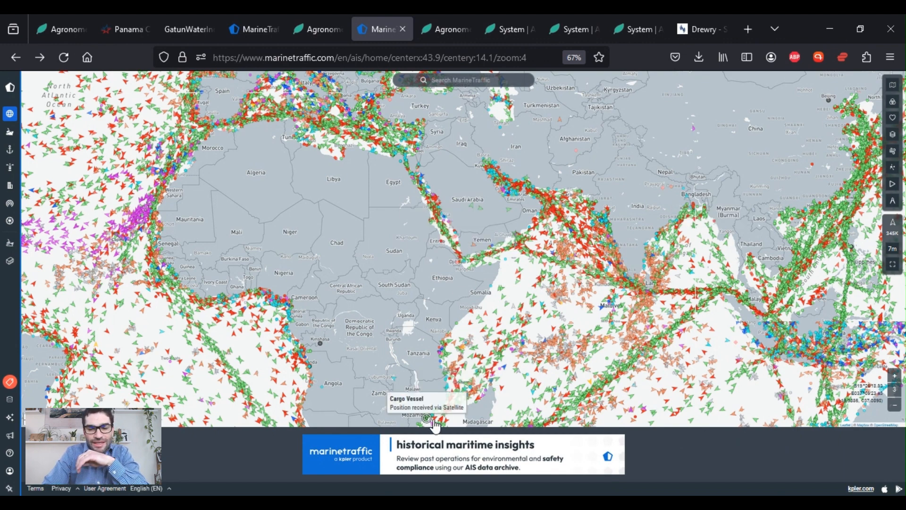
mouse_move(442, 410)
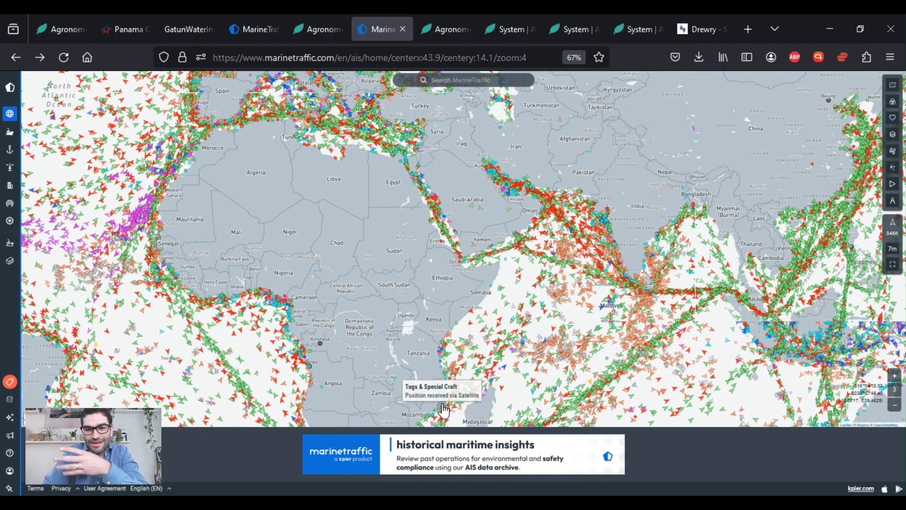
mouse_move(413, 162)
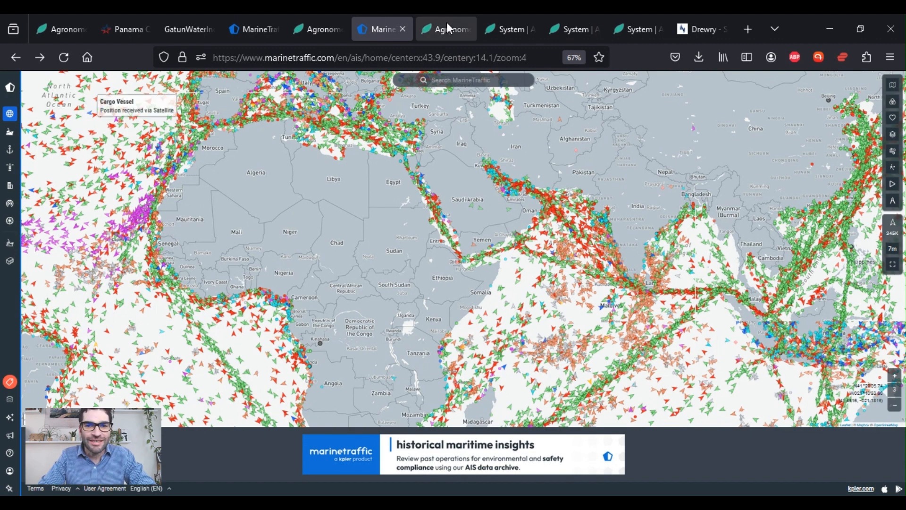
- Return to the Europe blueberry trade page and scroll to the partner subregion import chart
left_click(445, 29)
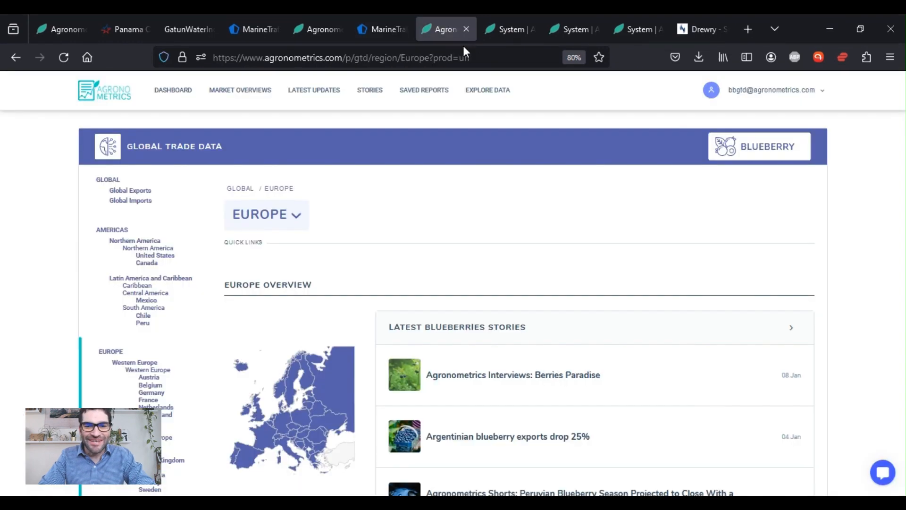
scroll("down", 3)
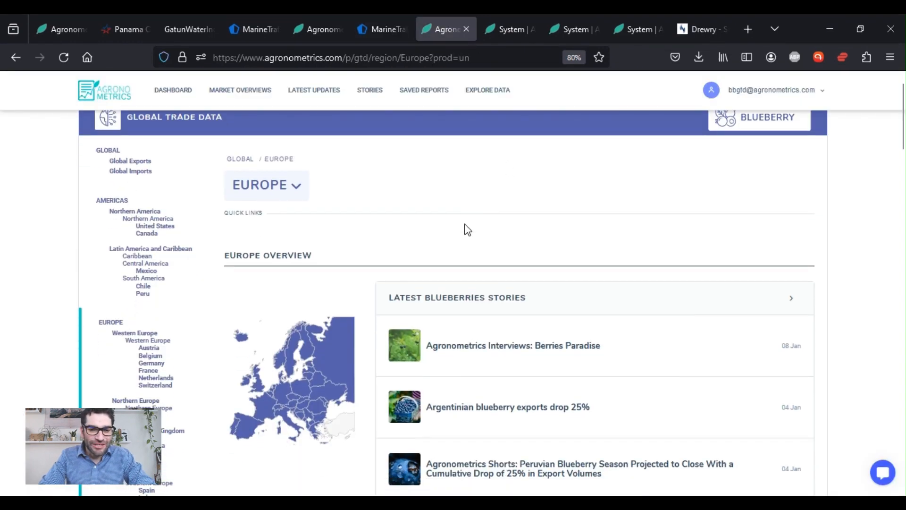
scroll("down", 3)
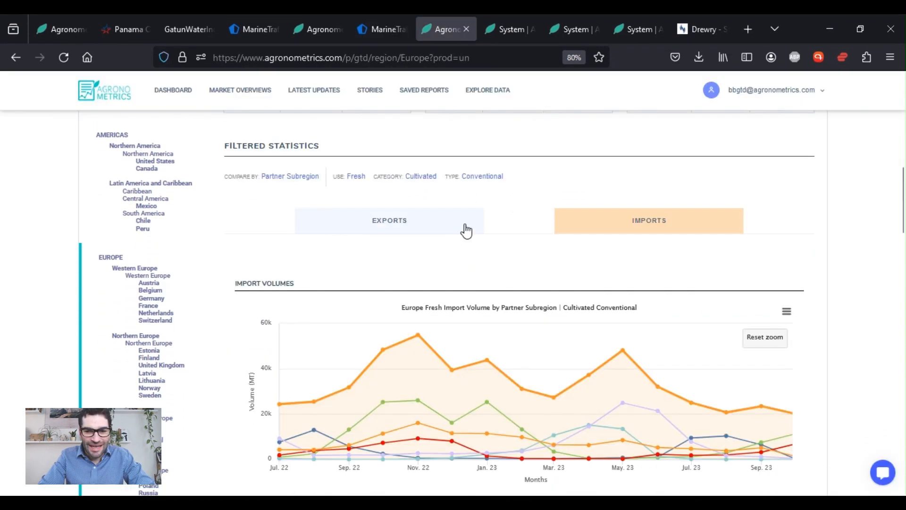
scroll("down", 3)
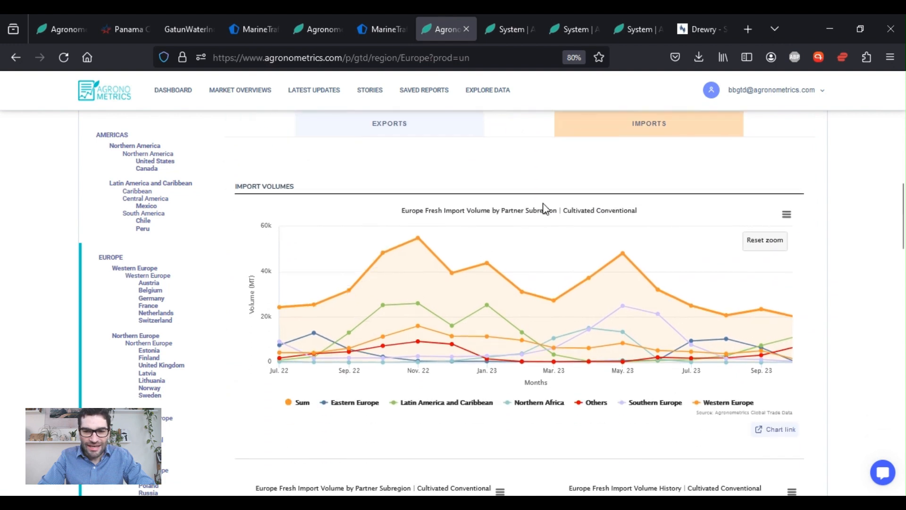
scroll("down", 3)
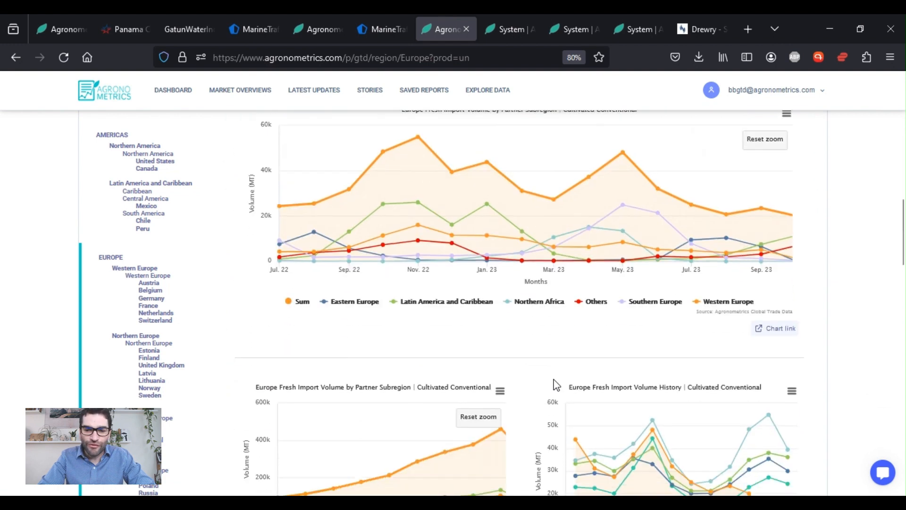
scroll("down", 3)
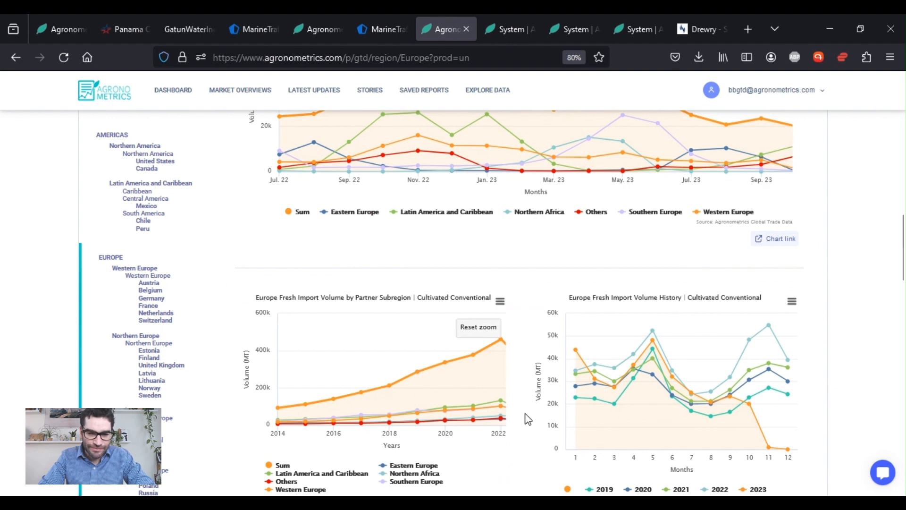
scroll("down", 3)
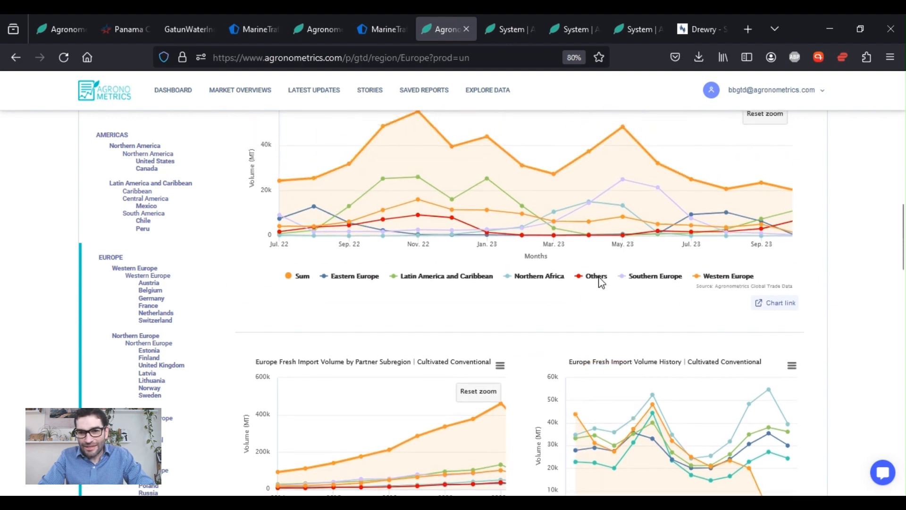
mouse_move(730, 308)
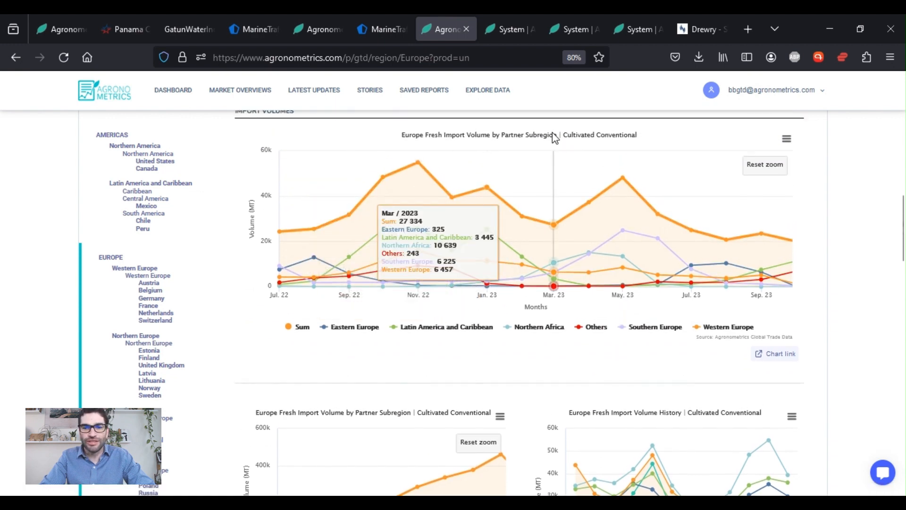
mouse_move(731, 371)
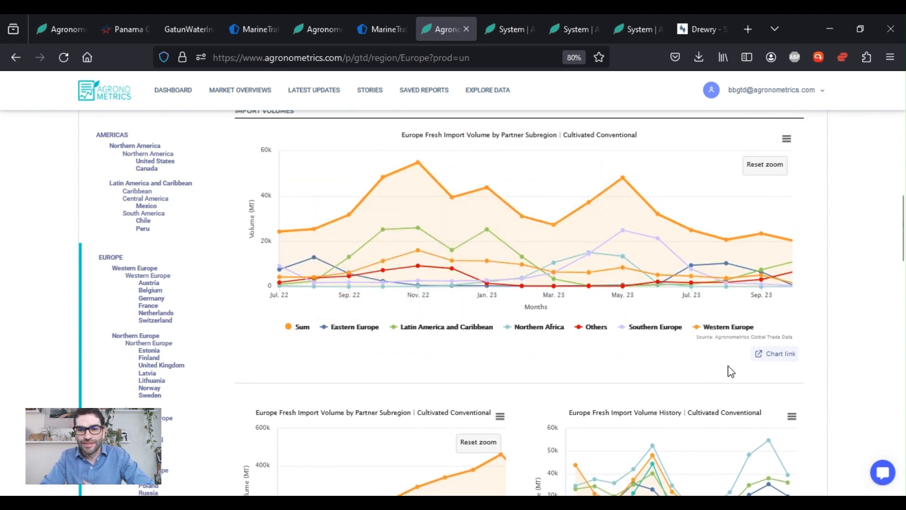
mouse_move(769, 370)
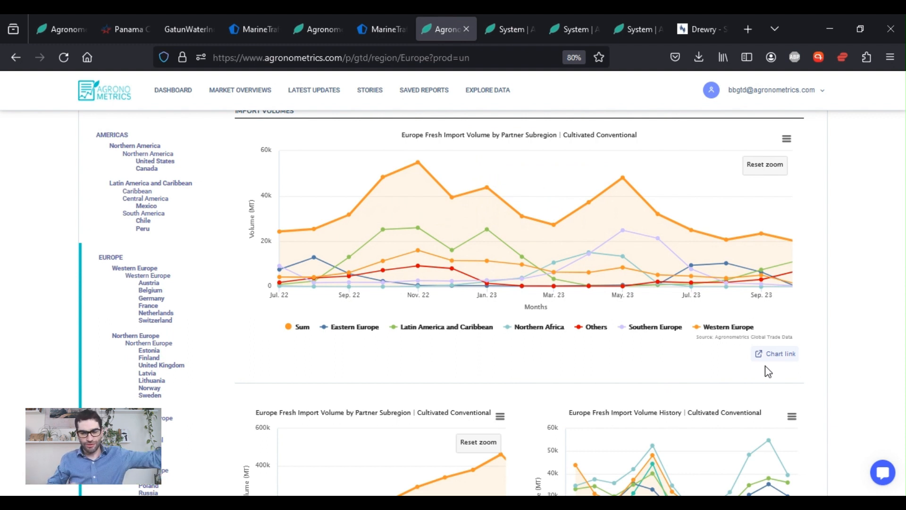
mouse_move(780, 357)
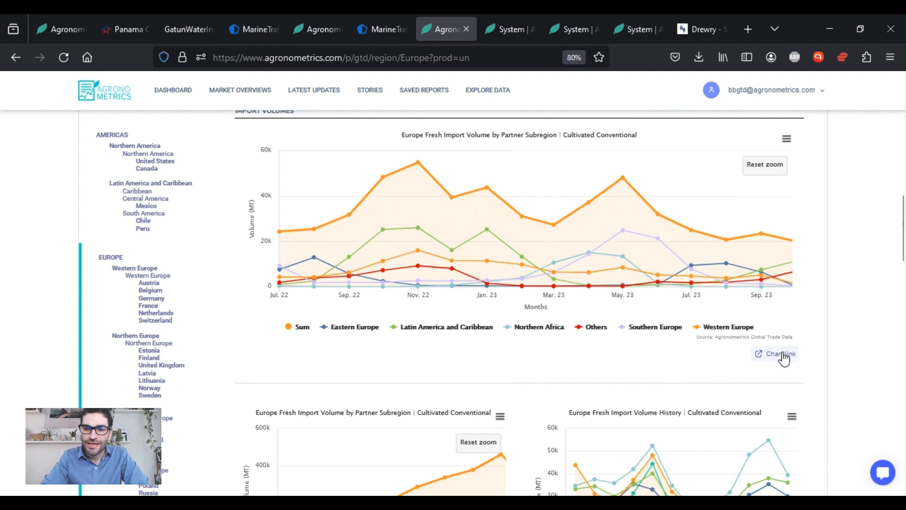
mouse_move(647, 300)
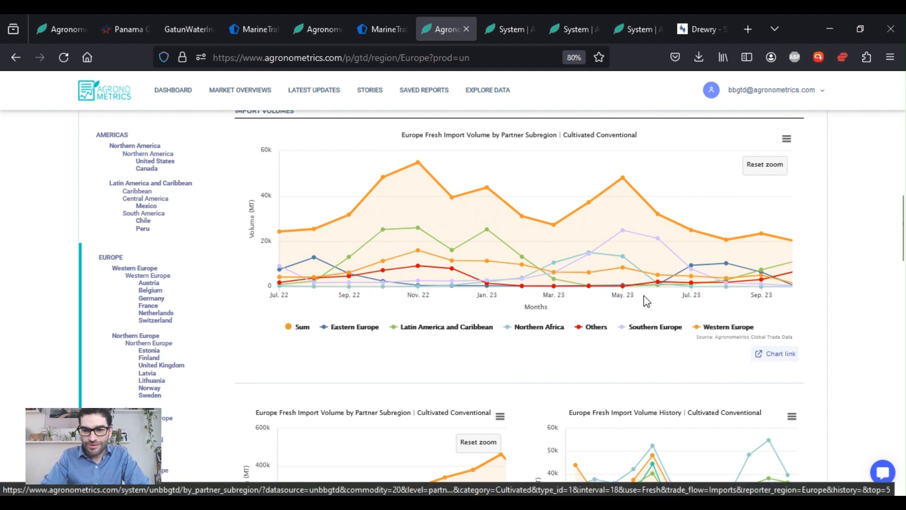
- Open the subregion chart in the data explorer, showing 2019 imports totaling 287,017 tonnes
left_click(508, 29)
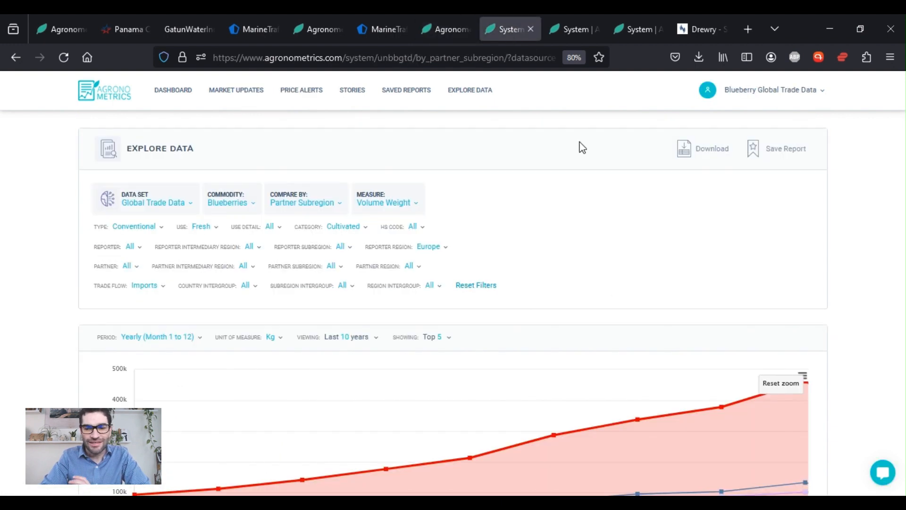
scroll("down", 3)
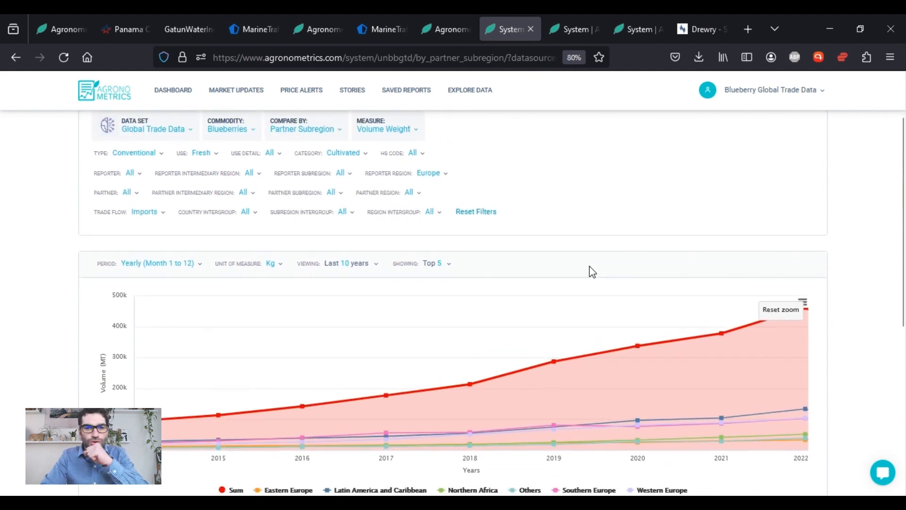
scroll("down", 3)
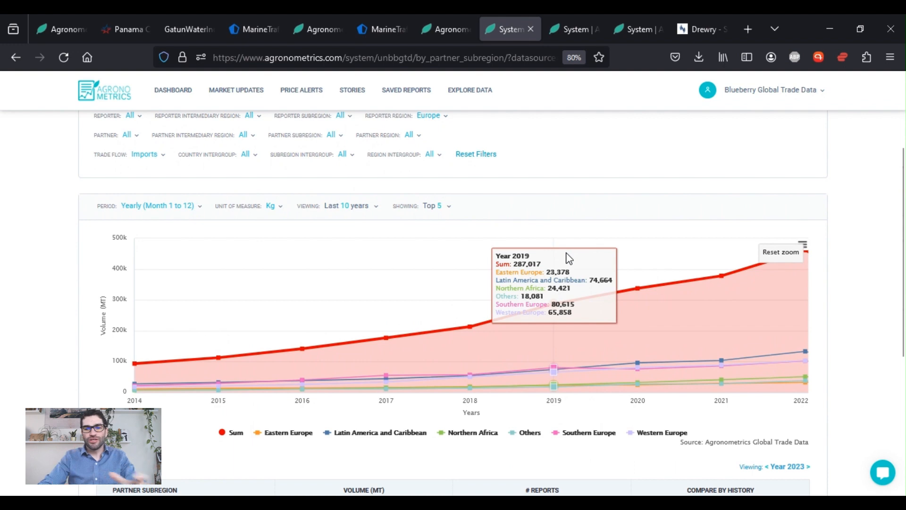
scroll("up", 3)
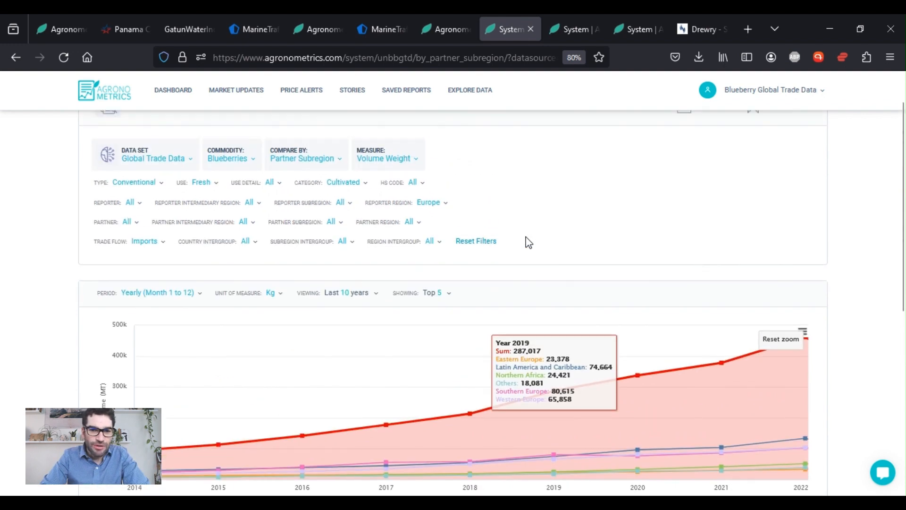
left_click(305, 158)
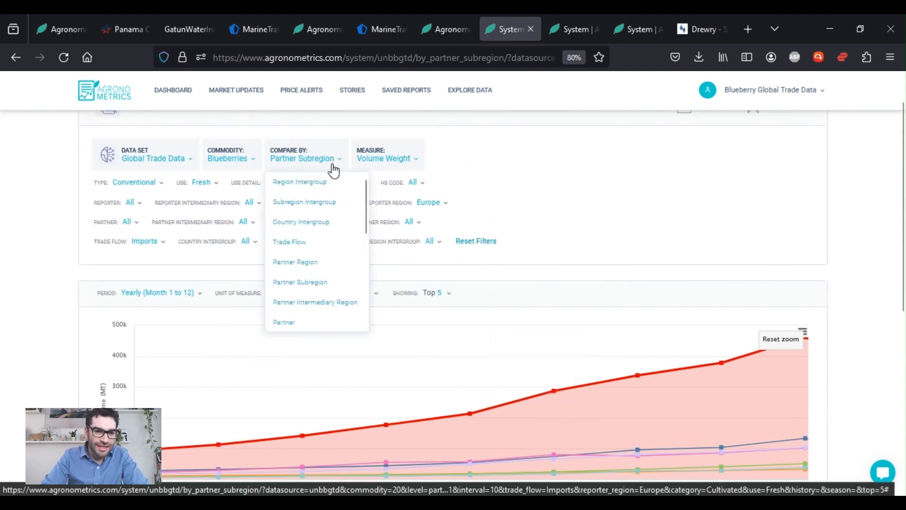
mouse_move(477, 89)
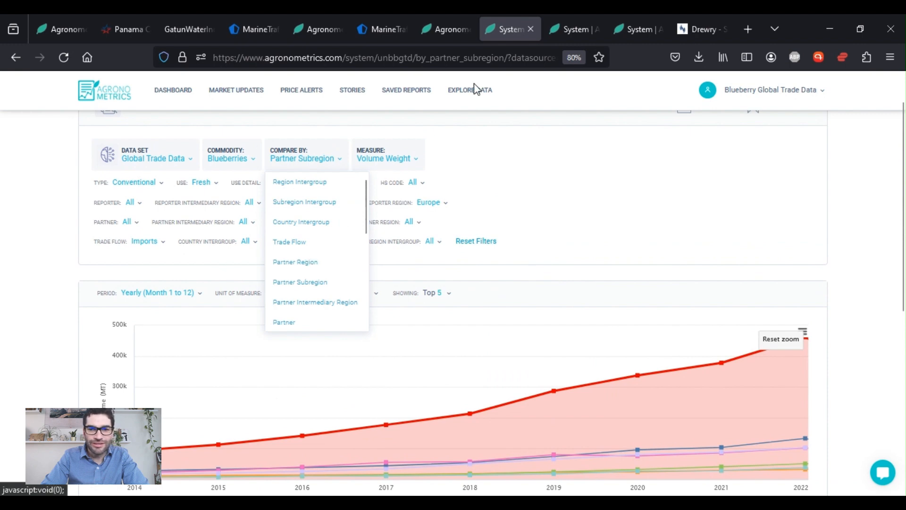
- Compare Europe's blueberry imports by Partner Region, with Europe supplying 173,885 tonnes in 2019
left_click(295, 261)
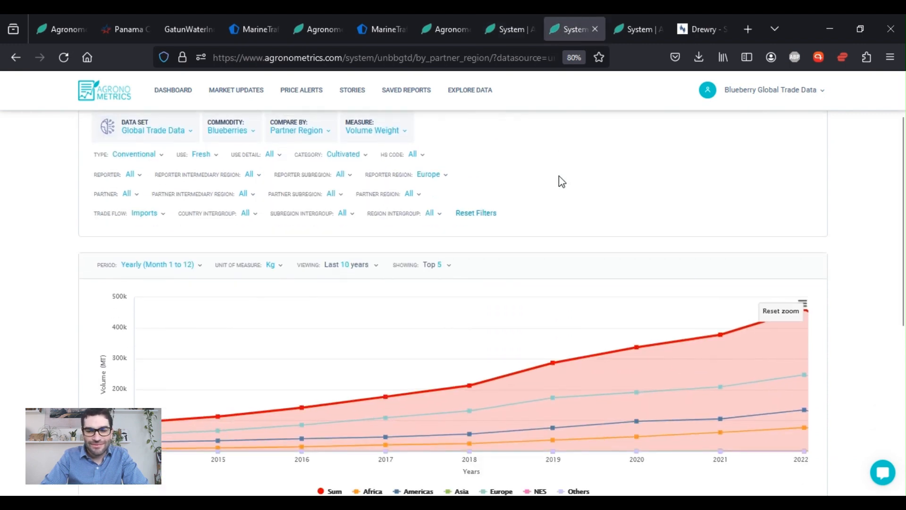
scroll("down", 3)
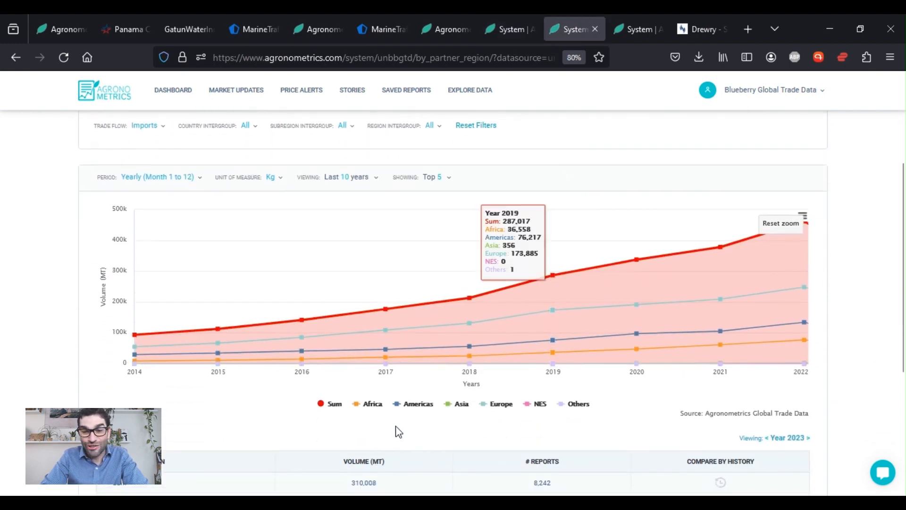
mouse_move(399, 430)
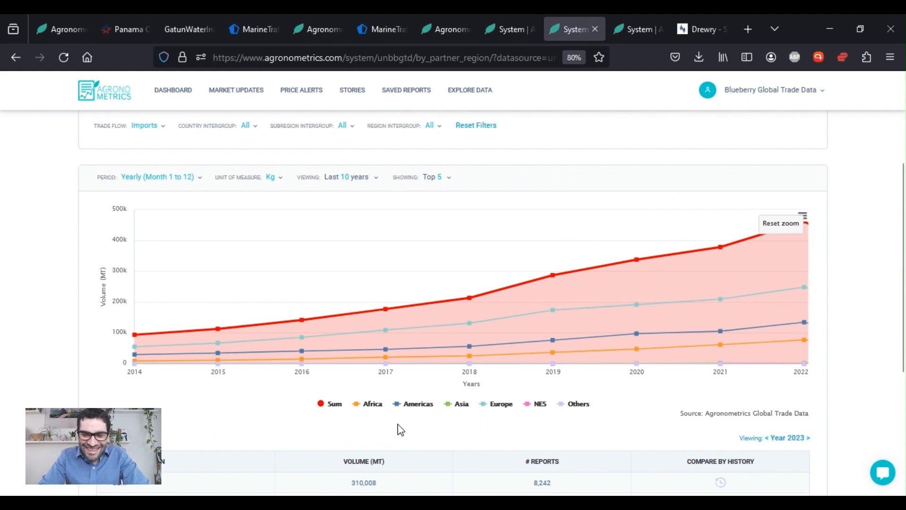
left_click(539, 403)
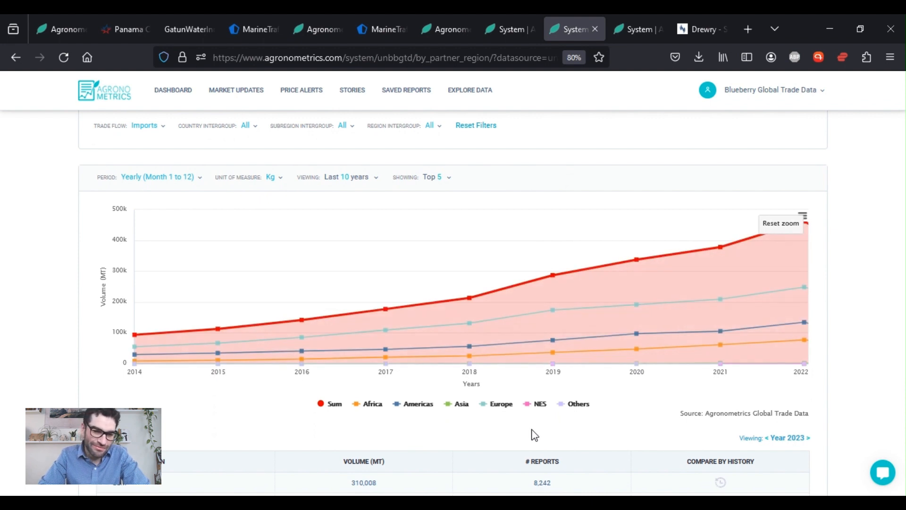
mouse_move(555, 415)
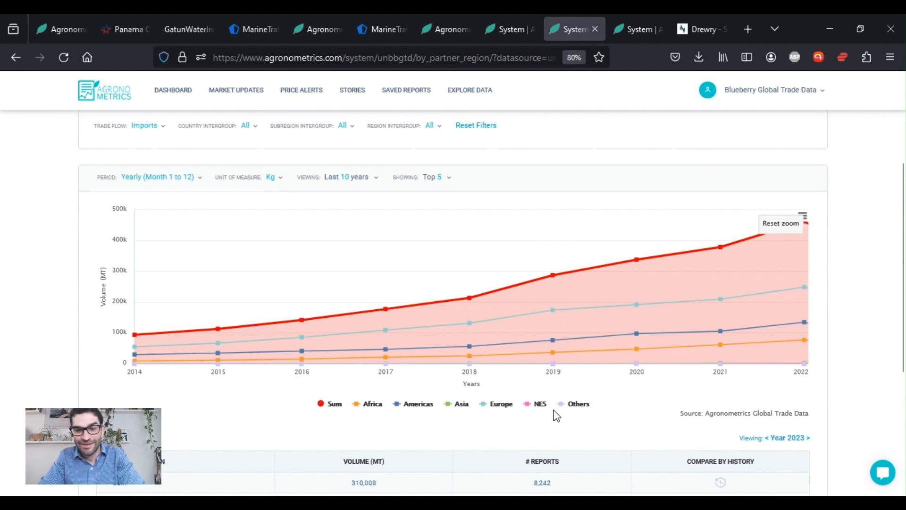
mouse_move(465, 434)
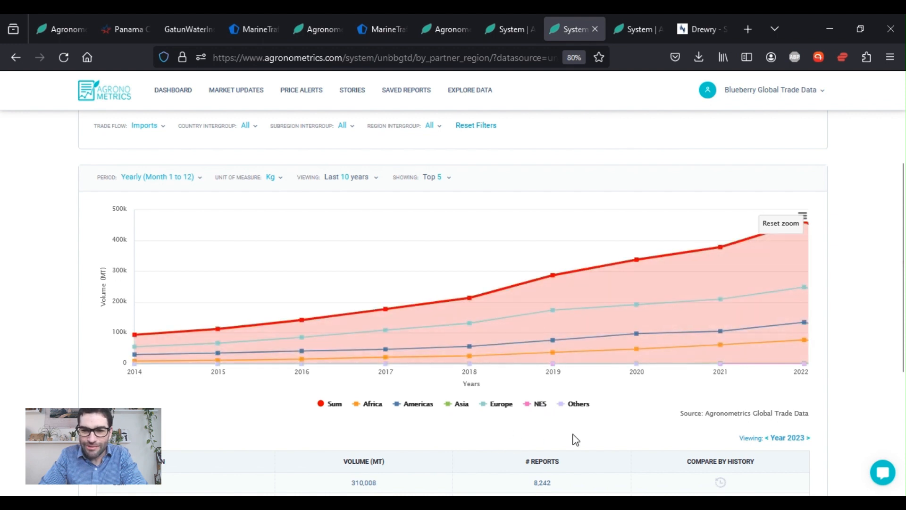
mouse_move(386, 427)
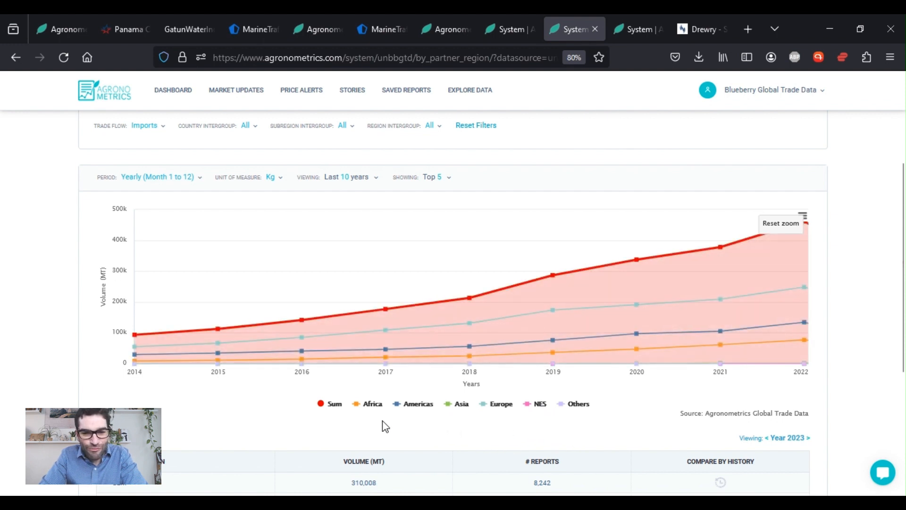
mouse_move(405, 420)
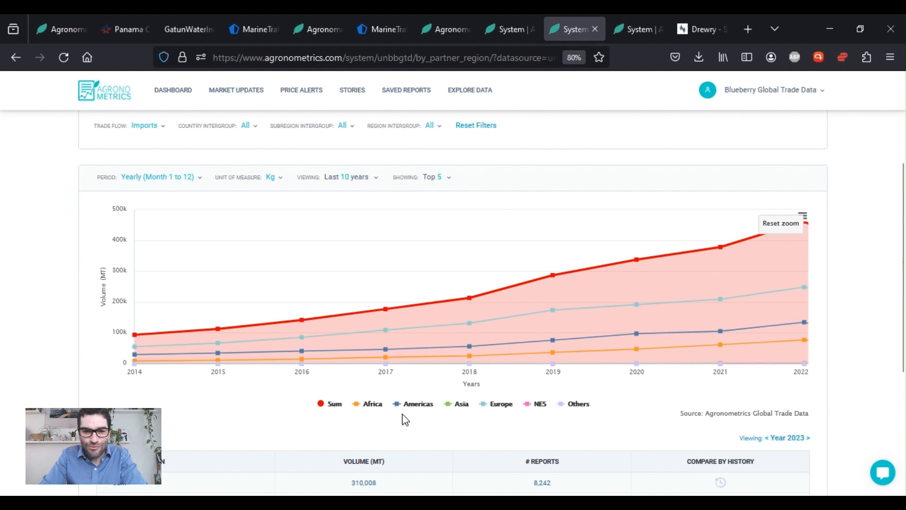
- Hide the Americas, Europe, NES and Others series, leaving Africa at 77,130 of 461,750 tonnes in 2022
left_click(371, 404)
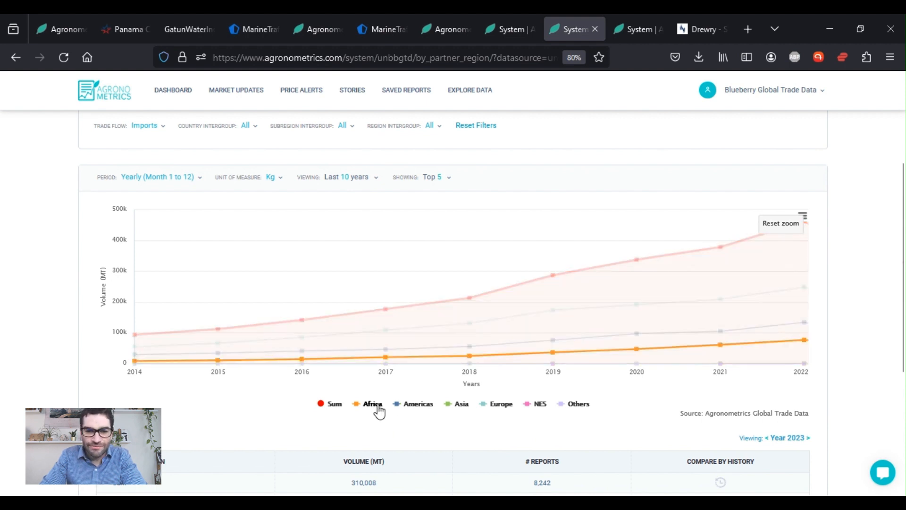
left_click(418, 403)
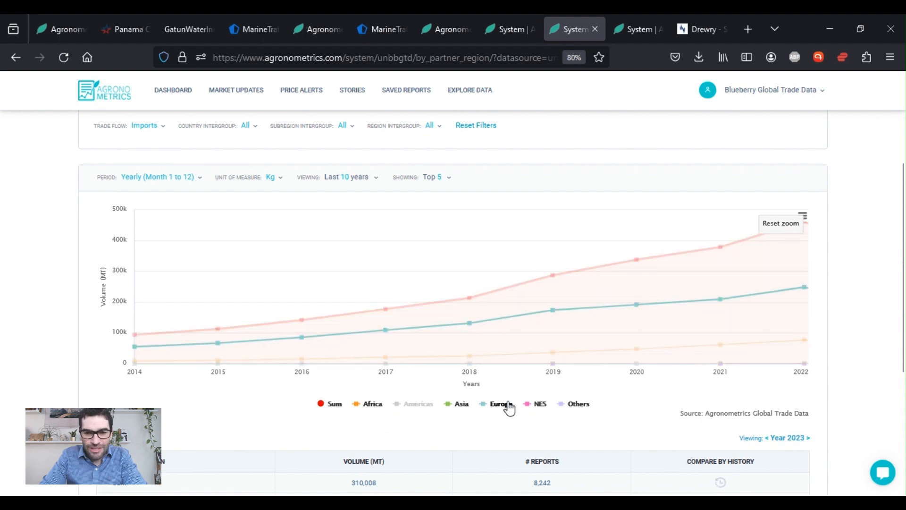
left_click(500, 403)
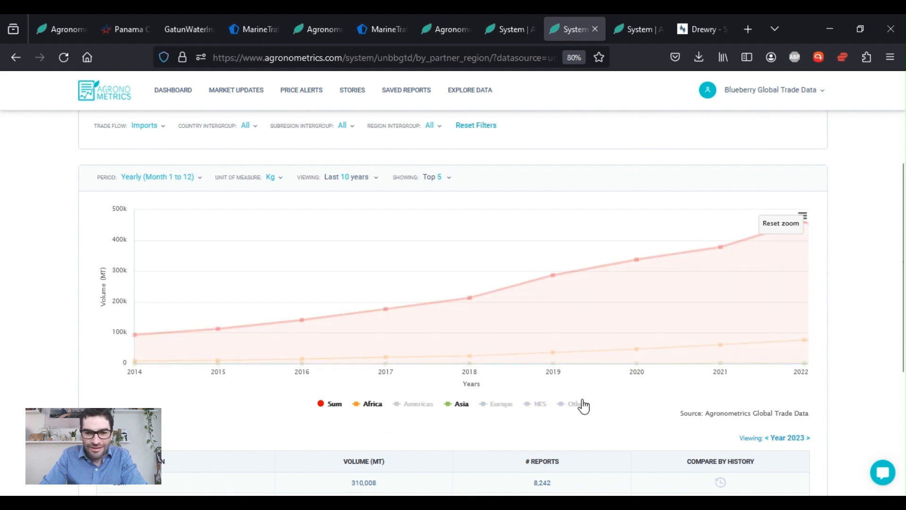
left_click(461, 404)
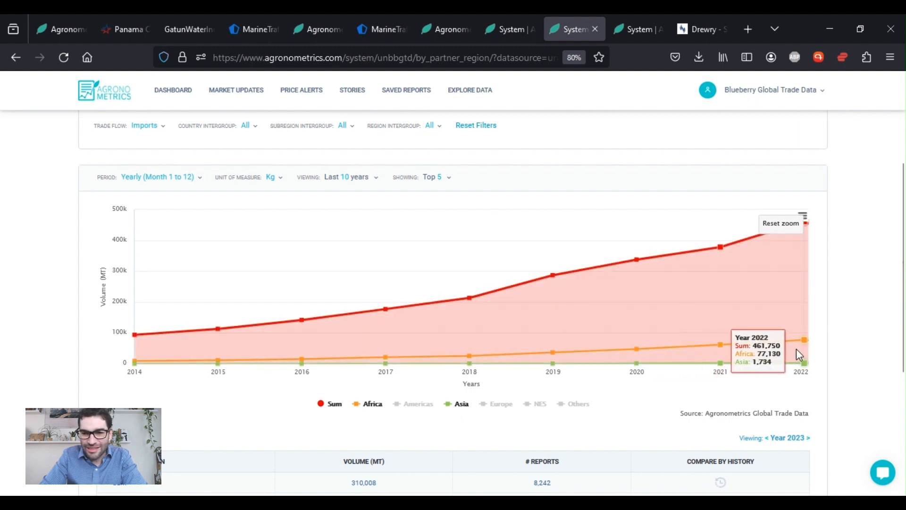
mouse_move(801, 355)
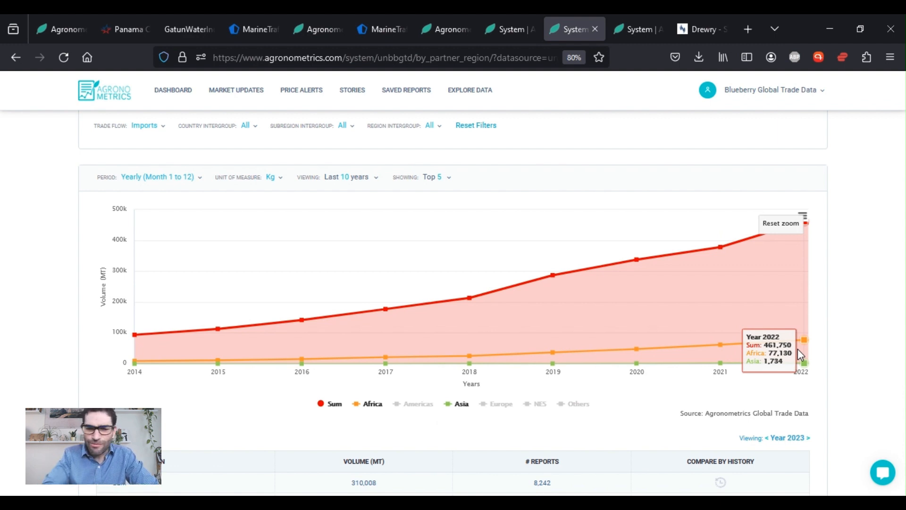
mouse_move(797, 355)
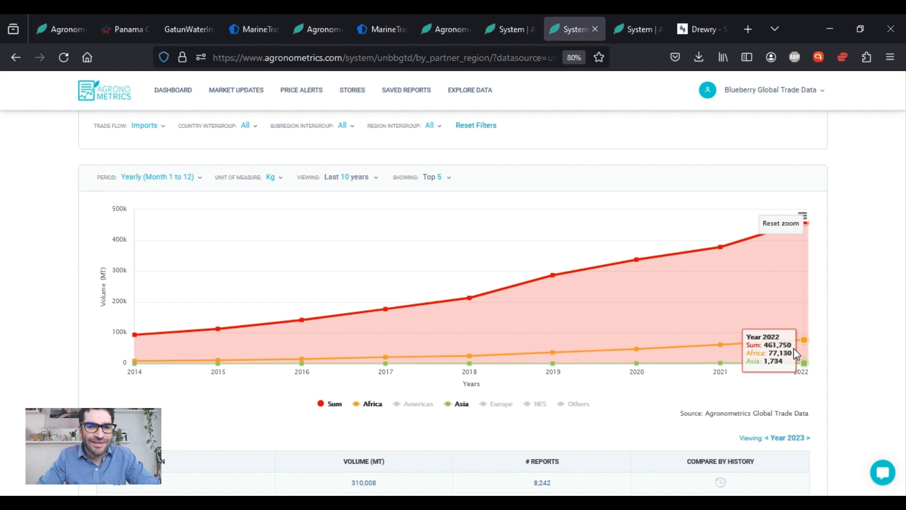
mouse_move(701, 399)
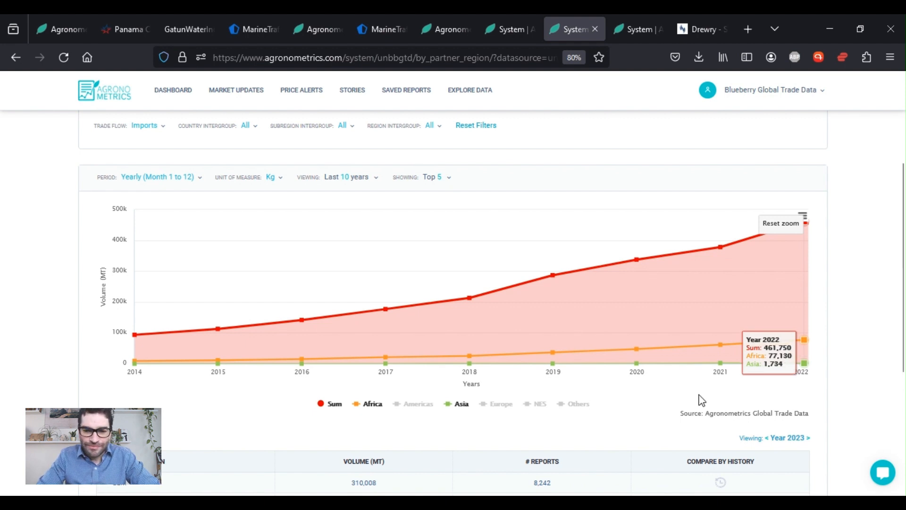
mouse_move(410, 402)
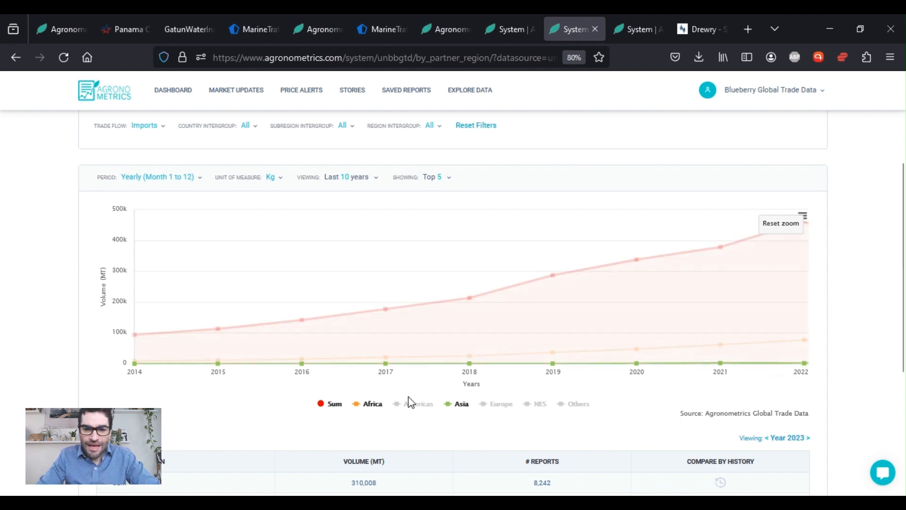
left_click(372, 404)
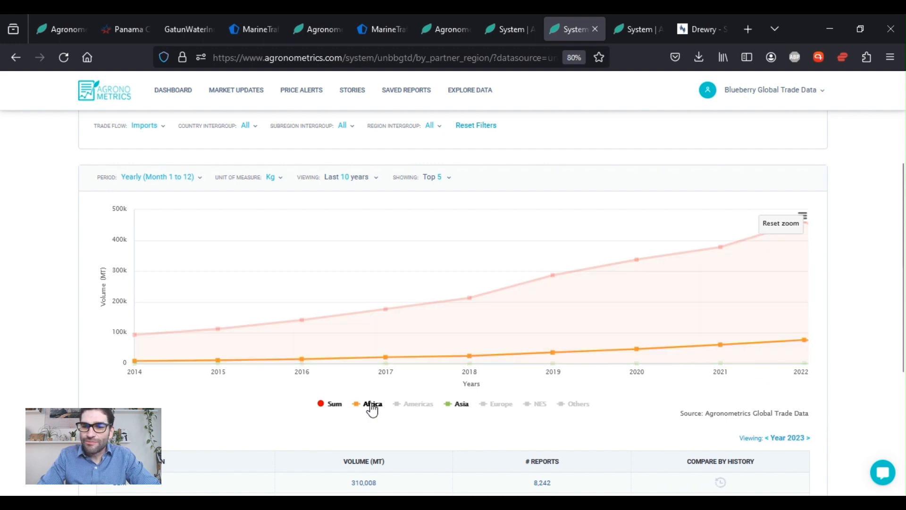
mouse_move(362, 363)
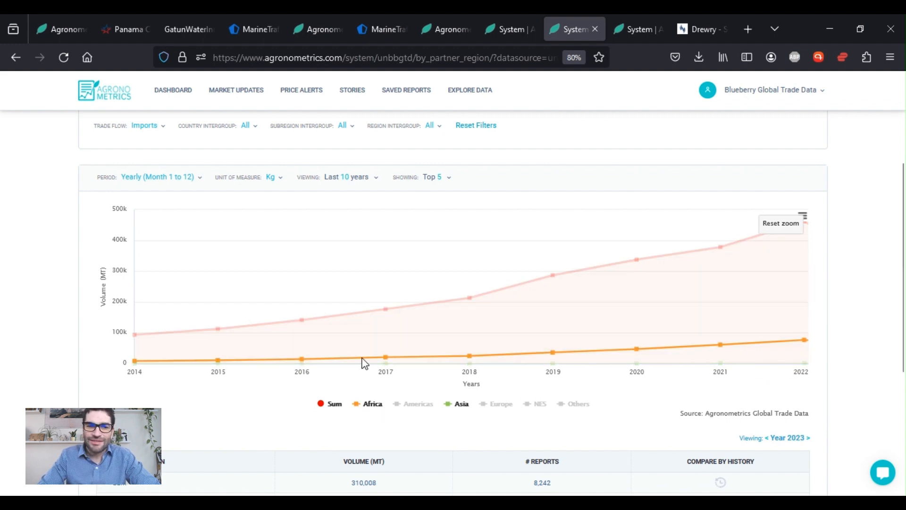
- Filter European blueberry imports to the Africa partner region
scroll("up", 3)
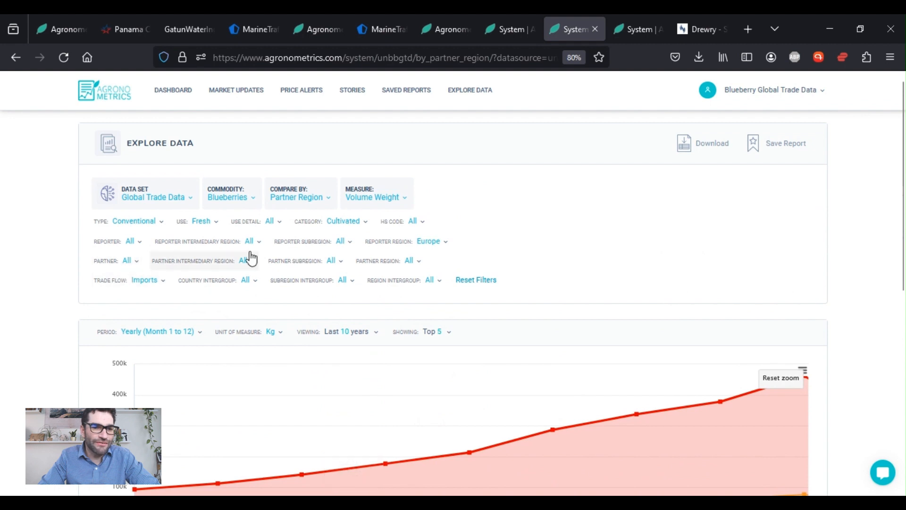
mouse_move(450, 249)
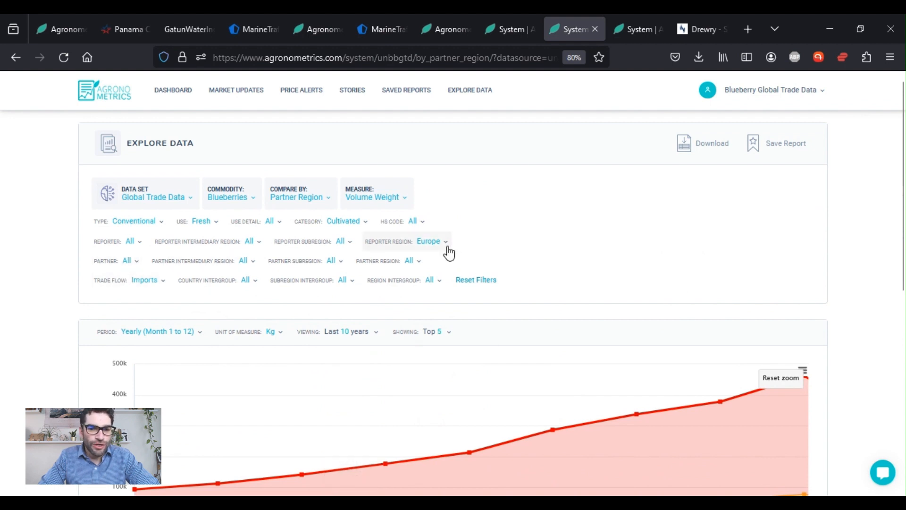
mouse_move(340, 256)
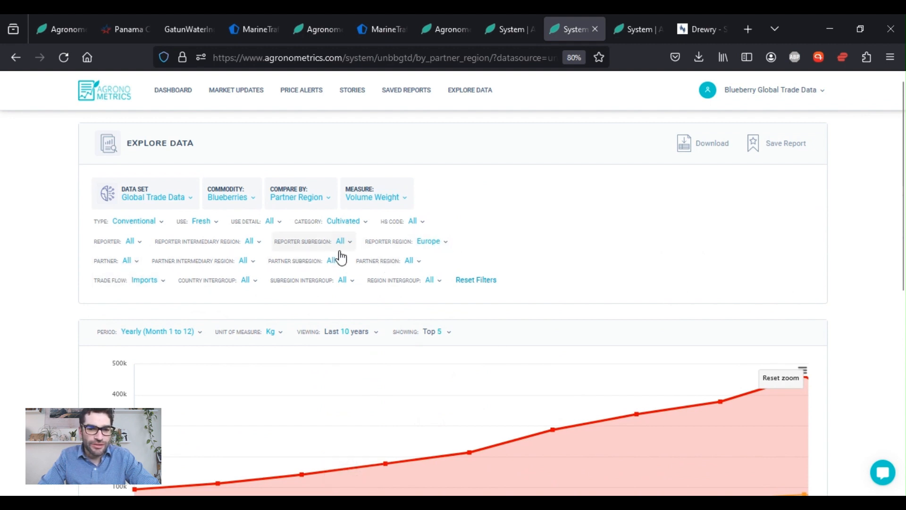
mouse_move(358, 266)
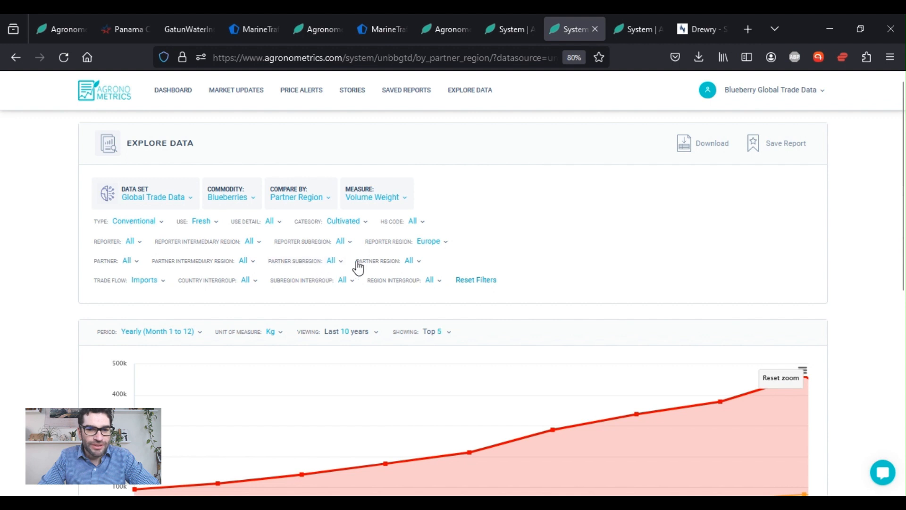
left_click(412, 260)
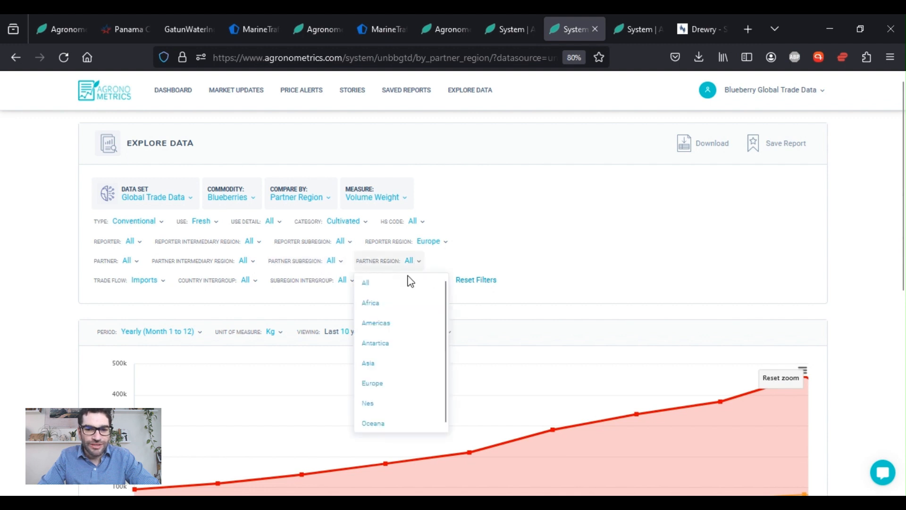
mouse_move(370, 303)
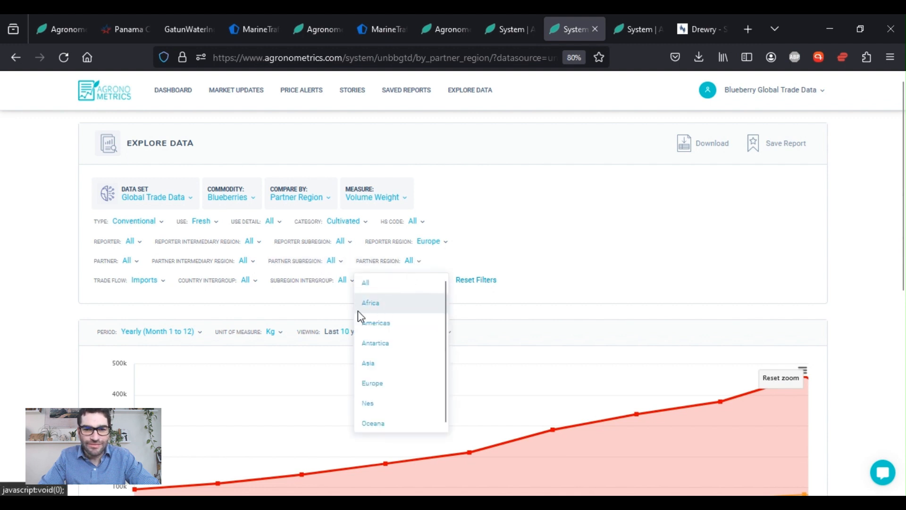
left_click(300, 197)
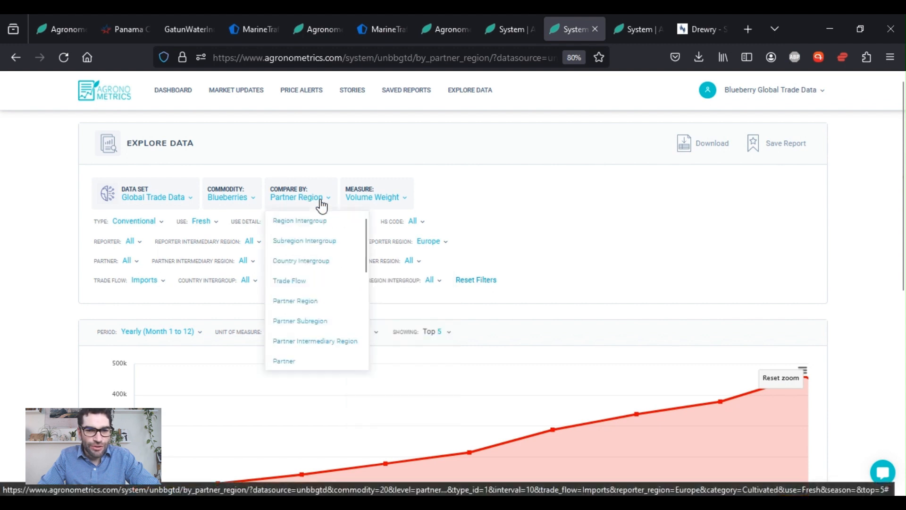
mouse_move(315, 340)
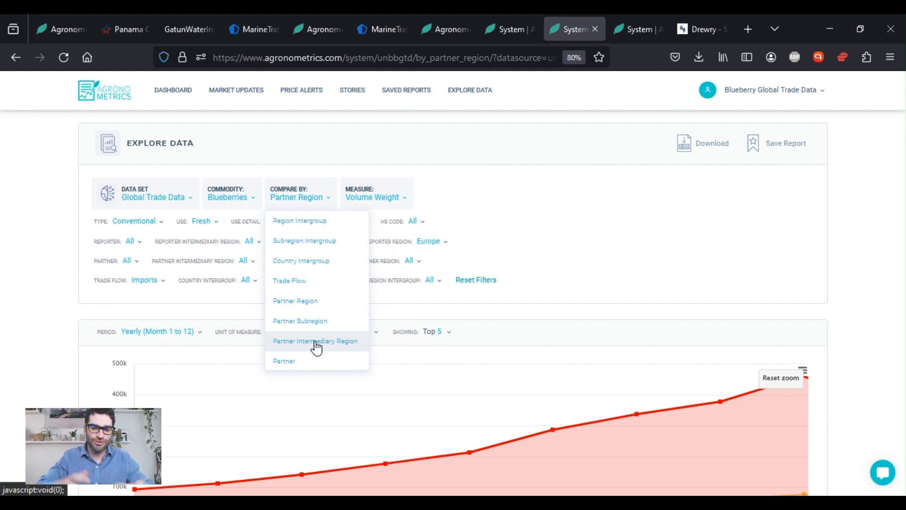
mouse_move(312, 344)
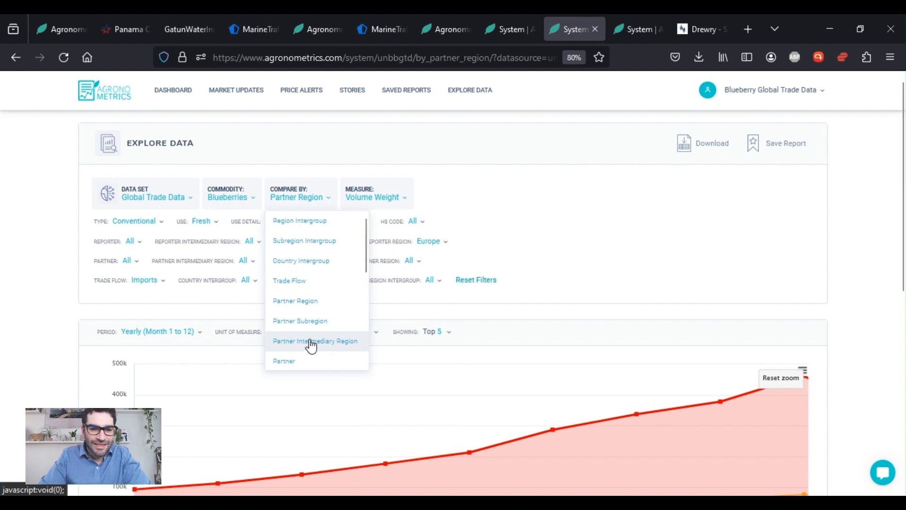
- Compare African imports by partner intermediary region and scroll to the resulting chart
left_click(315, 340)
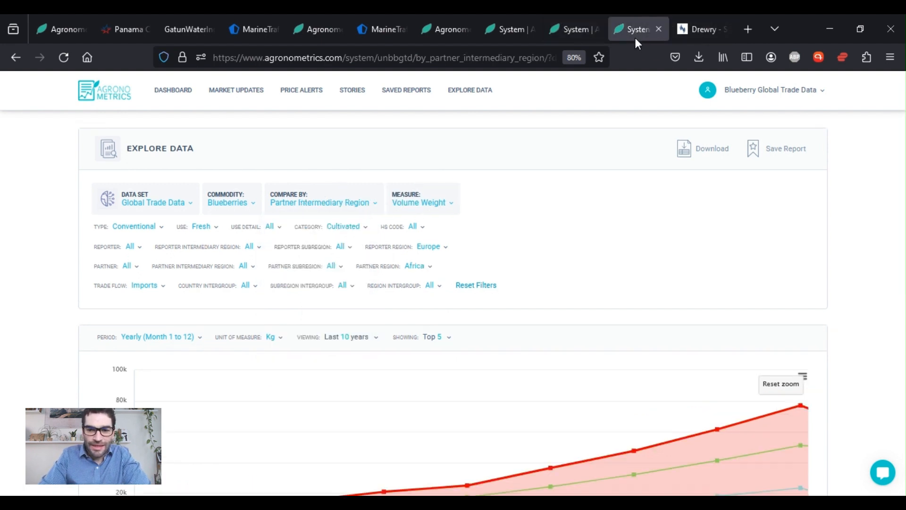
scroll("down", 3)
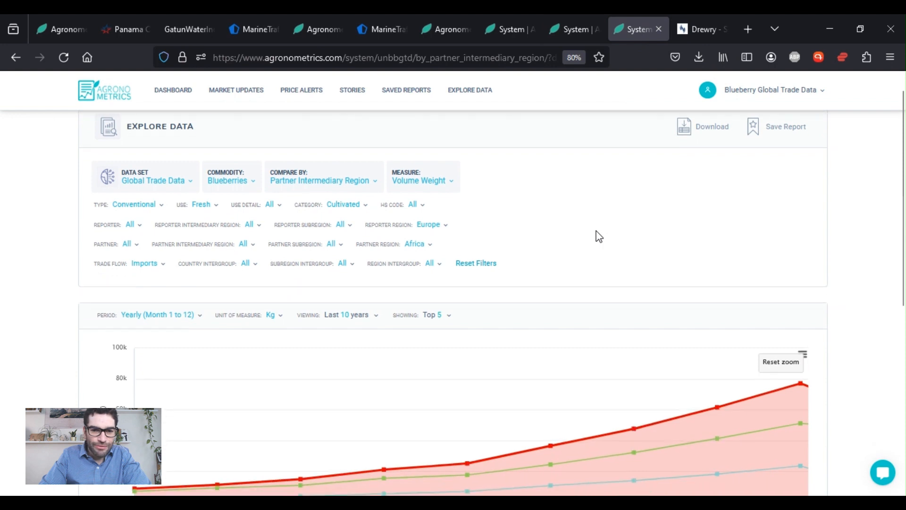
mouse_move(335, 191)
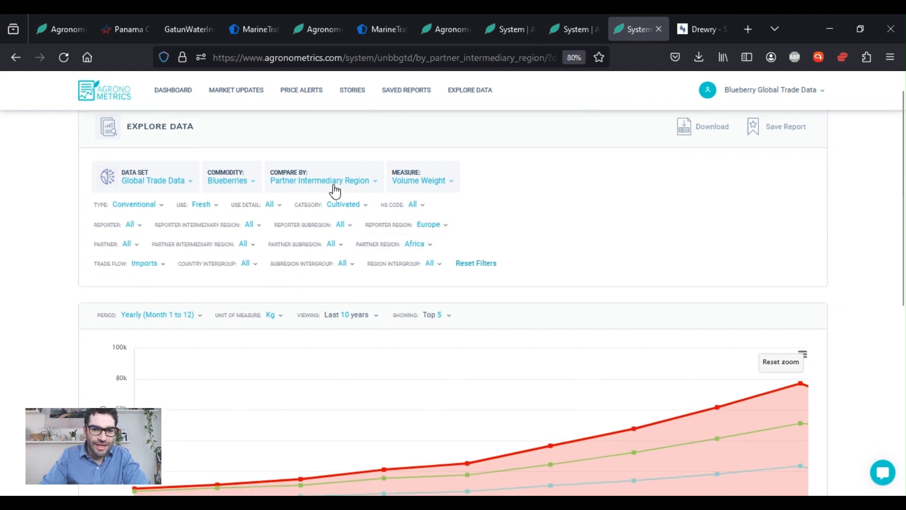
scroll("down", 3)
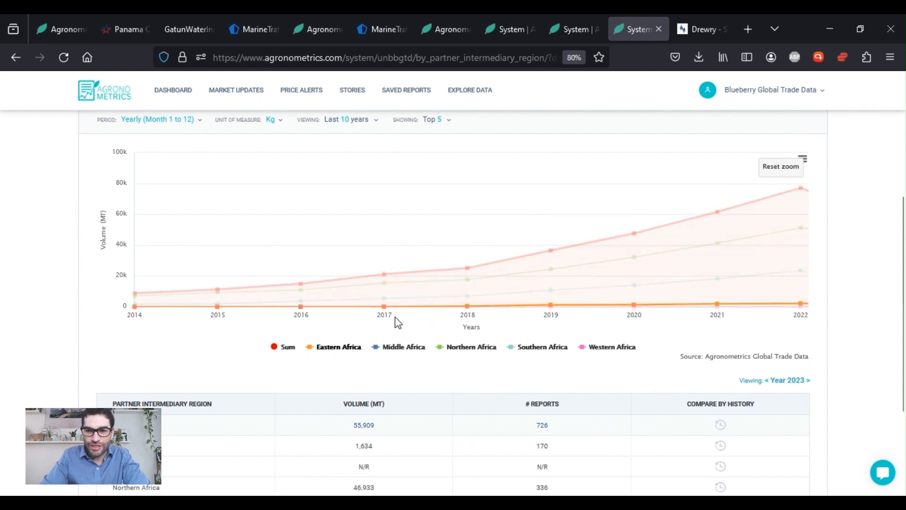
mouse_move(803, 300)
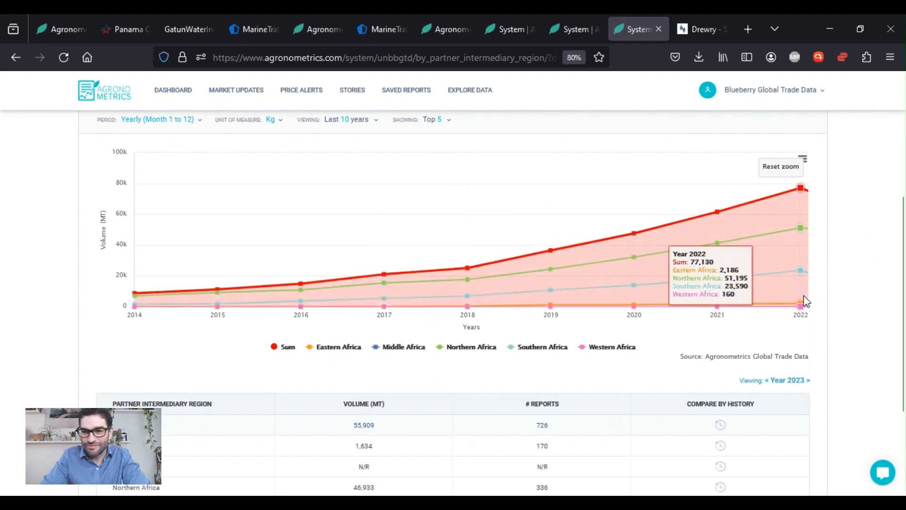
mouse_move(484, 346)
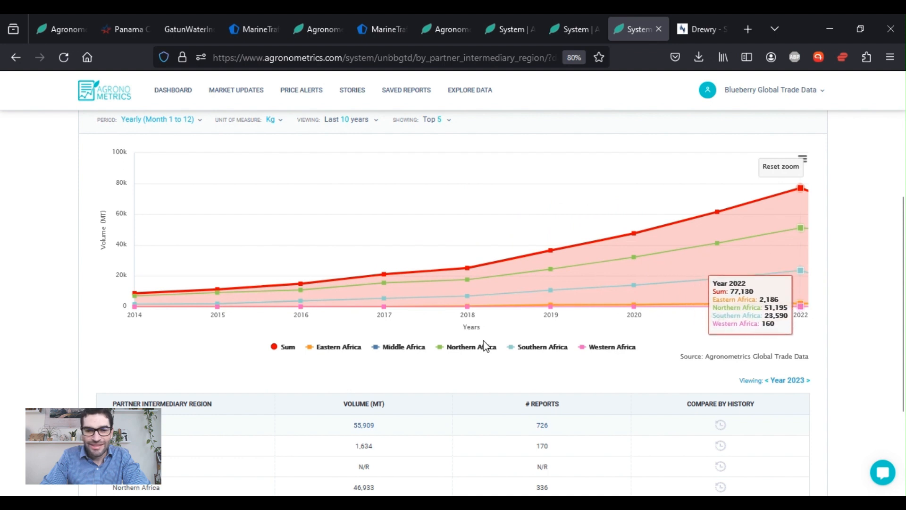
mouse_move(468, 345)
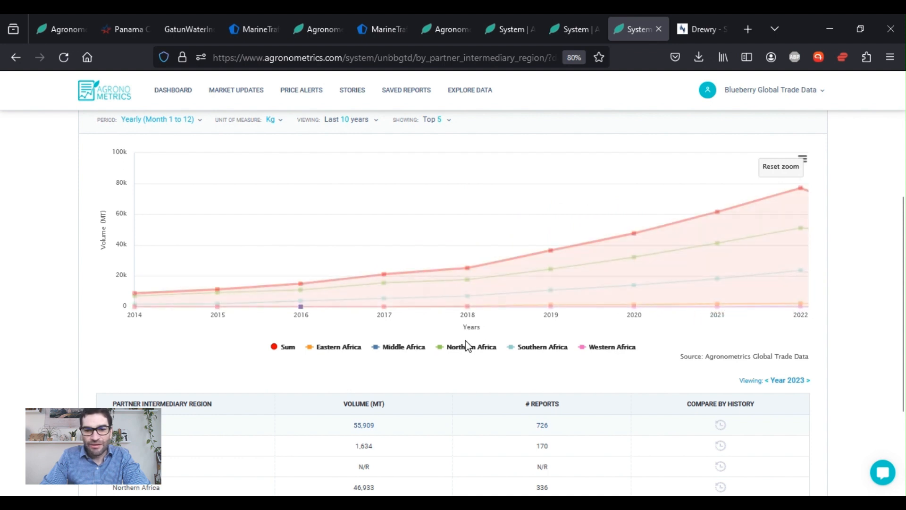
mouse_move(803, 254)
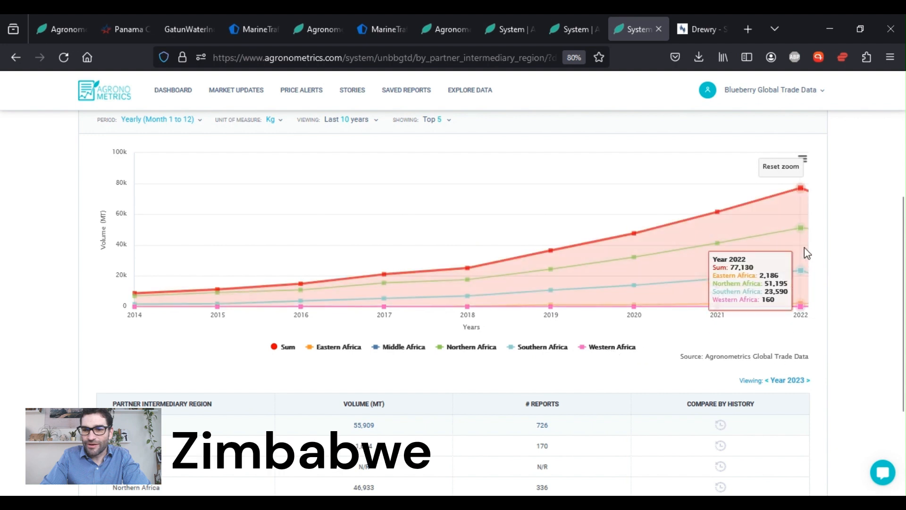
mouse_move(808, 288)
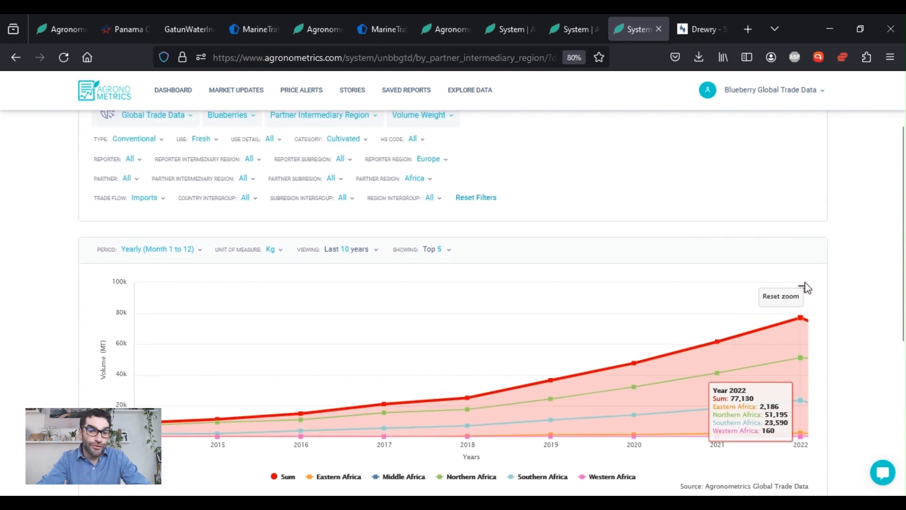
- Set the Partner Intermediary Region filter to Eastern Africa
scroll("up", 3)
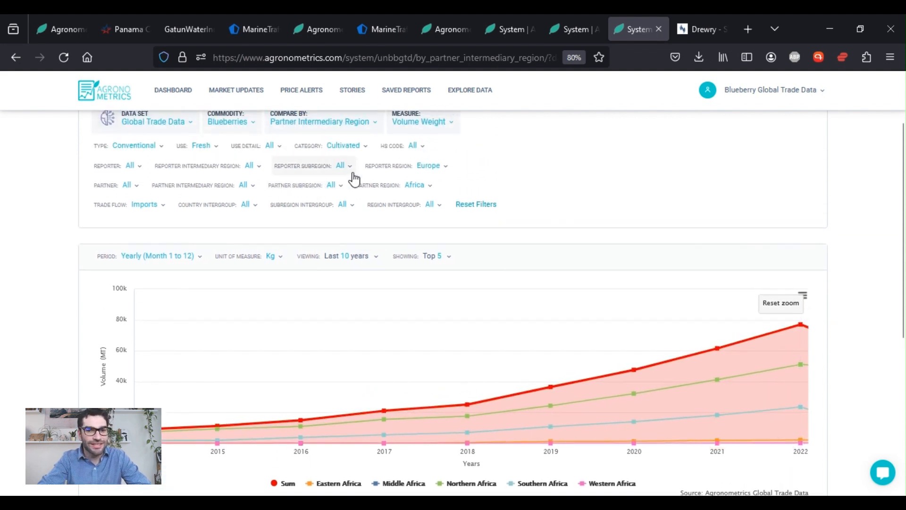
mouse_move(321, 188)
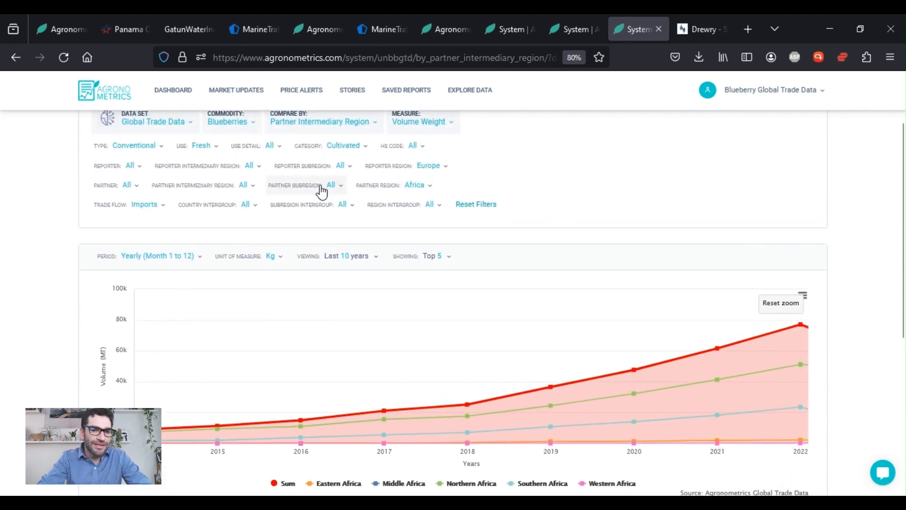
left_click(245, 185)
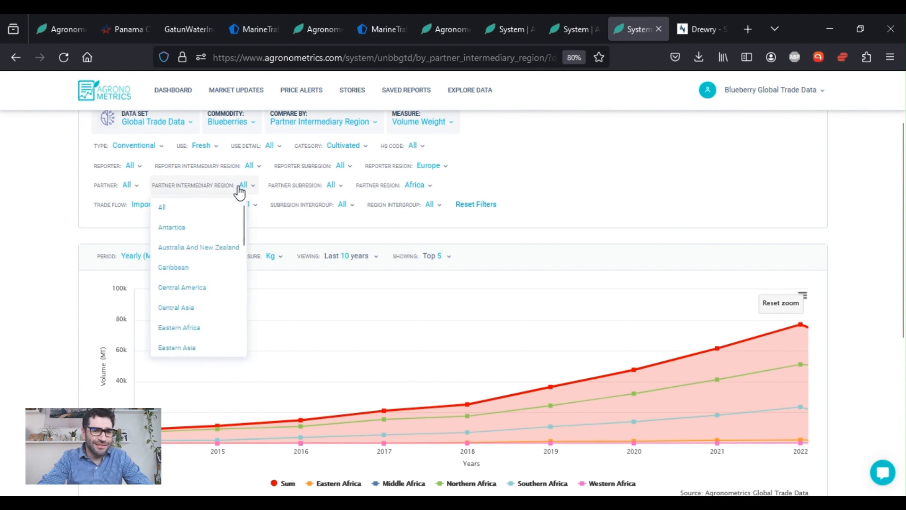
scroll("down", 3)
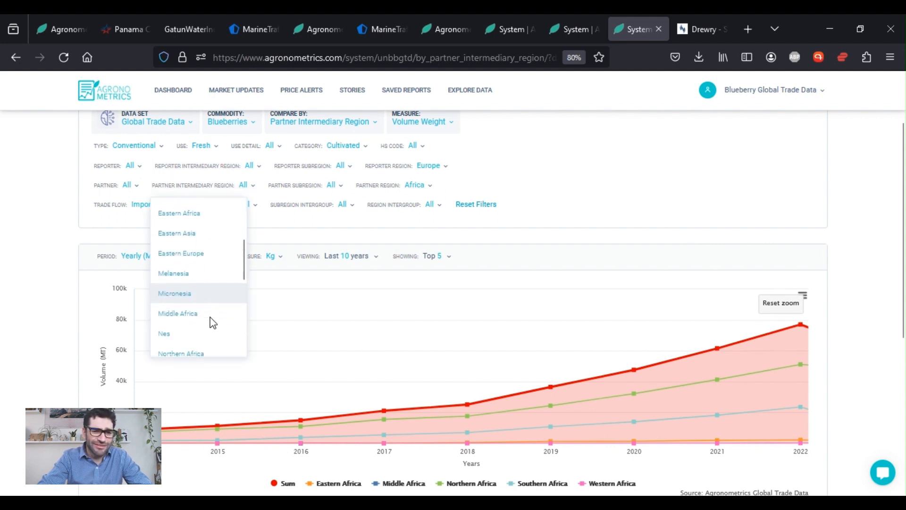
scroll("down", 3)
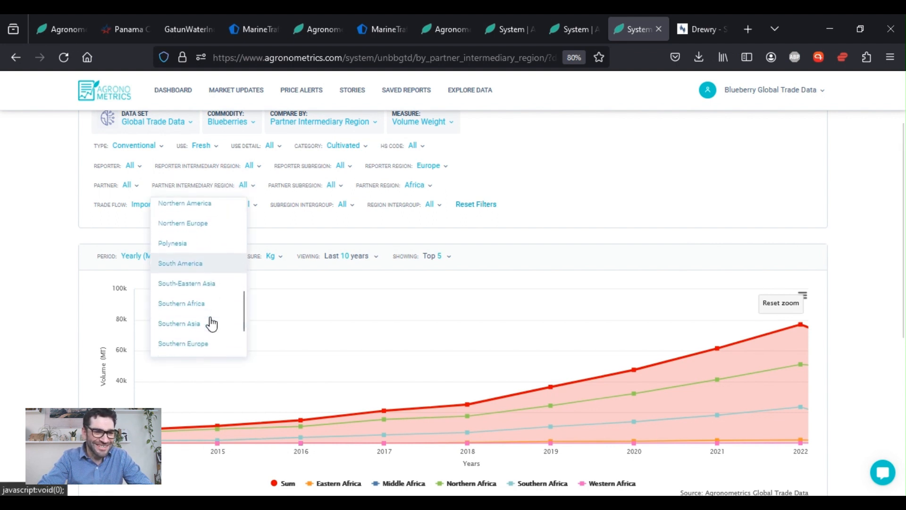
scroll("down", 3)
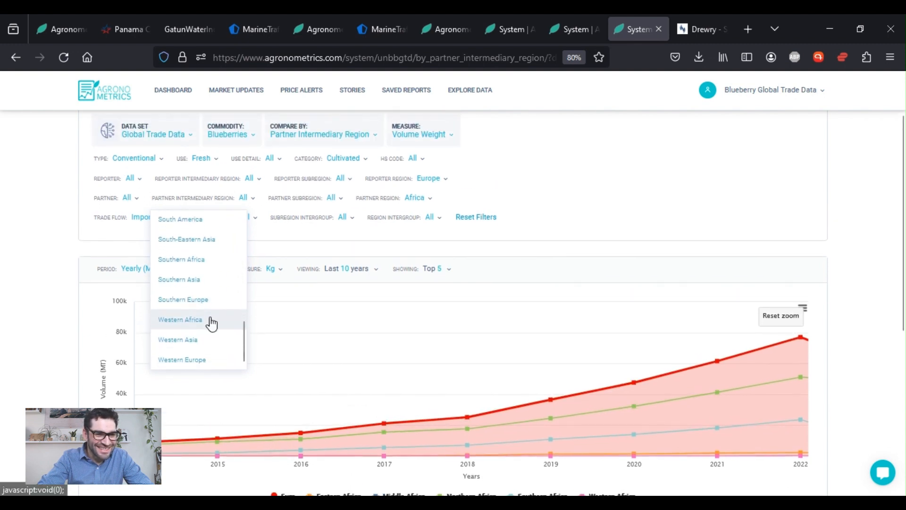
scroll("up", 3)
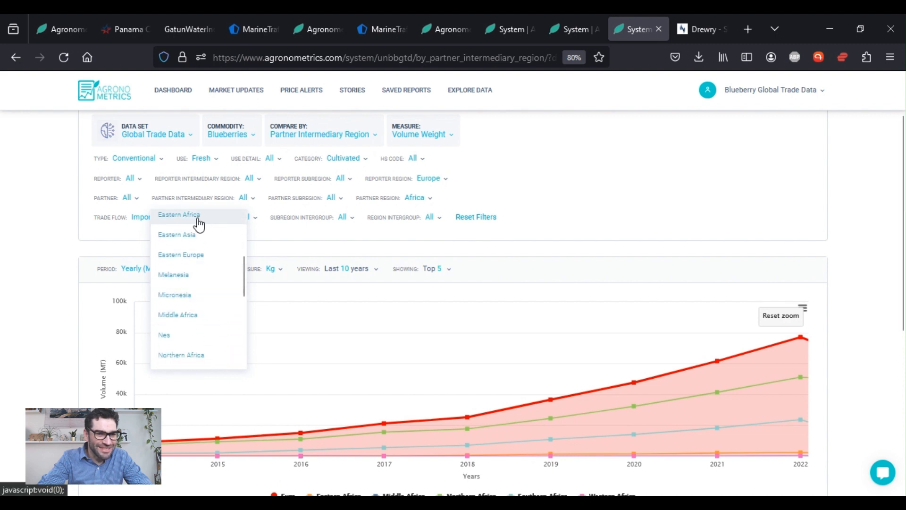
left_click(178, 215)
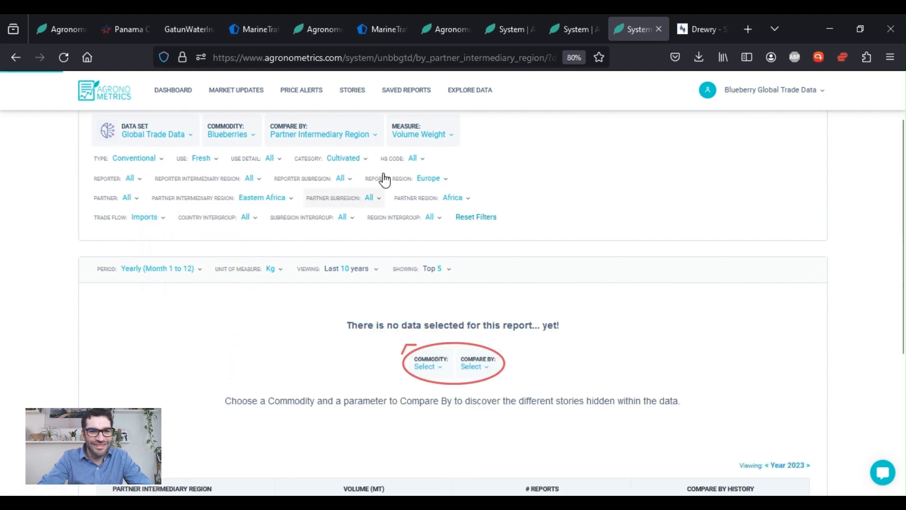
- Compare Eastern African imports by partner country and read the chart, Zimbabwe leading
left_click(322, 134)
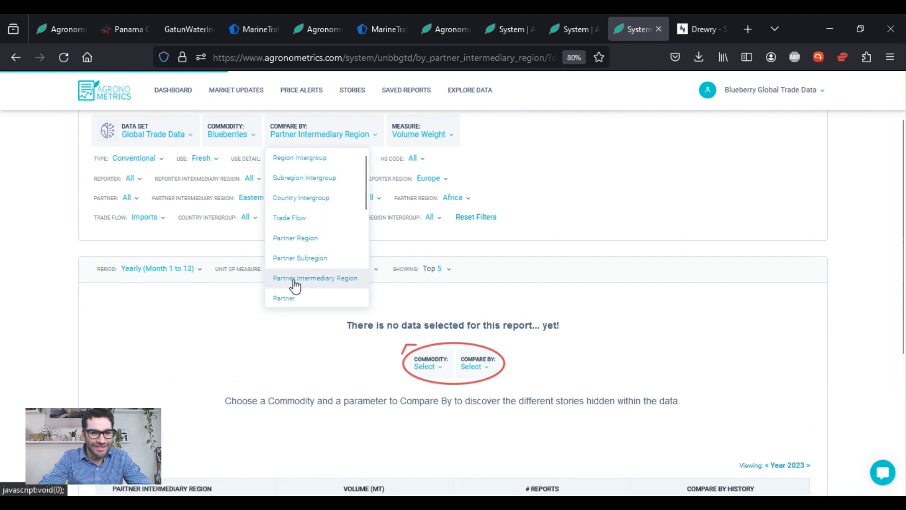
left_click(284, 298)
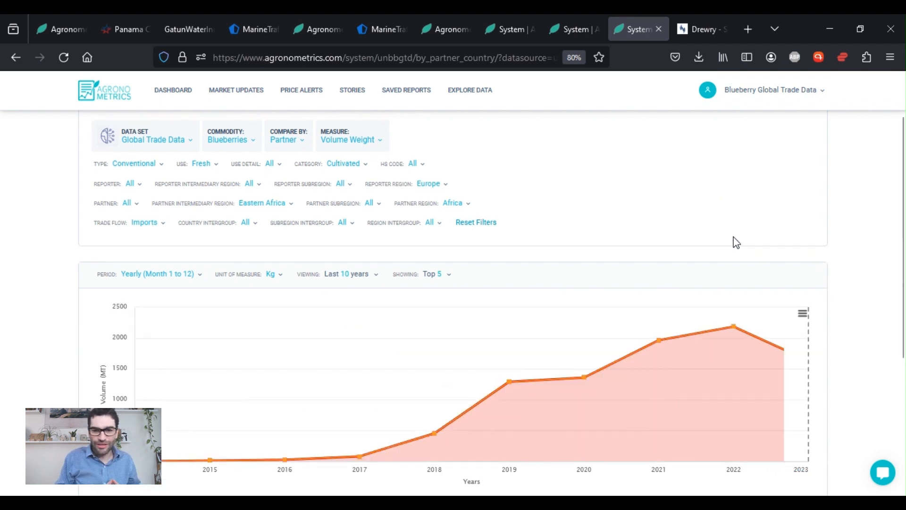
scroll("down", 3)
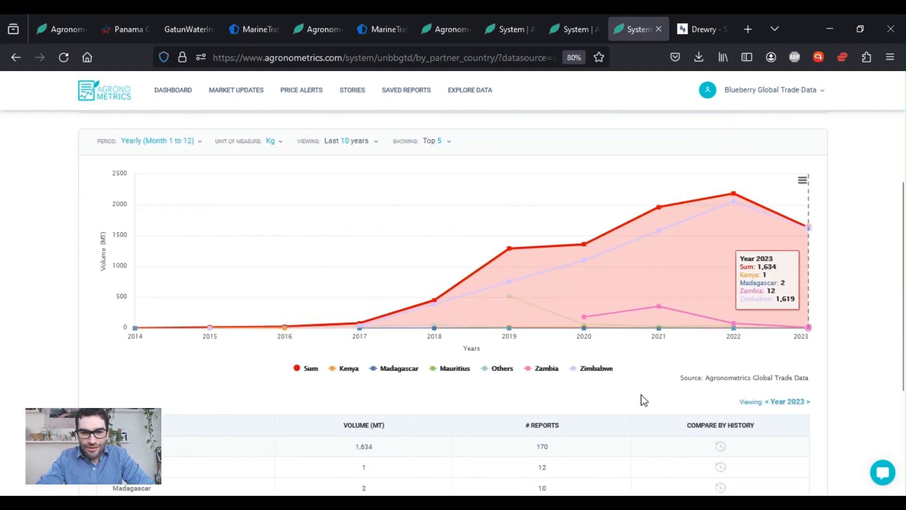
mouse_move(595, 369)
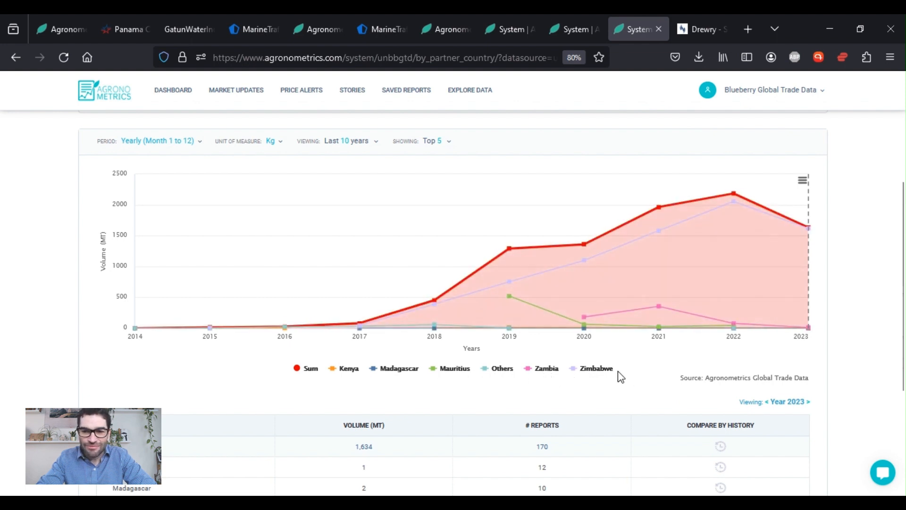
scroll("up", 3)
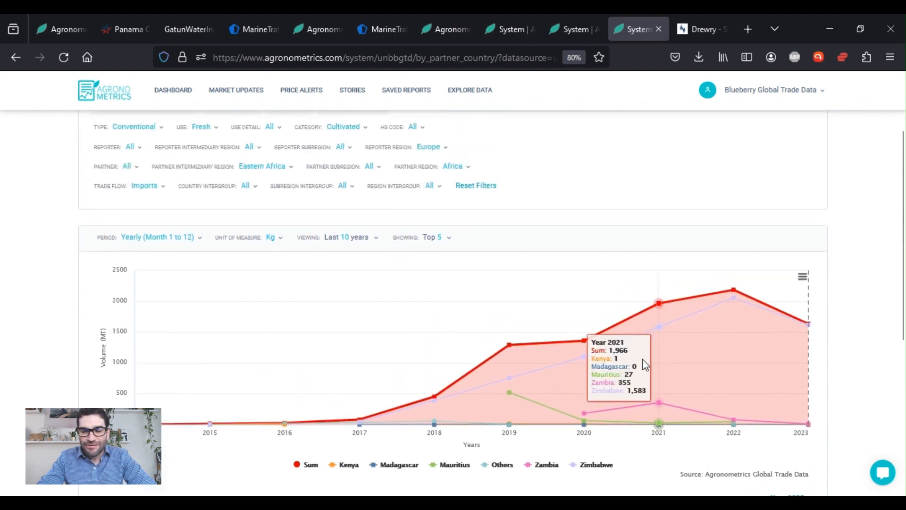
mouse_move(849, 427)
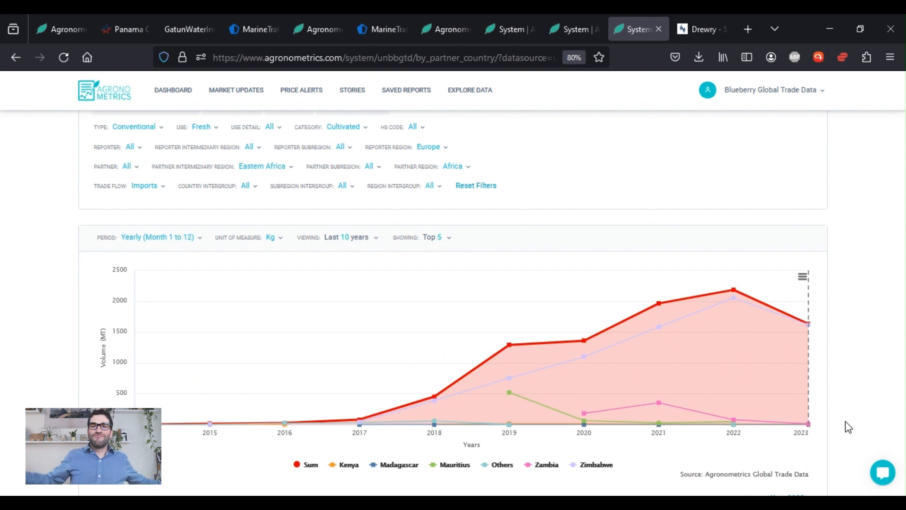
mouse_move(842, 421)
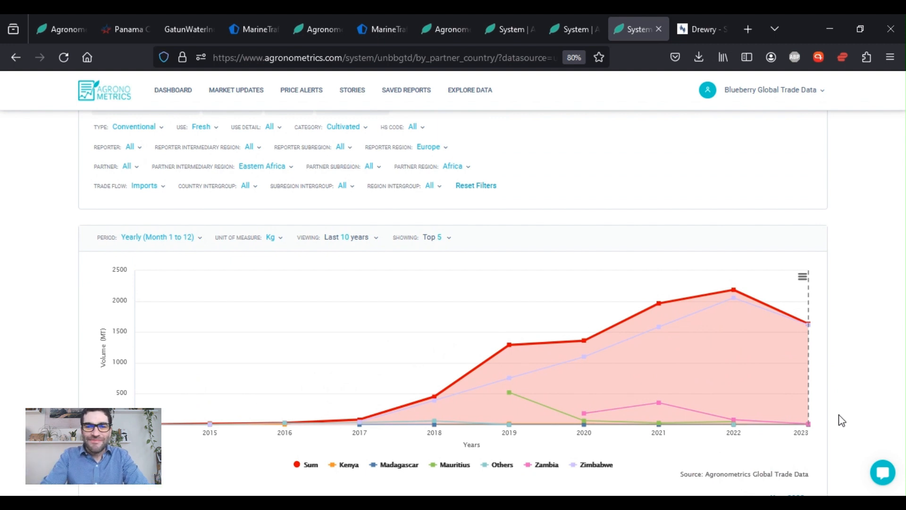
mouse_move(696, 29)
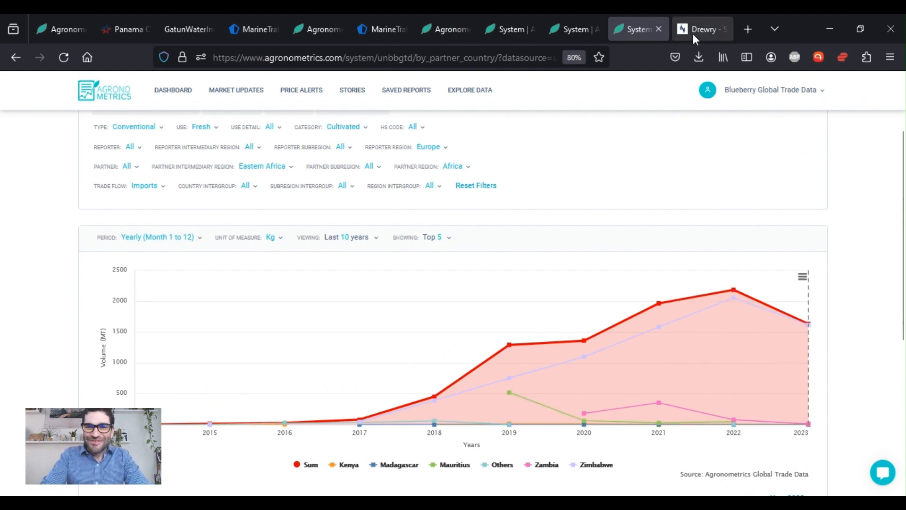
- Switch to the Drewry tab and scroll to the World Container Index chart
left_click(701, 33)
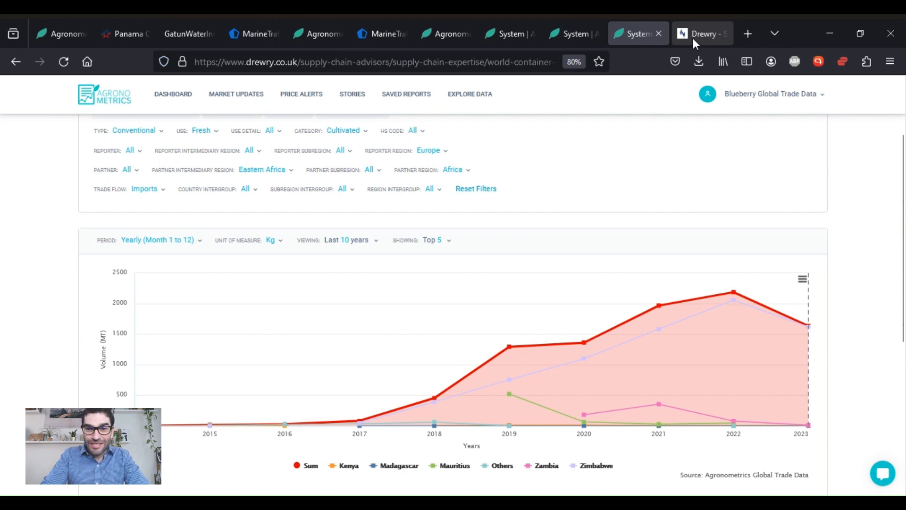
left_click(701, 33)
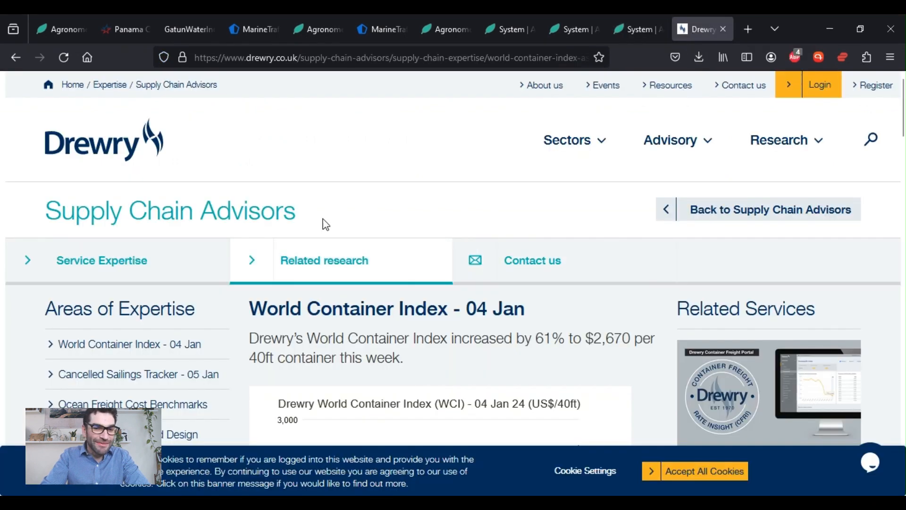
mouse_move(283, 178)
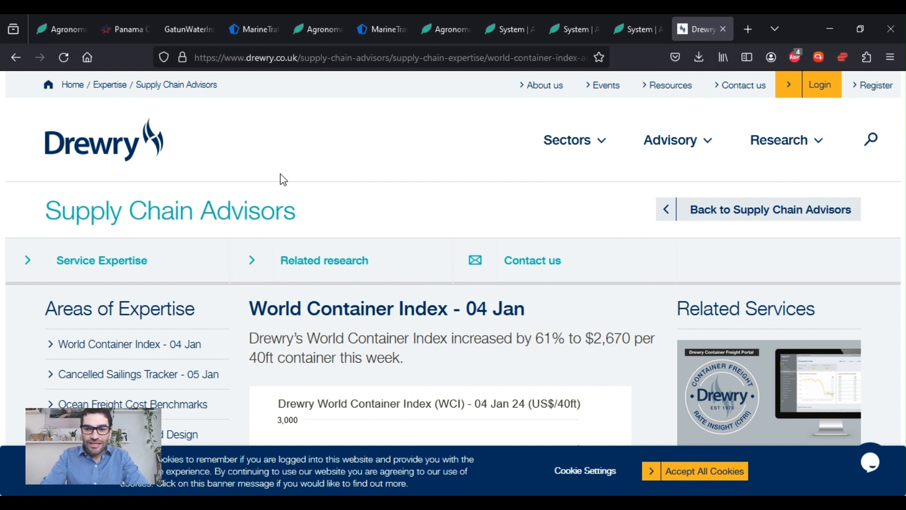
scroll("down", 3)
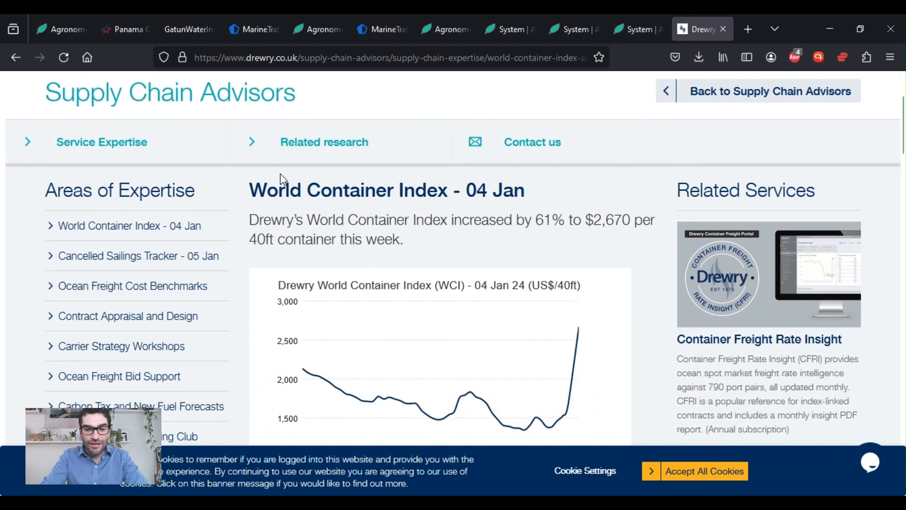
scroll("down", 3)
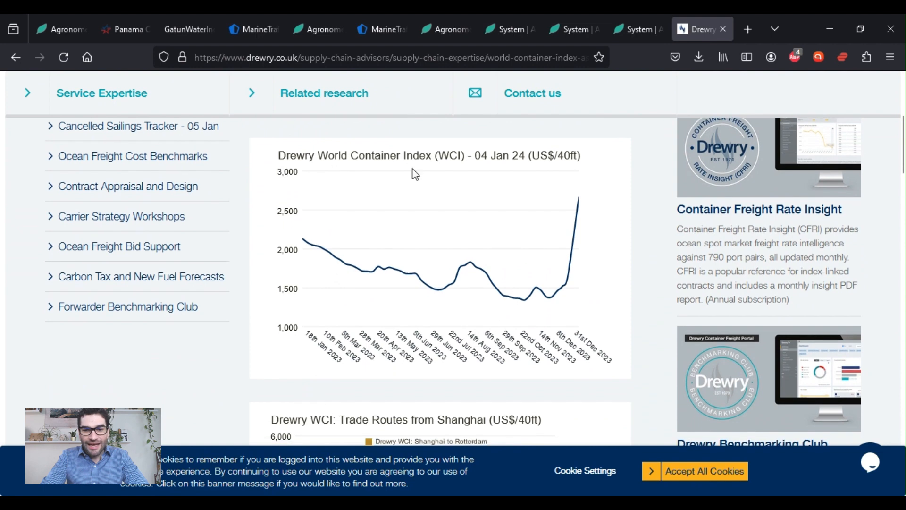
mouse_move(580, 203)
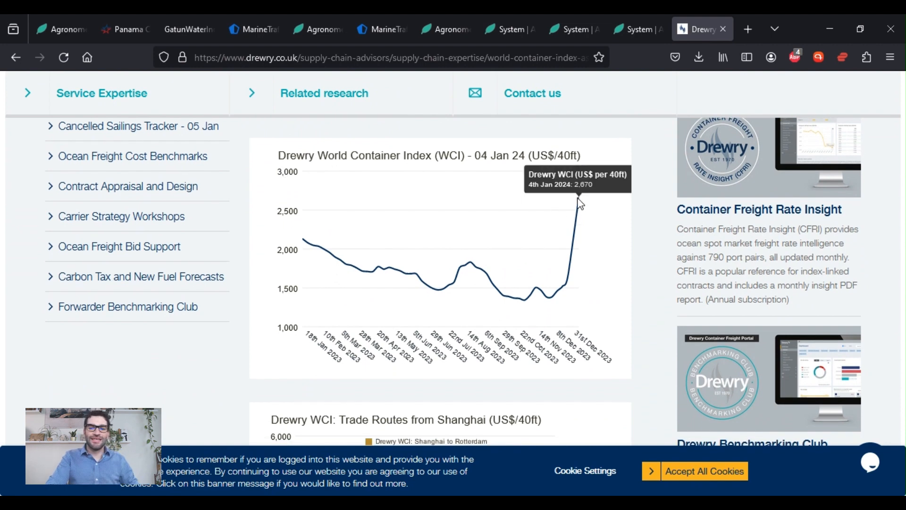
mouse_move(572, 295)
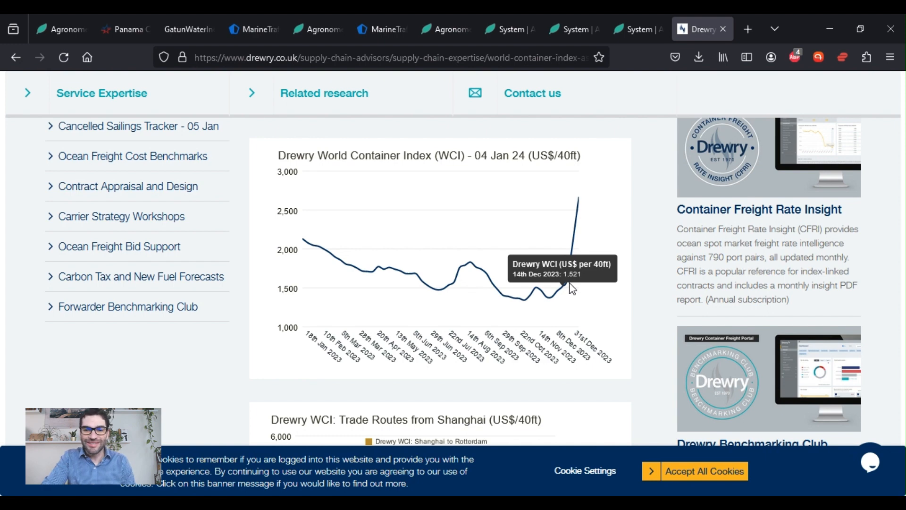
mouse_move(585, 196)
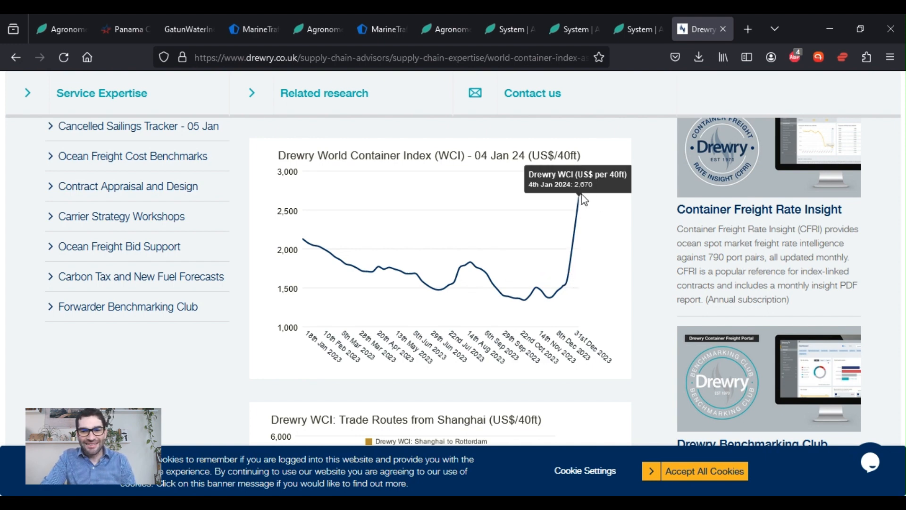
mouse_move(581, 202)
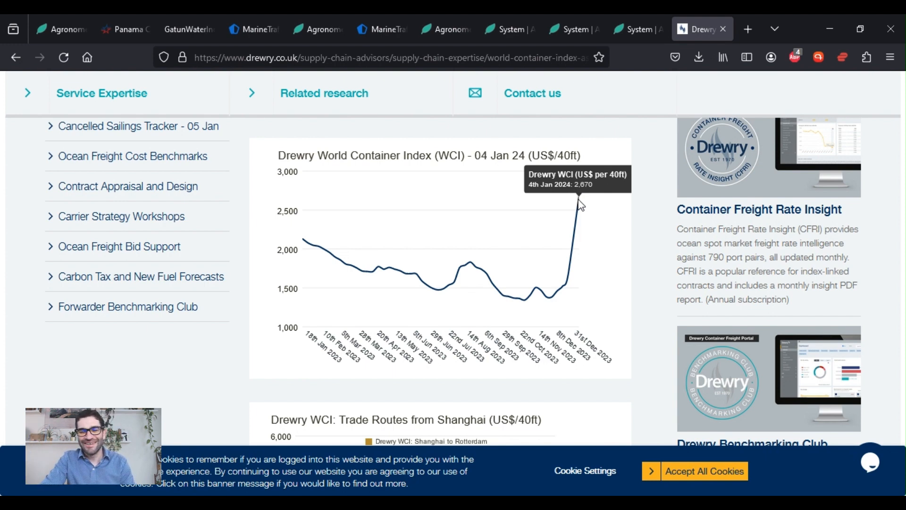
mouse_move(582, 202)
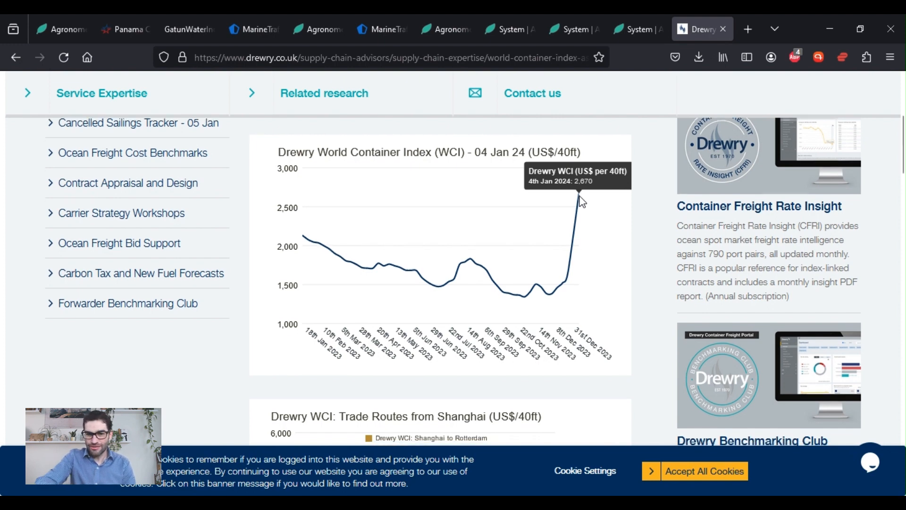
- Scroll down to the 'Drewry WCI: Trade Routes from Shanghai' chart
scroll("down", 3)
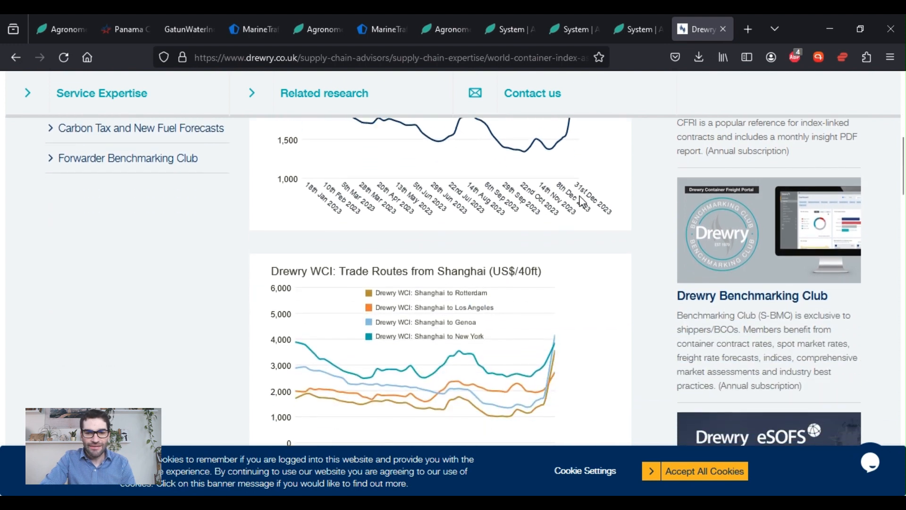
scroll("down", 3)
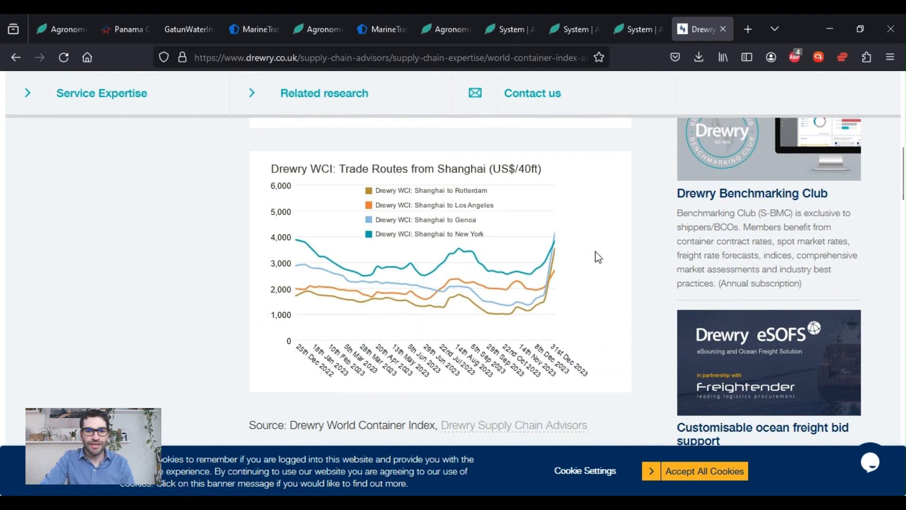
mouse_move(429, 188)
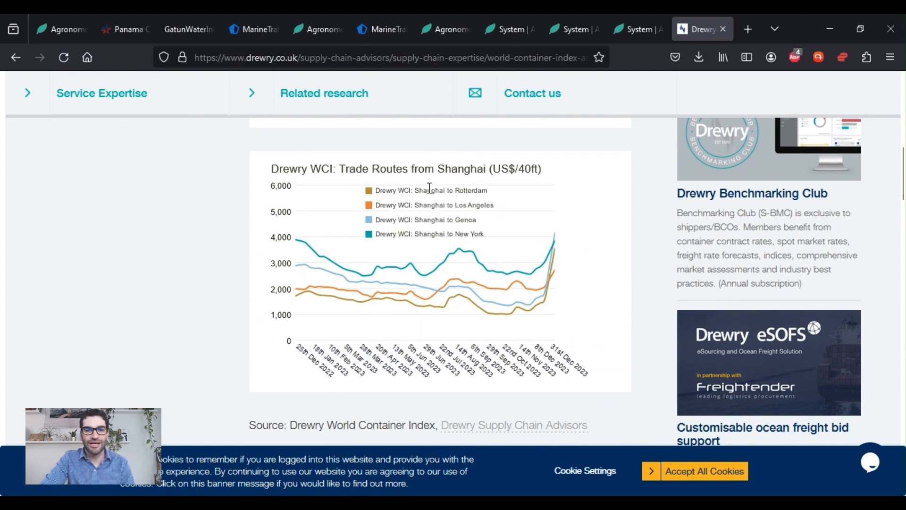
mouse_move(464, 232)
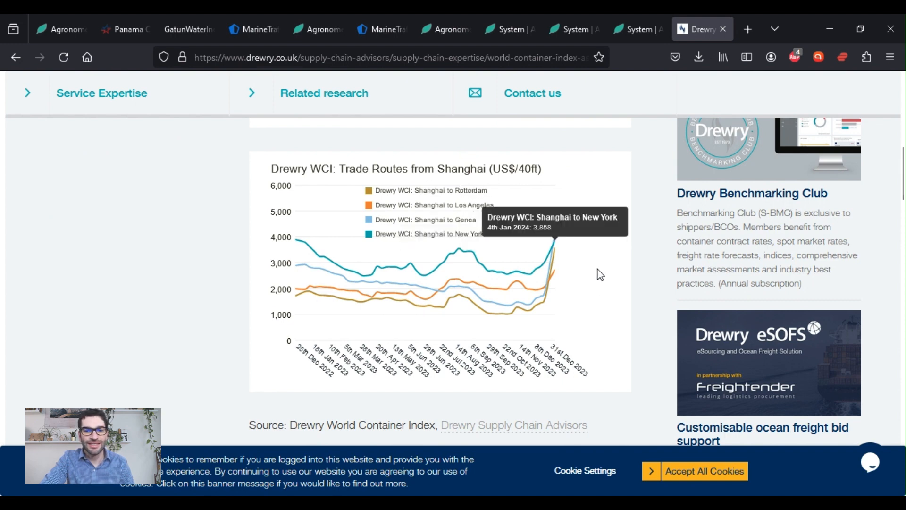
mouse_move(613, 264)
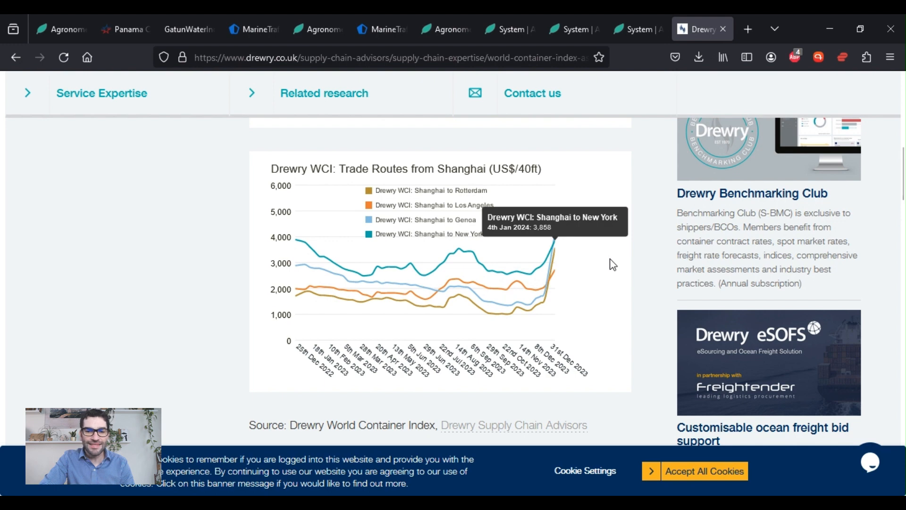
mouse_move(538, 383)
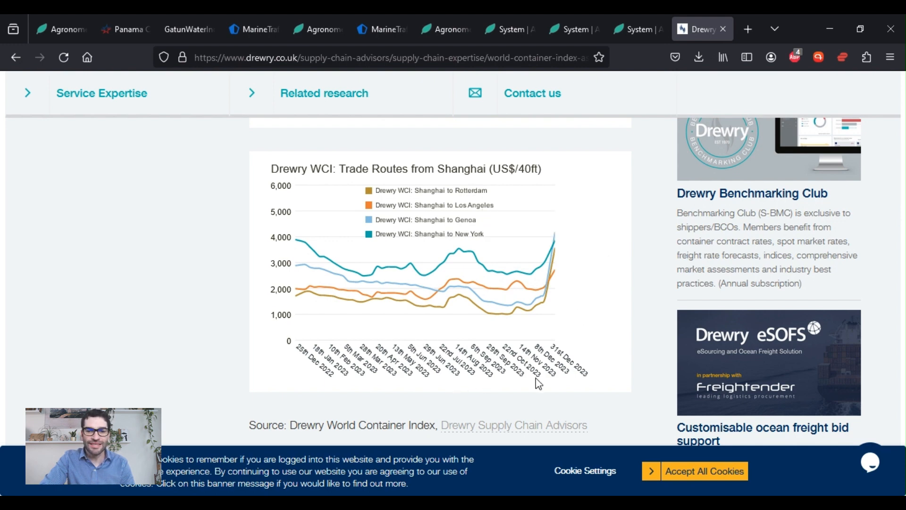
mouse_move(558, 245)
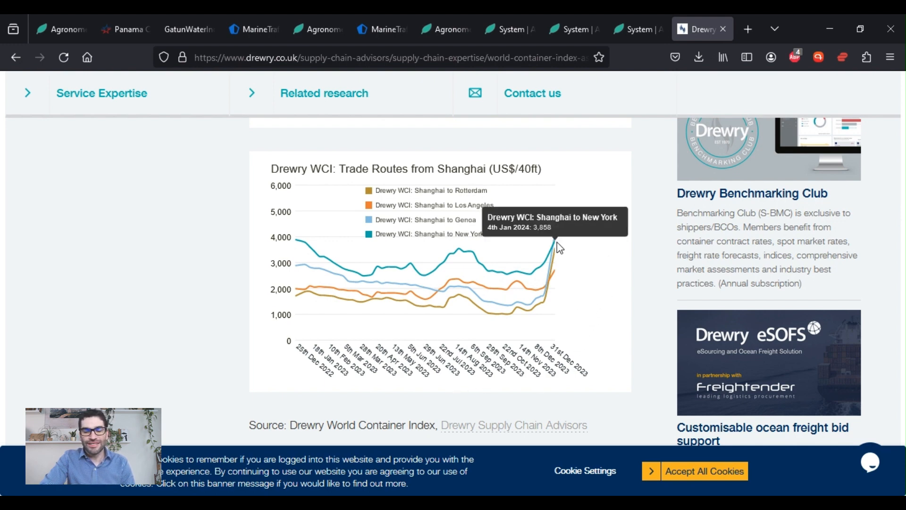
mouse_move(577, 271)
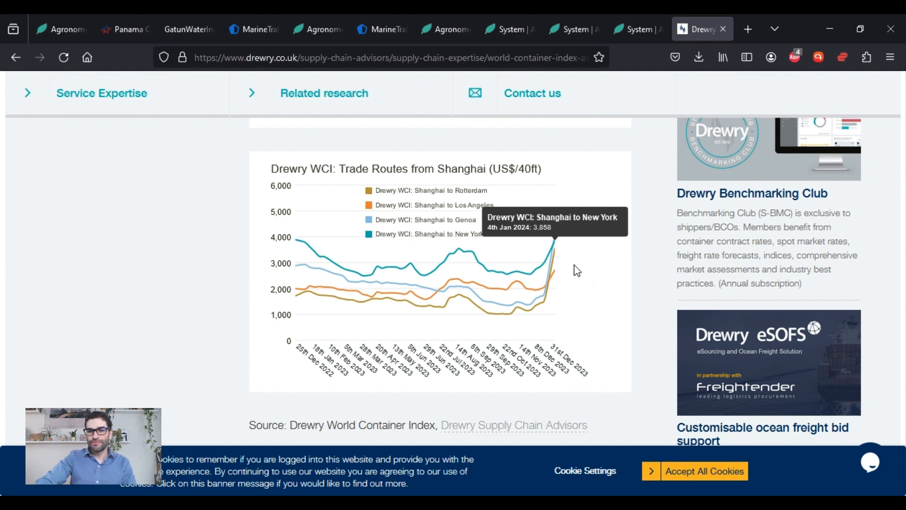
mouse_move(563, 237)
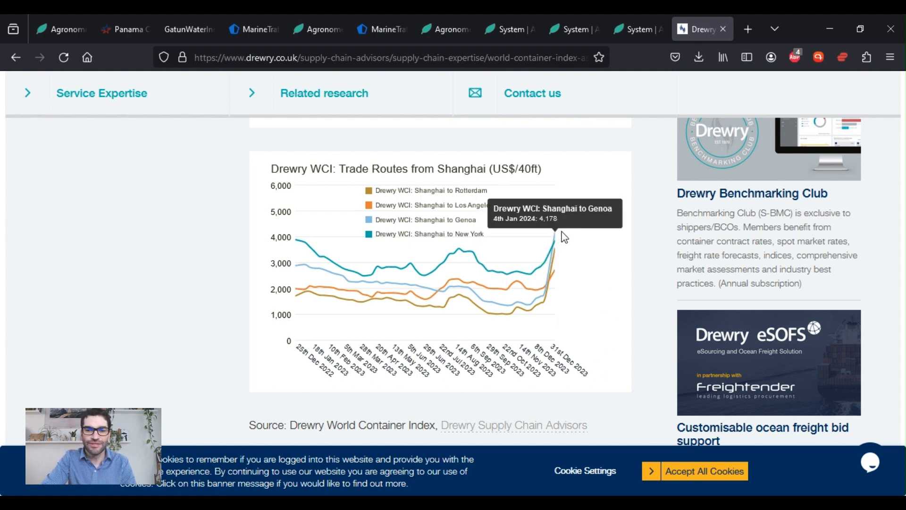
mouse_move(563, 281)
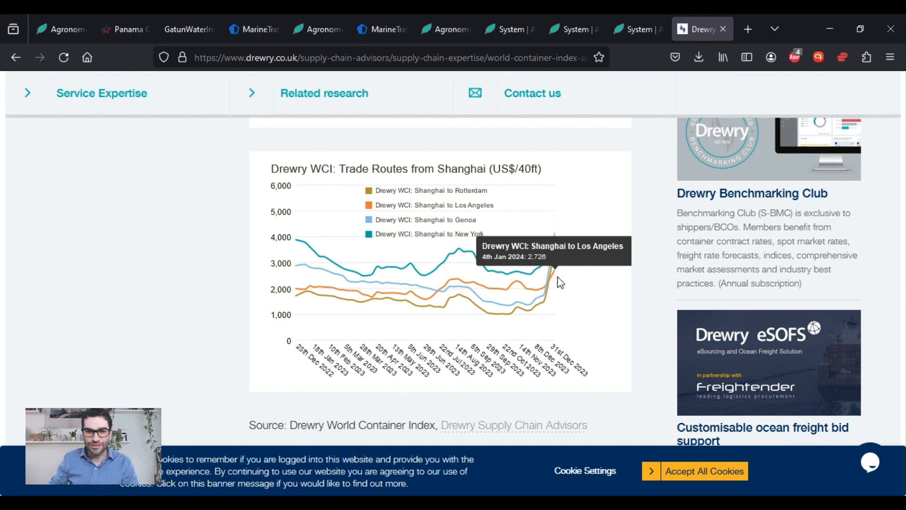
mouse_move(539, 293)
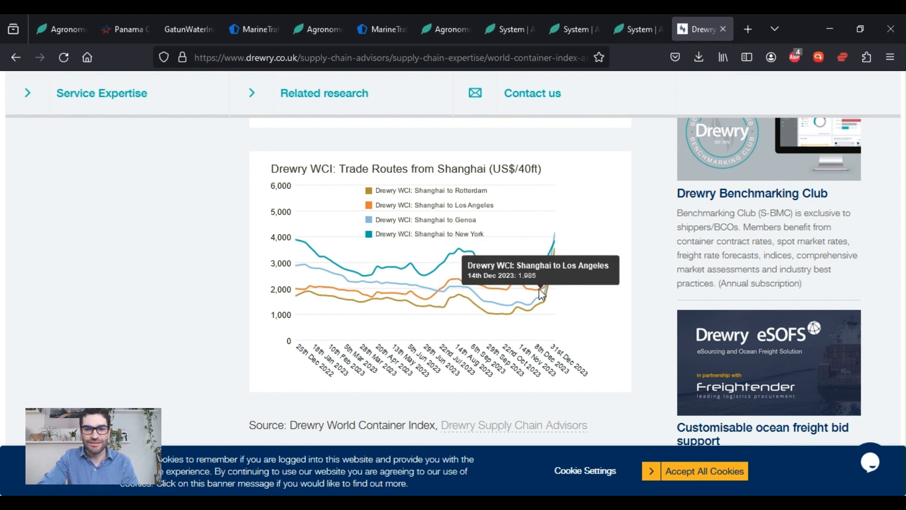
mouse_move(538, 289)
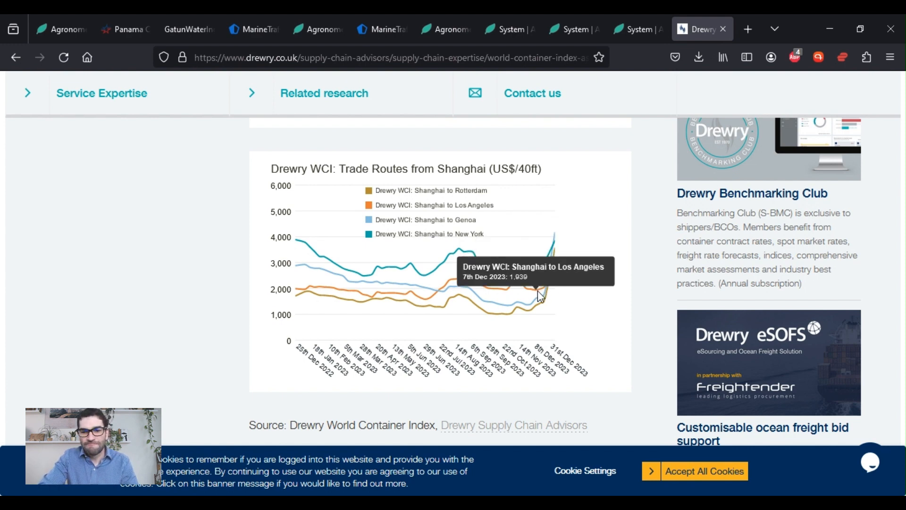
mouse_move(541, 292)
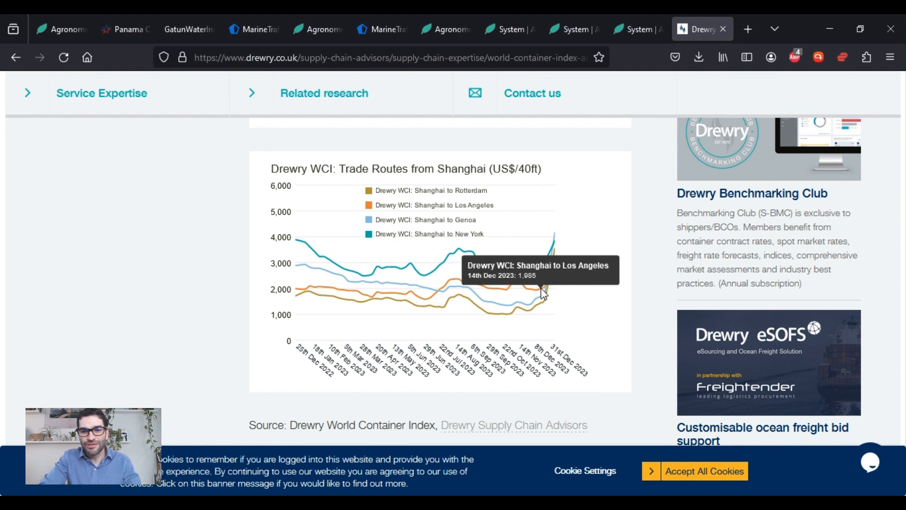
mouse_move(555, 274)
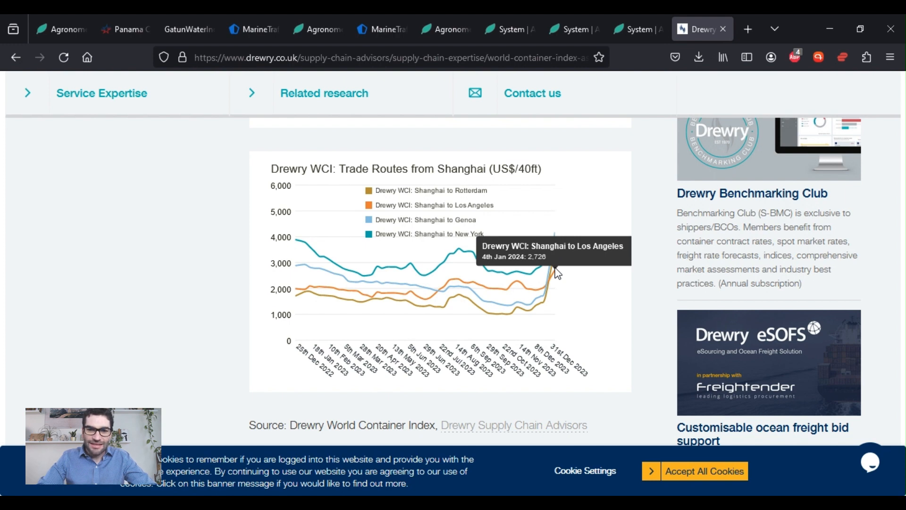
mouse_move(604, 435)
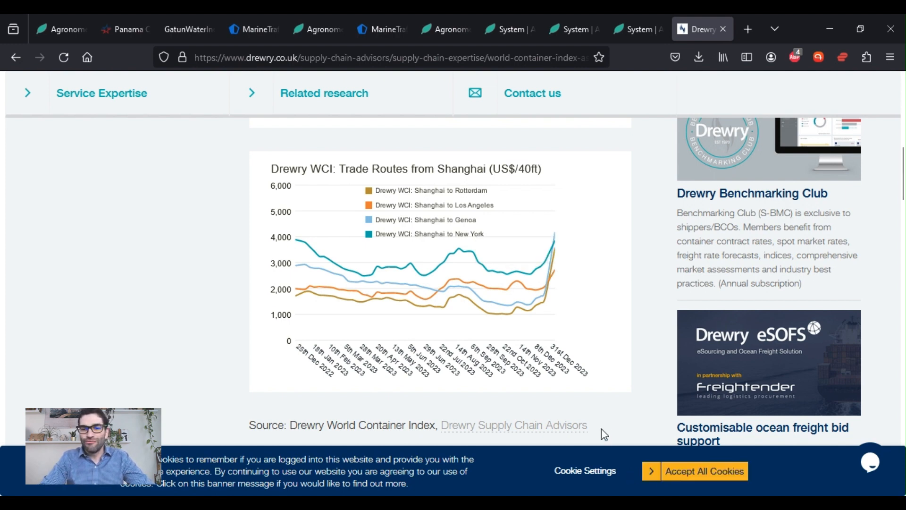
mouse_move(617, 336)
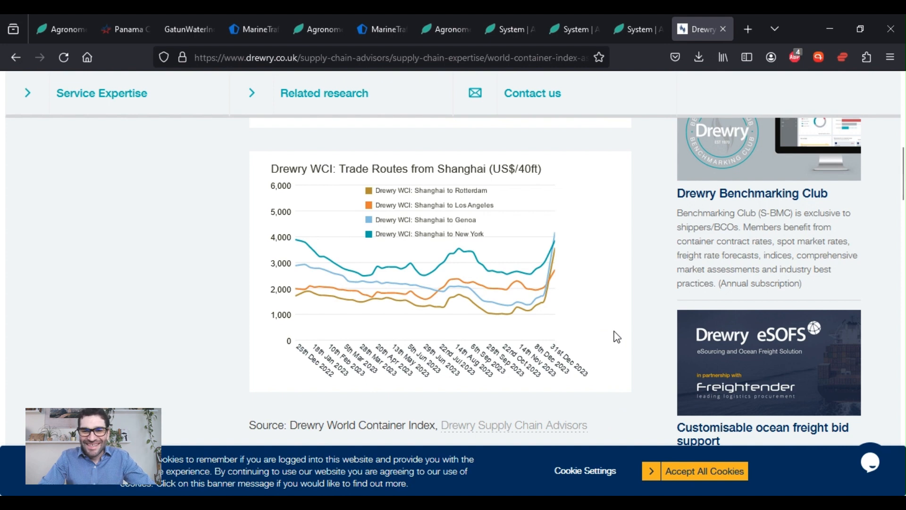